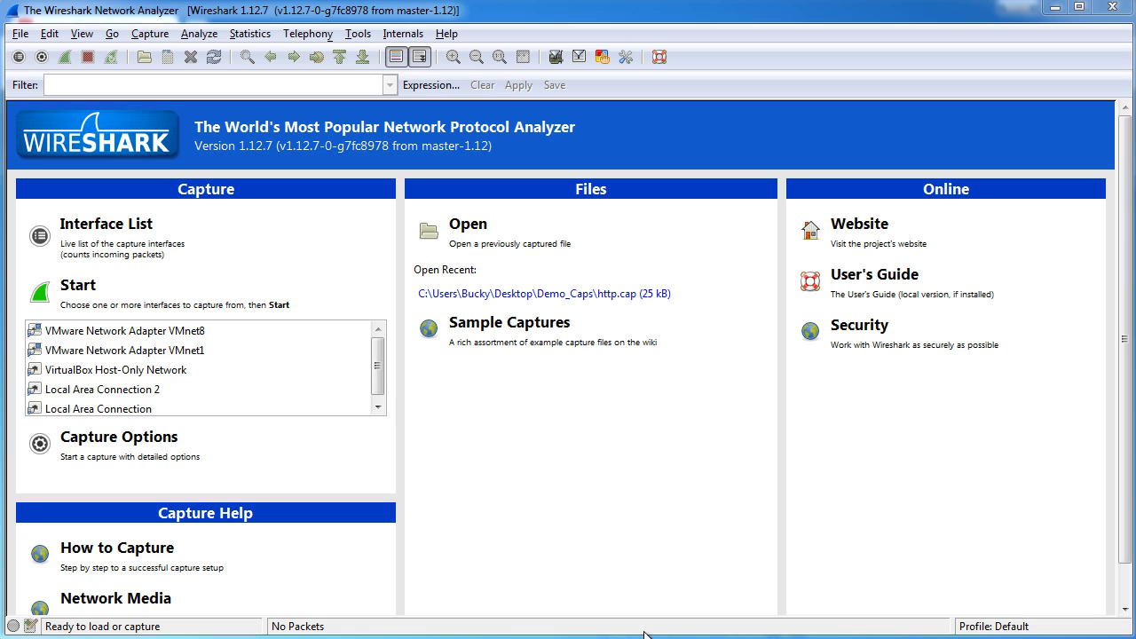
{"action": "mouse_move", "coordinate": [609, 532]}
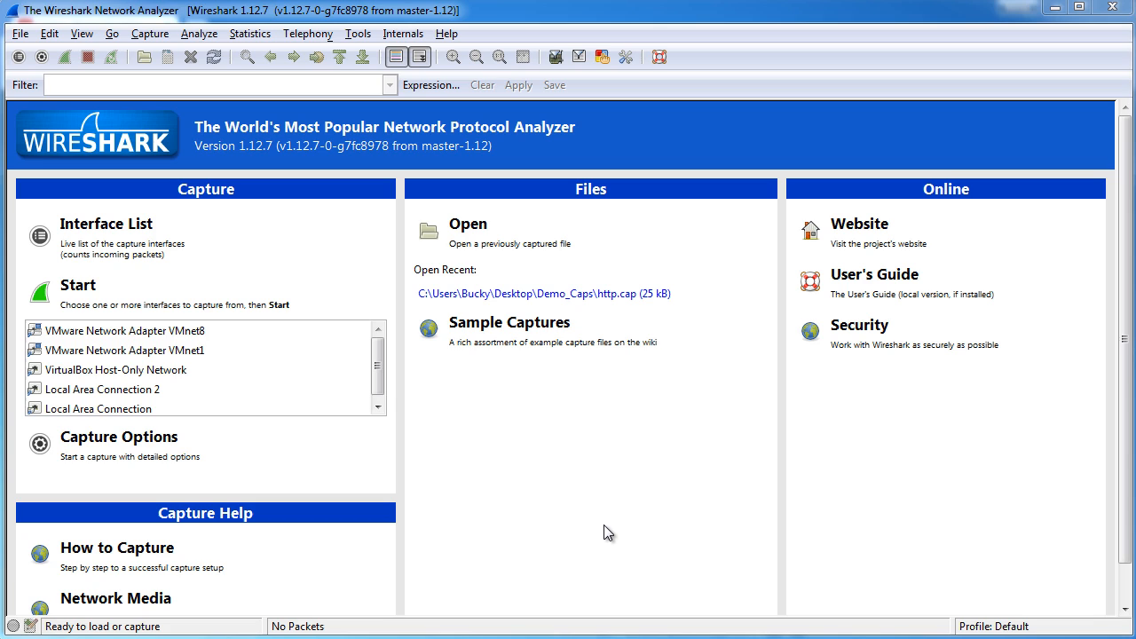
{"action": "mouse_move", "coordinate": [602, 523]}
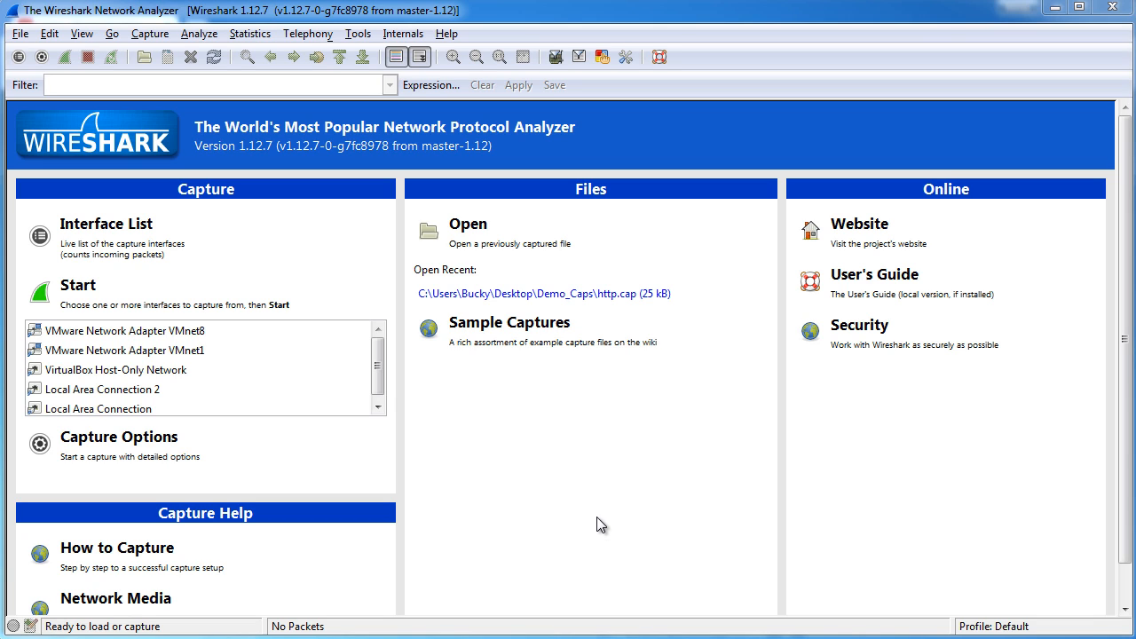
{"action": "mouse_move", "coordinate": [500, 496]}
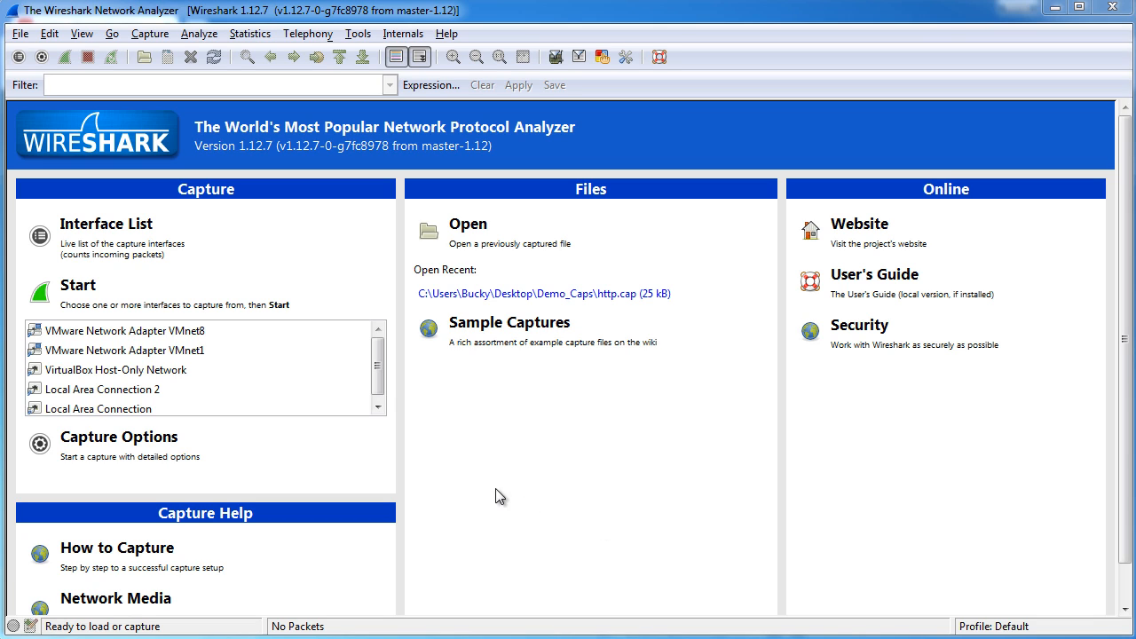
{"action": "mouse_move", "coordinate": [465, 245]}
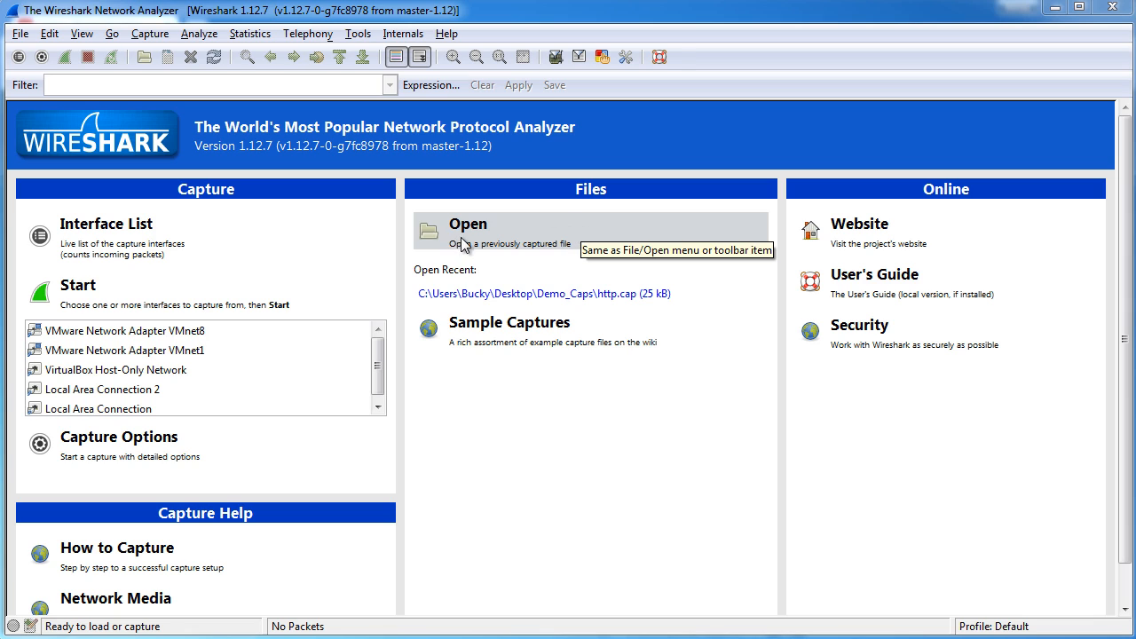
{"action": "mouse_move", "coordinate": [513, 396]}
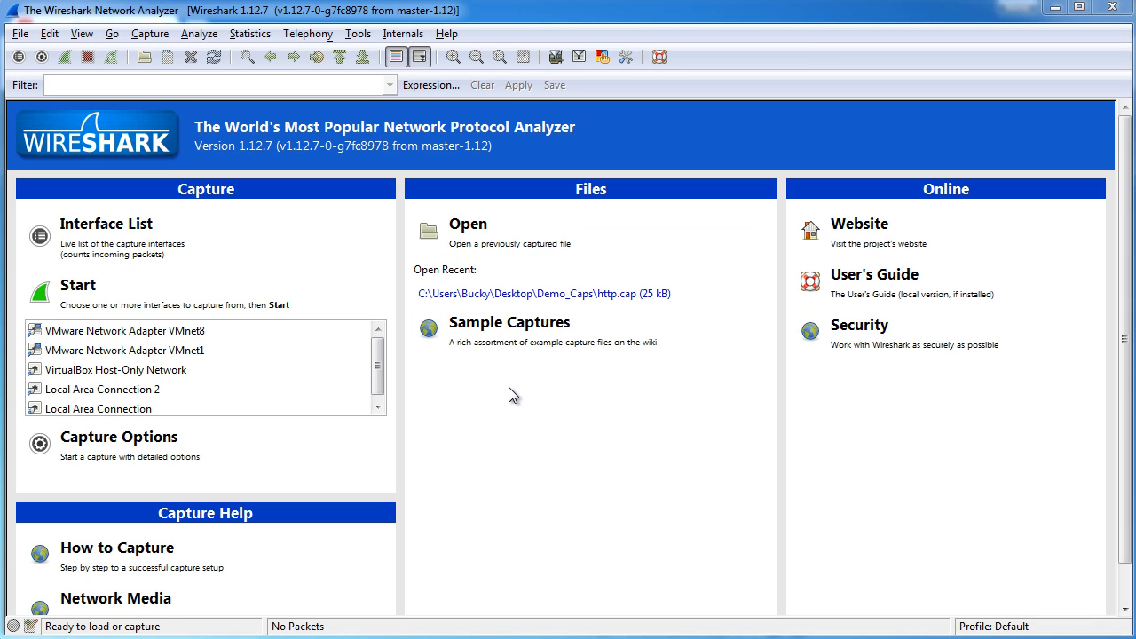
{"action": "mouse_move", "coordinate": [543, 252]}
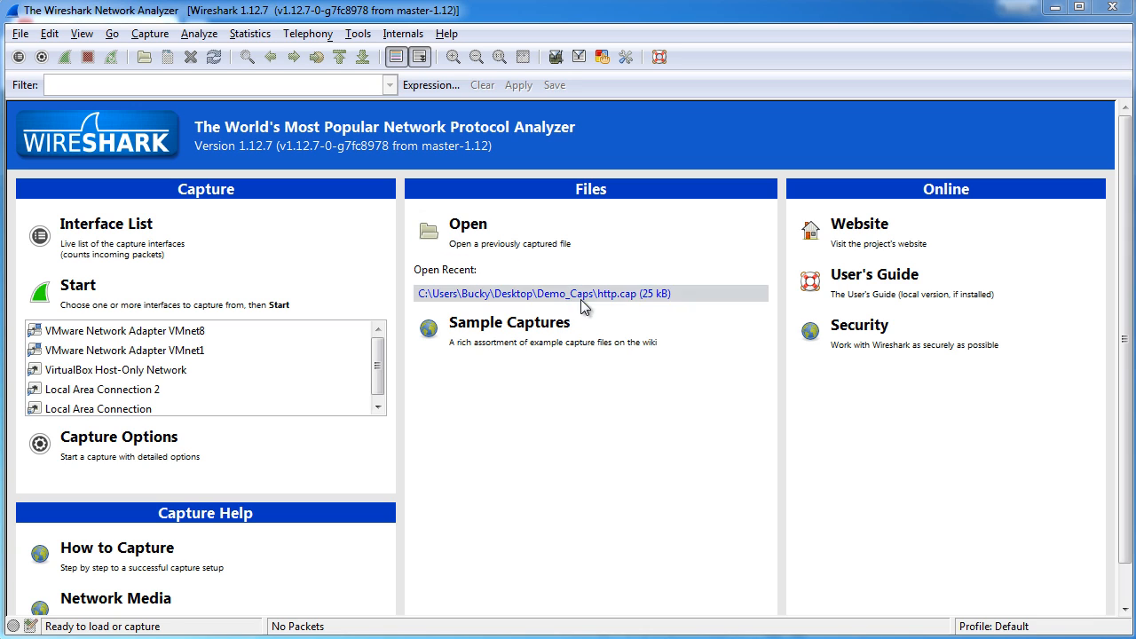
{"action": "mouse_move", "coordinate": [512, 332]}
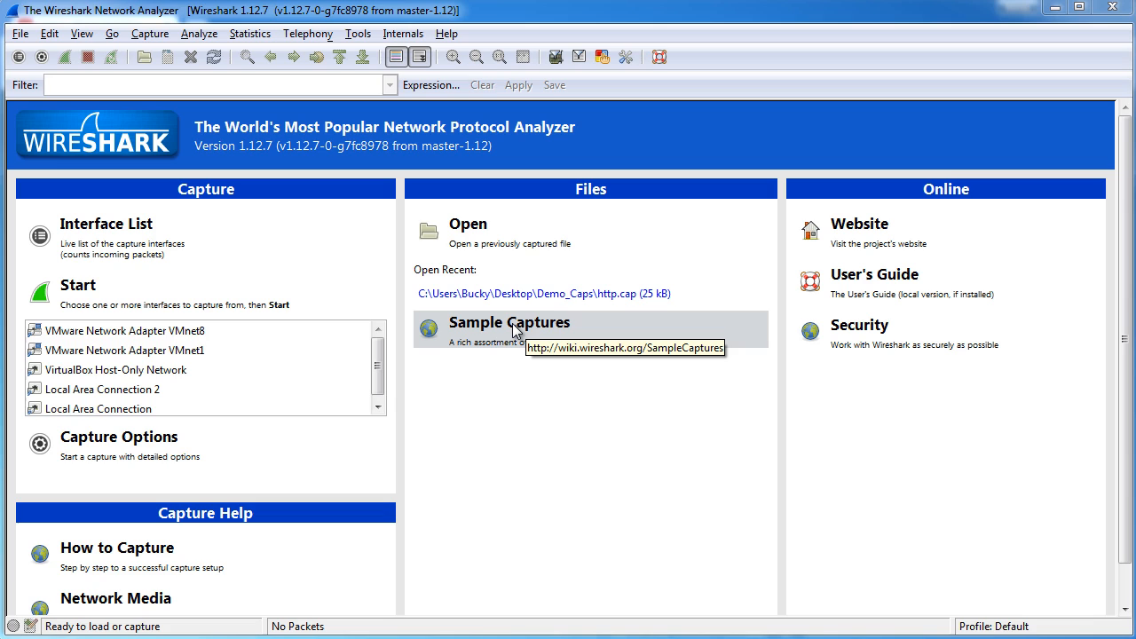
{"action": "mouse_move", "coordinate": [597, 328]}
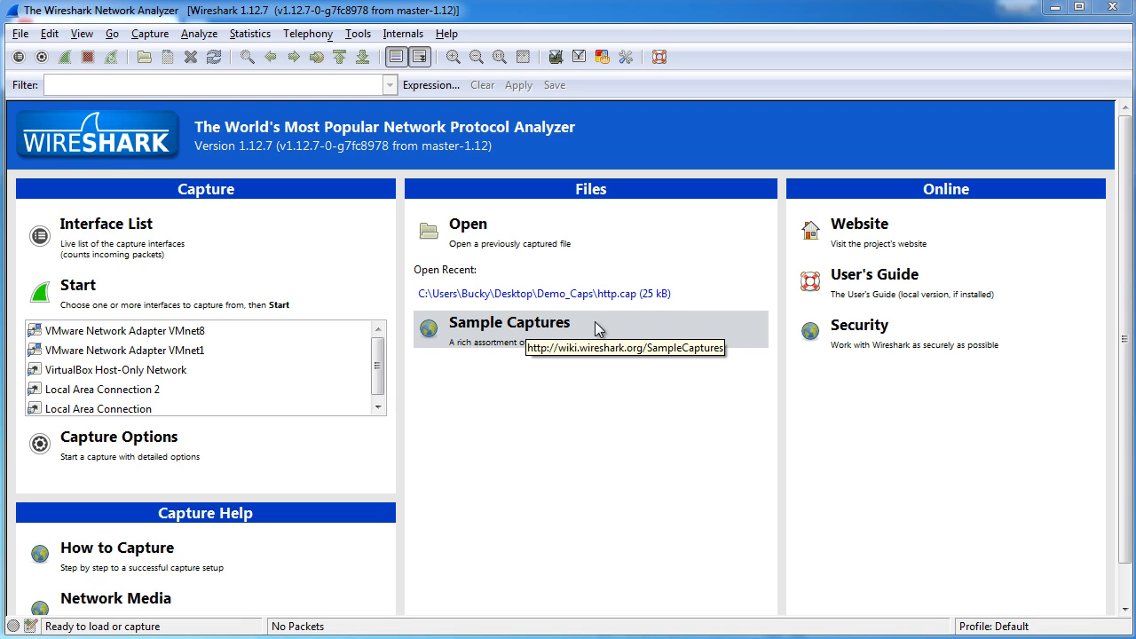
{"action": "mouse_move", "coordinate": [693, 327]}
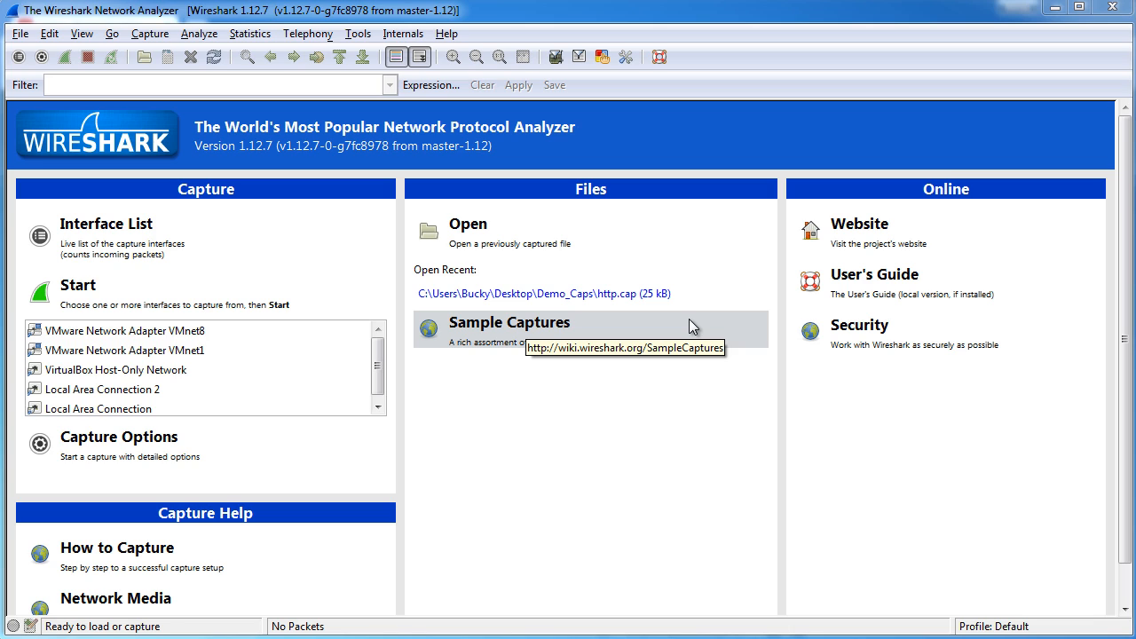
{"action": "mouse_move", "coordinate": [468, 332]}
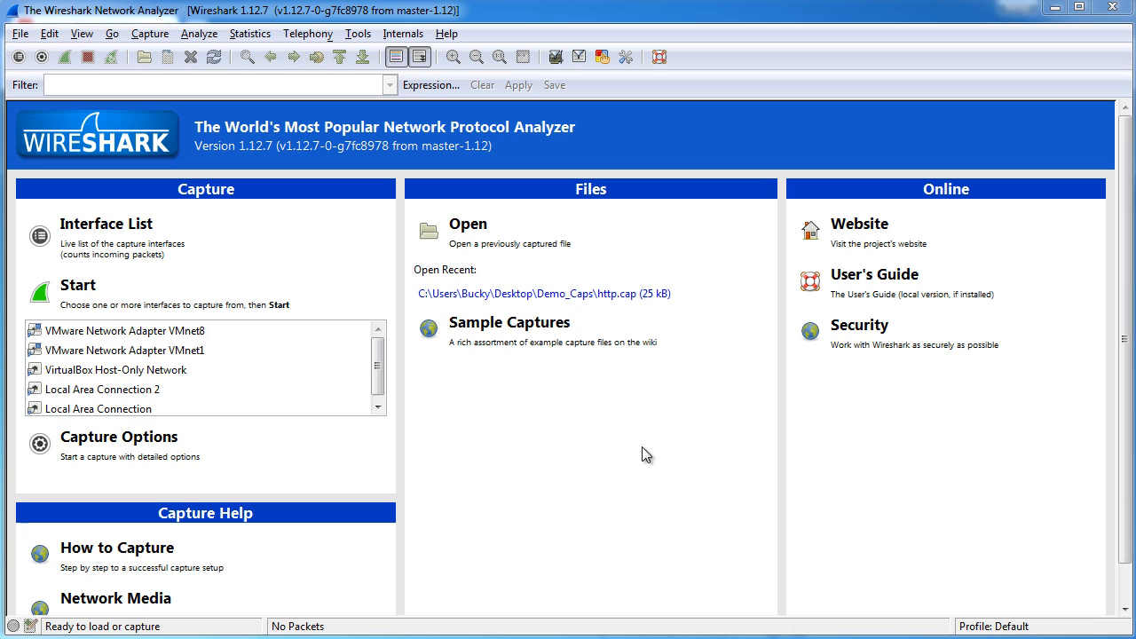
{"action": "mouse_move", "coordinate": [973, 240]}
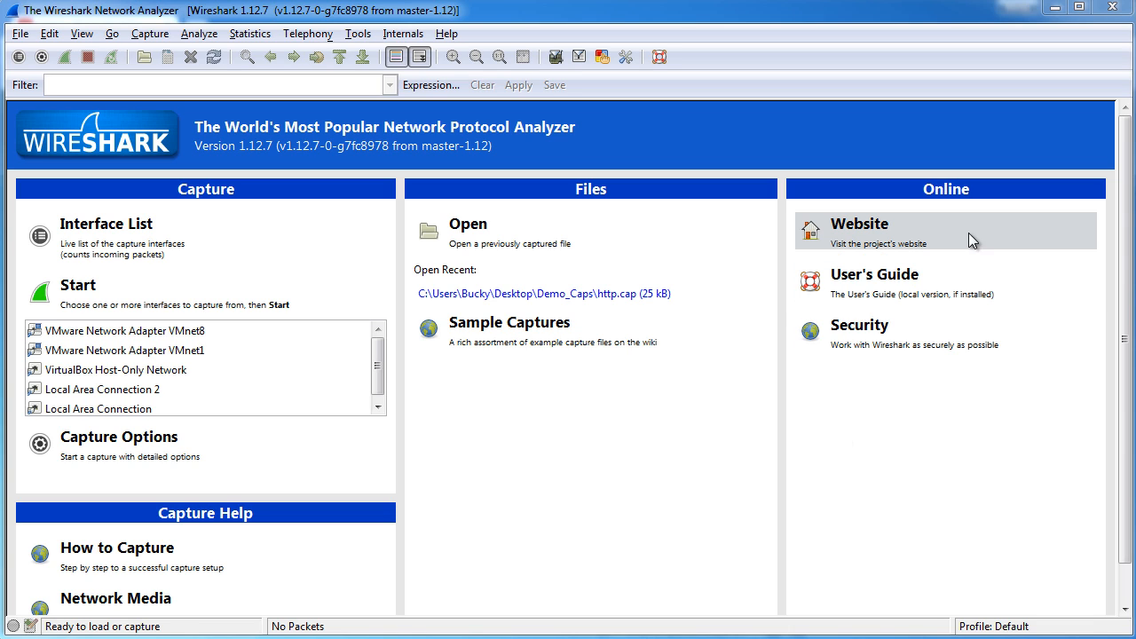
{"action": "mouse_move", "coordinate": [945, 273]}
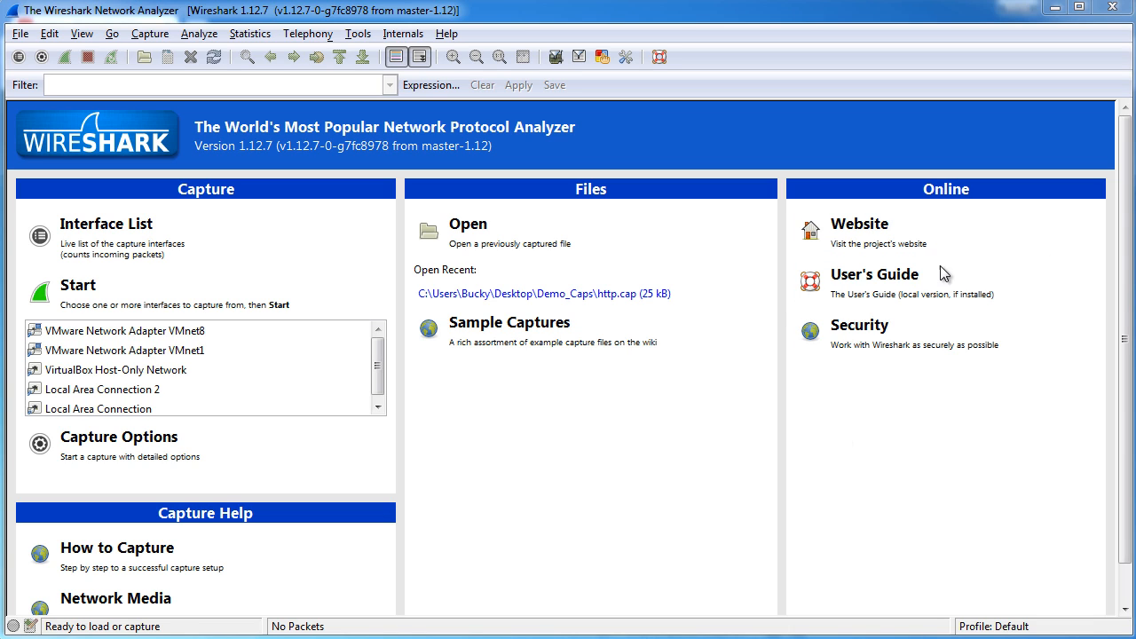
{"action": "mouse_move", "coordinate": [196, 543]}
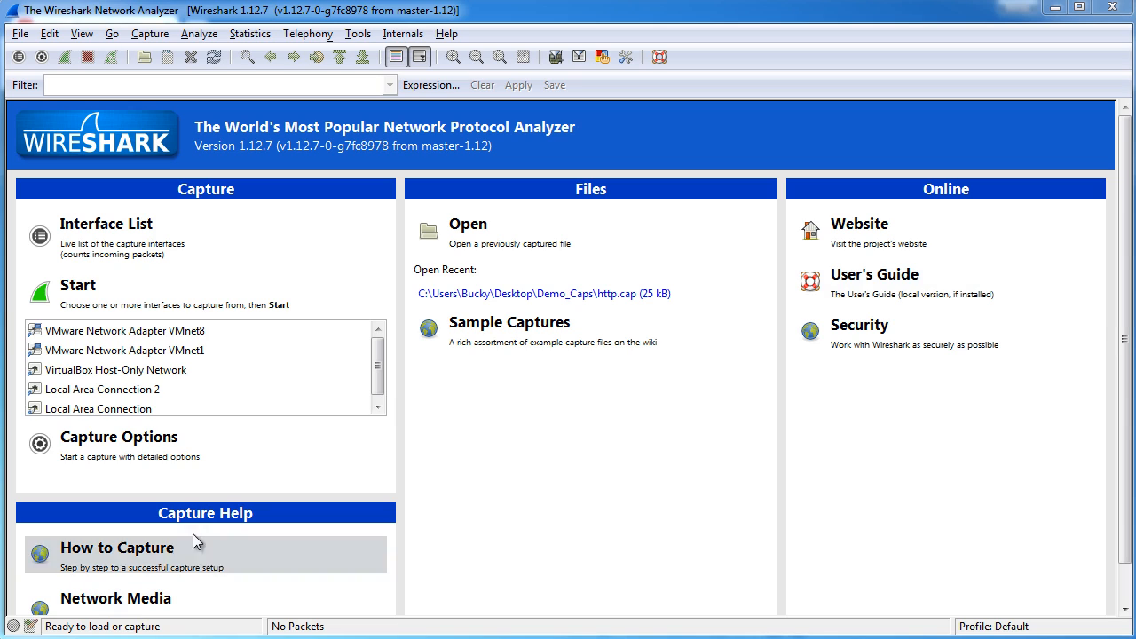
{"action": "mouse_move", "coordinate": [656, 423]}
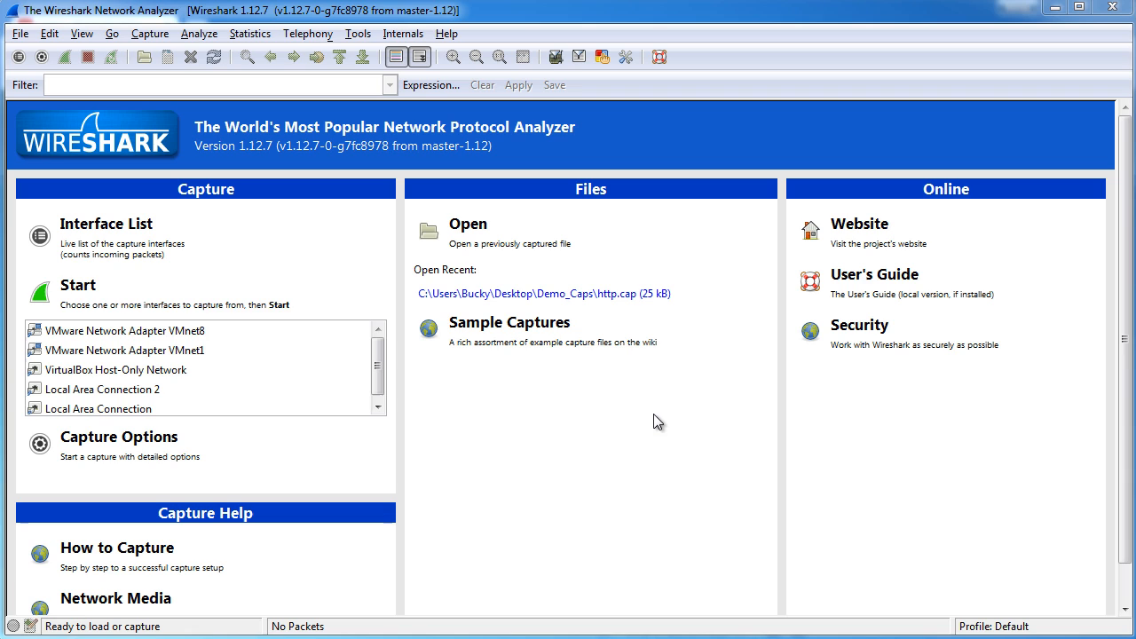
{"action": "mouse_move", "coordinate": [224, 479]}
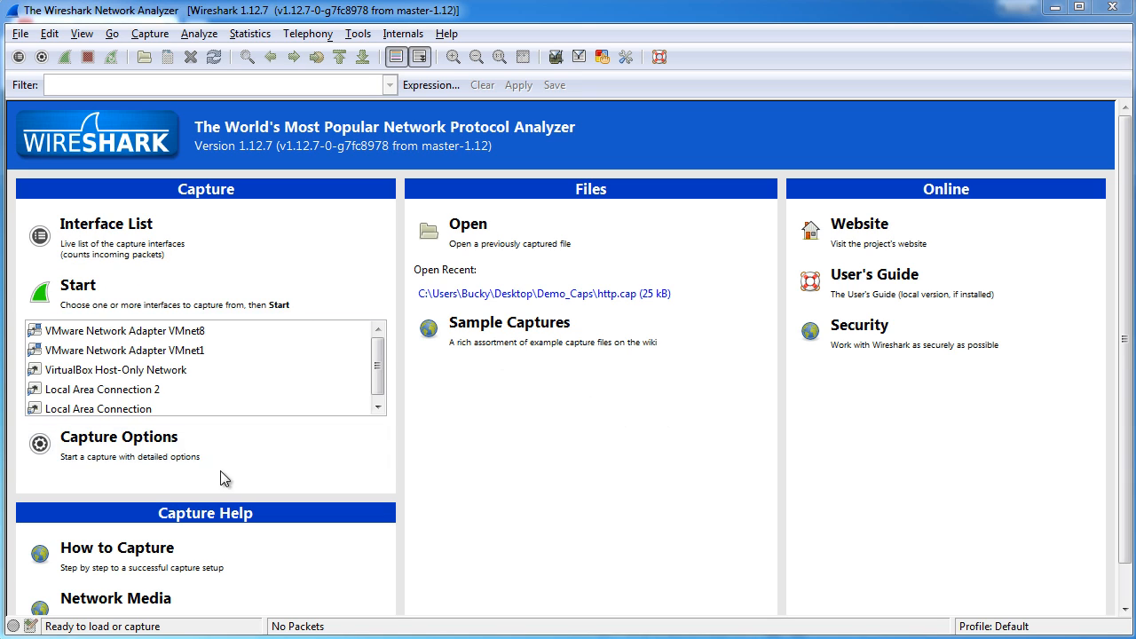
{"action": "mouse_move", "coordinate": [161, 234]}
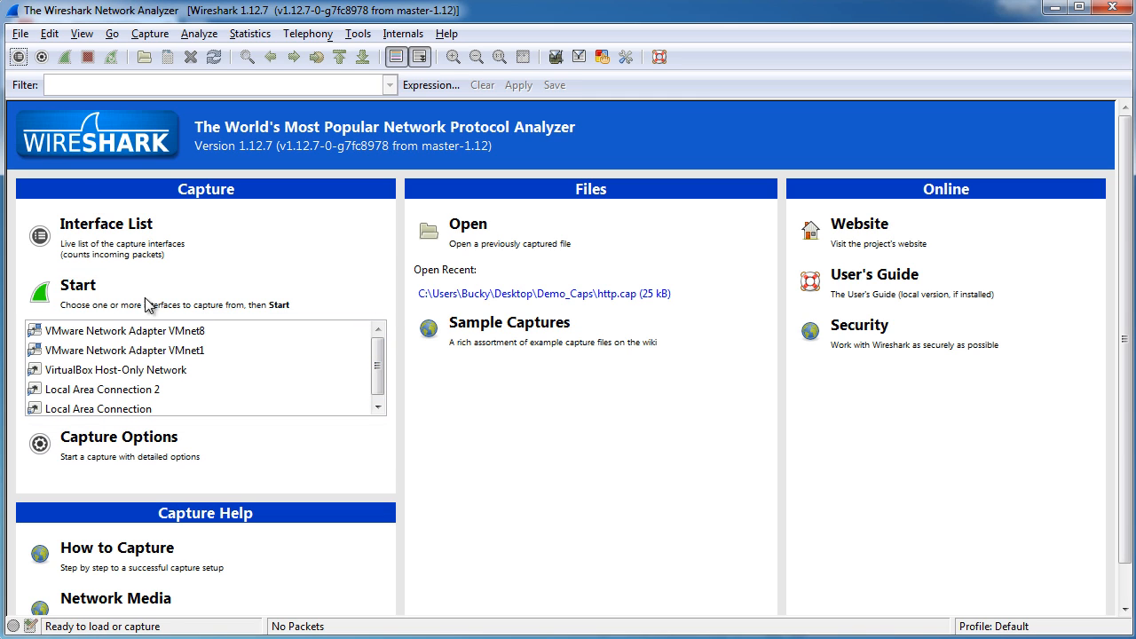
{"action": "mouse_move", "coordinate": [575, 346]}
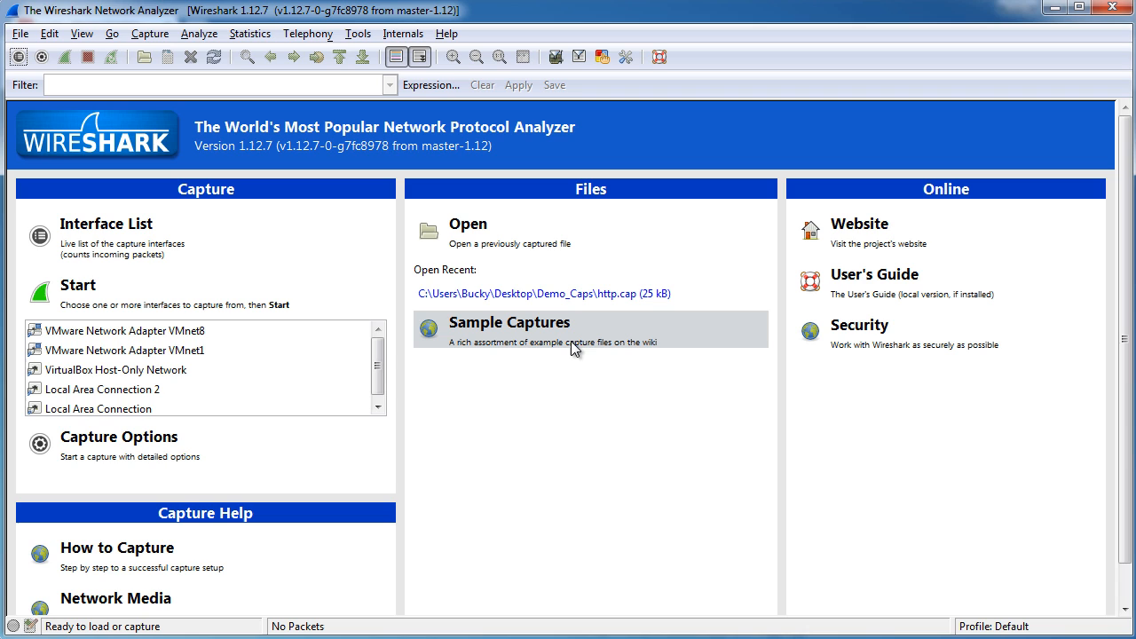
{"action": "mouse_move", "coordinate": [583, 359]}
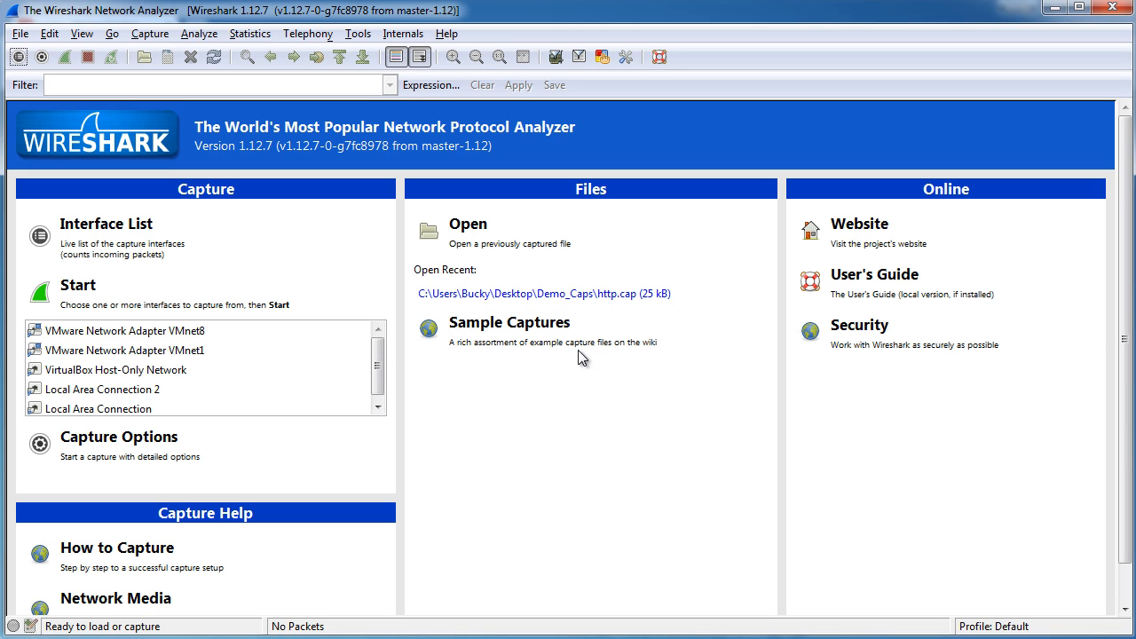
Browse for the http capture file, then cancel without opening it.
{"action": "left_click", "coordinate": [18, 32]}
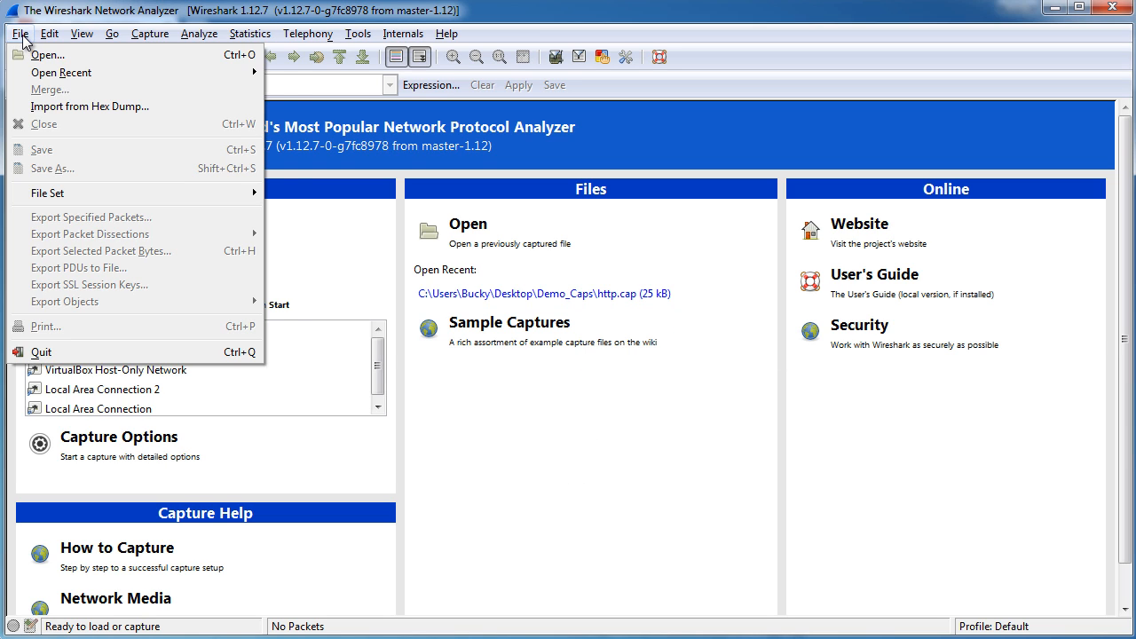
{"action": "left_click", "coordinate": [46, 53]}
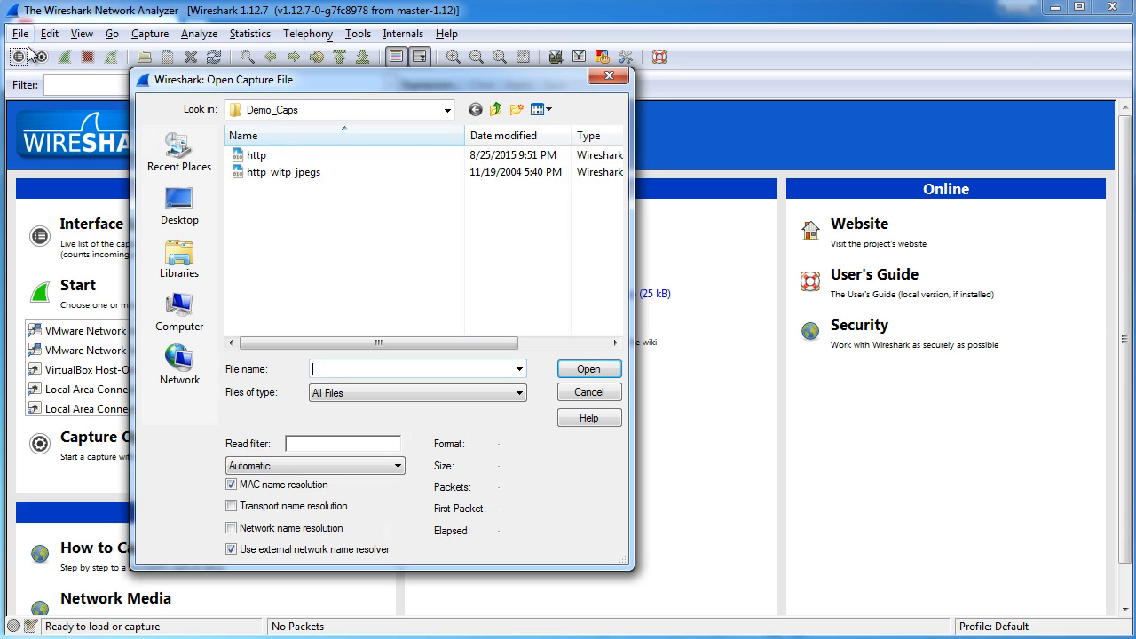
{"action": "left_click", "coordinate": [255, 157]}
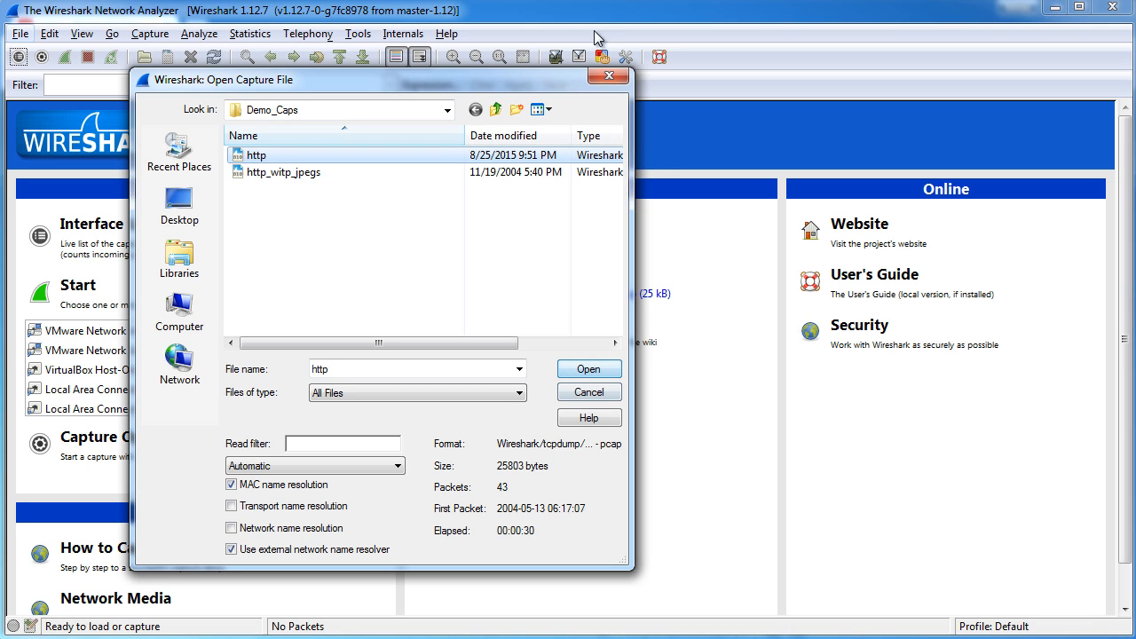
{"action": "left_click", "coordinate": [590, 367]}
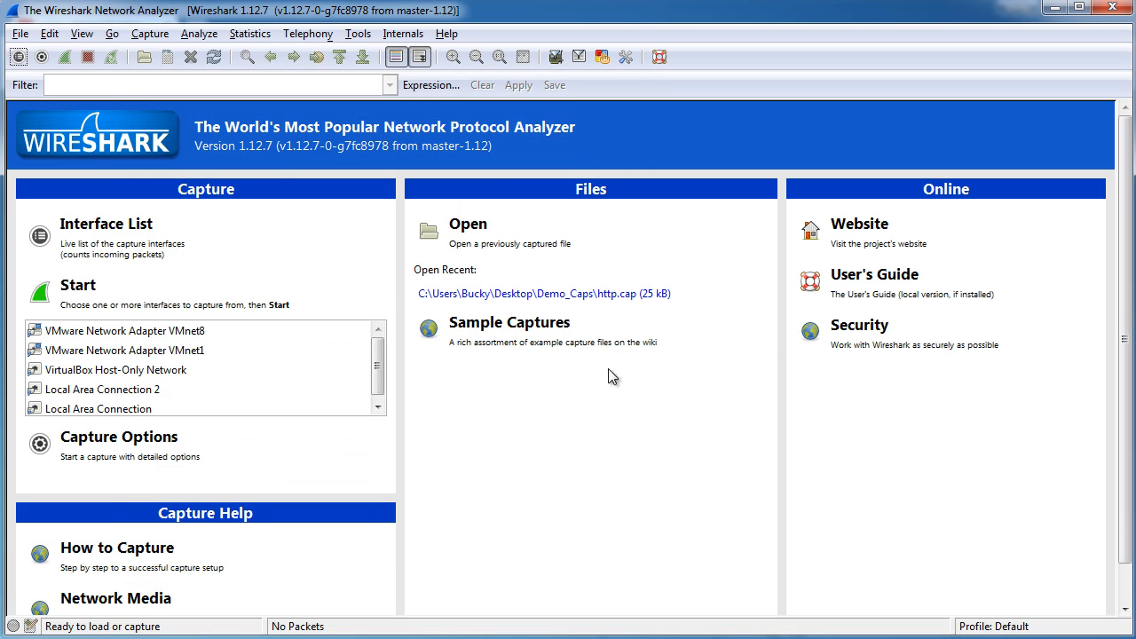
{"action": "mouse_move", "coordinate": [697, 405]}
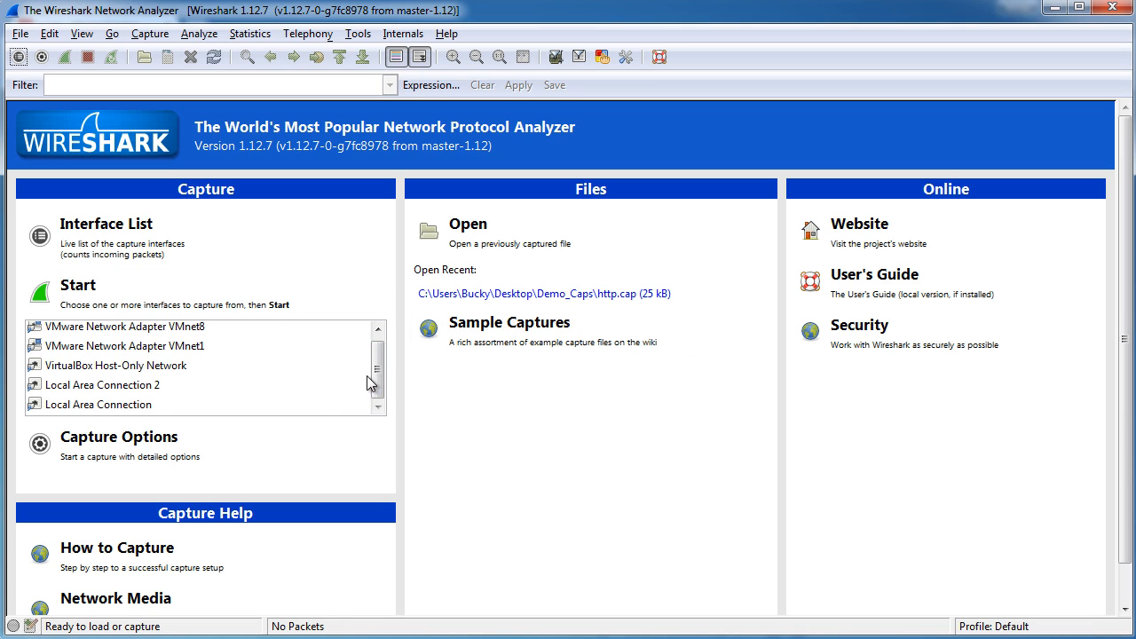
Click through the VMware and VirtualBox adapters and settle on Local Area Connection.
{"action": "left_click", "coordinate": [100, 405]}
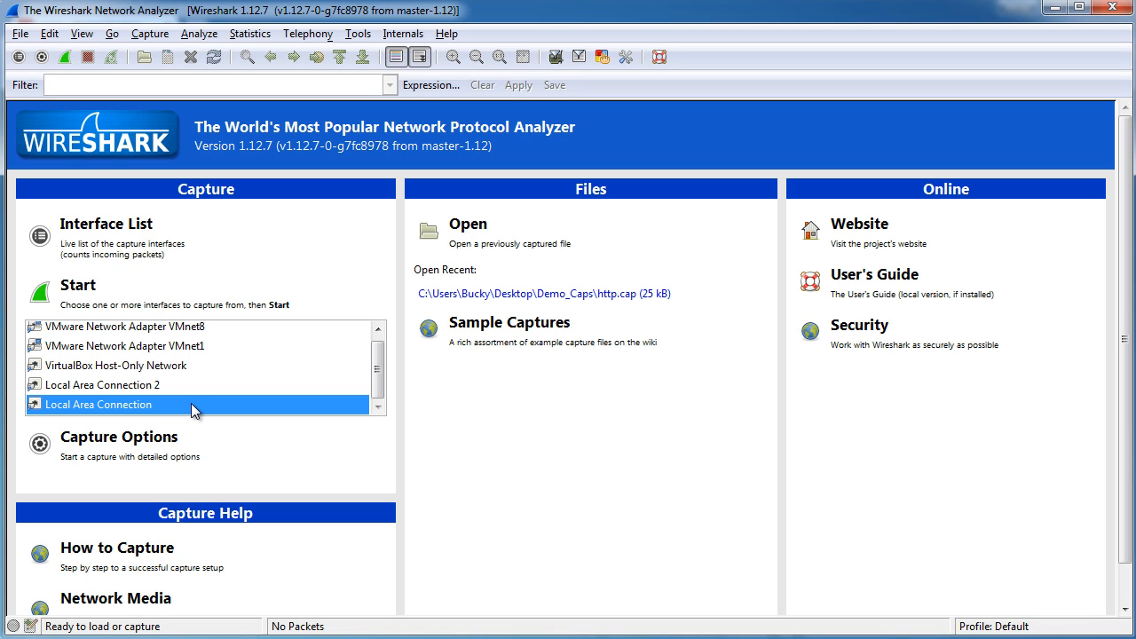
{"action": "mouse_move", "coordinate": [234, 371]}
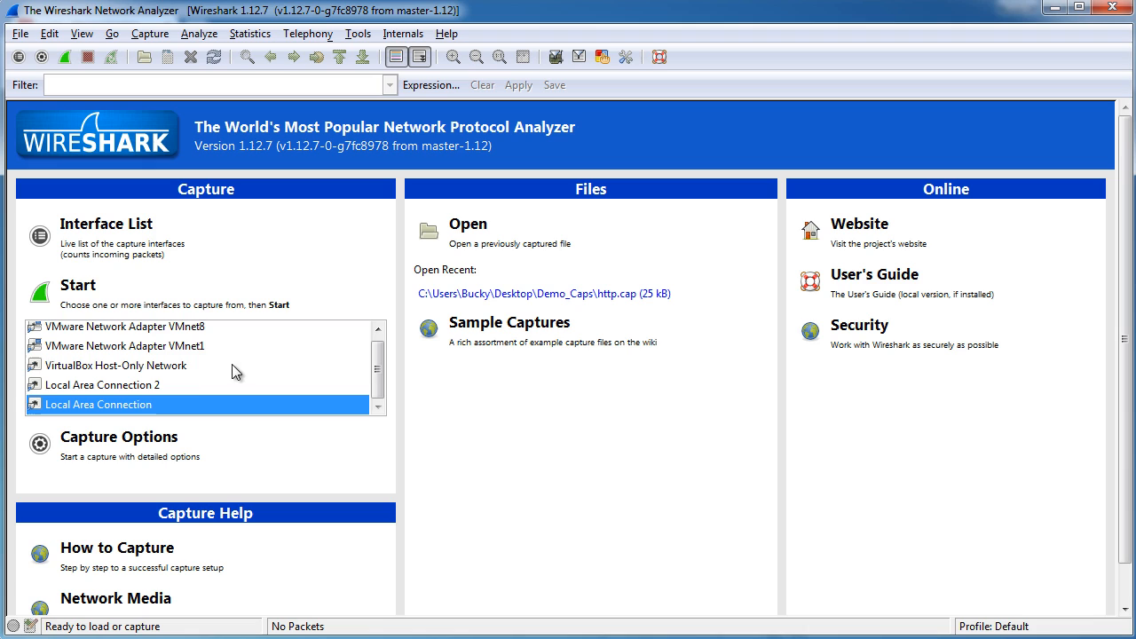
{"action": "left_click", "coordinate": [125, 330]}
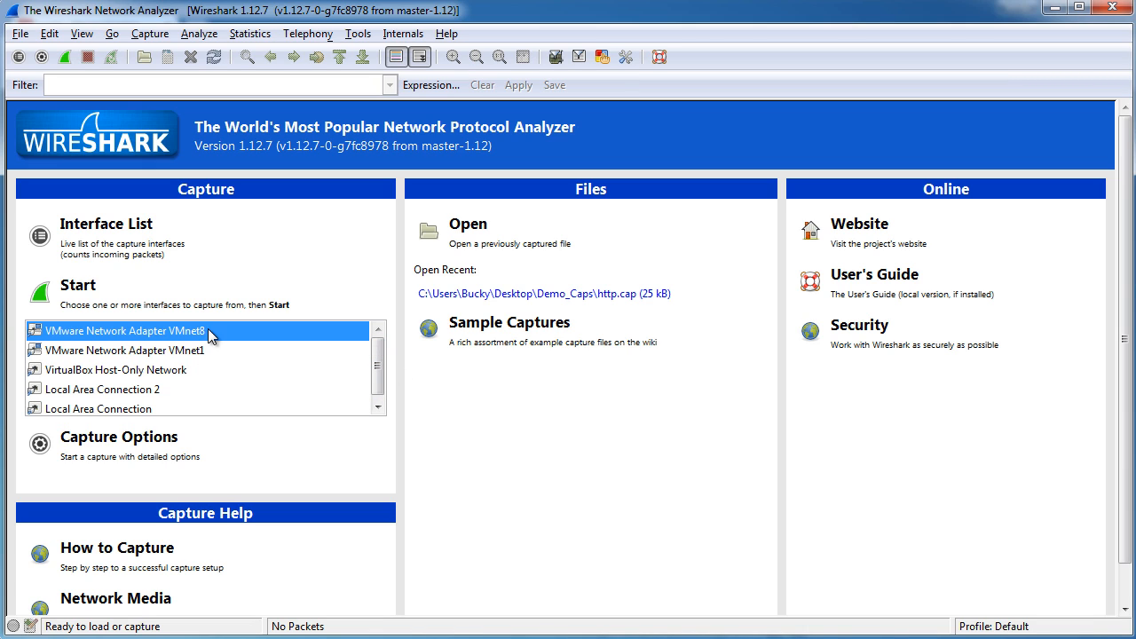
{"action": "left_click", "coordinate": [113, 370]}
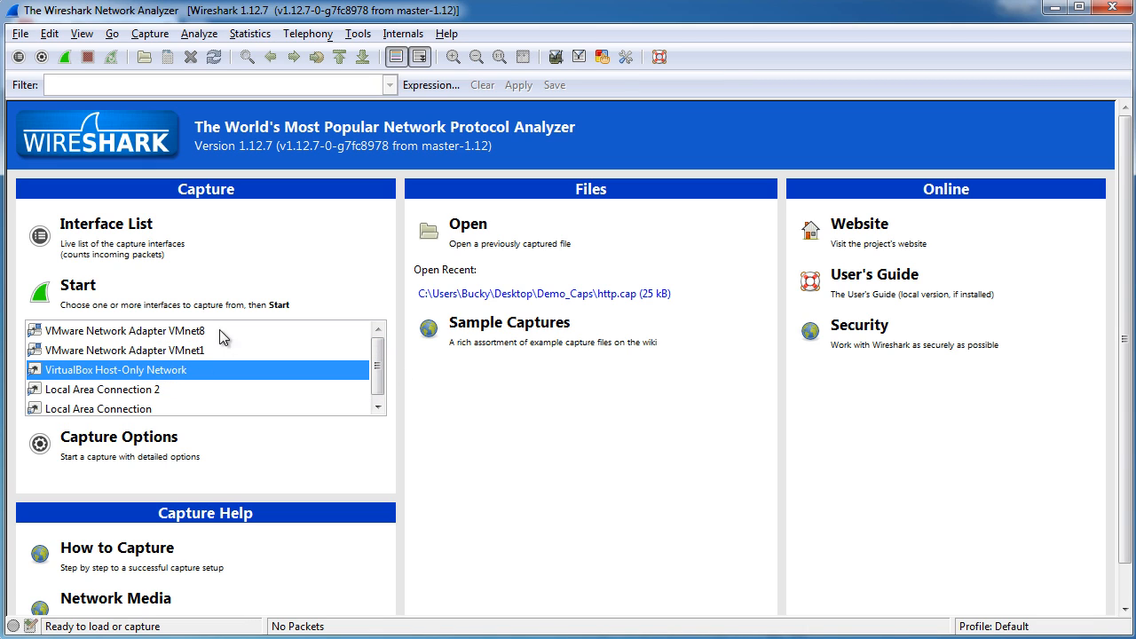
{"action": "mouse_move", "coordinate": [174, 335]}
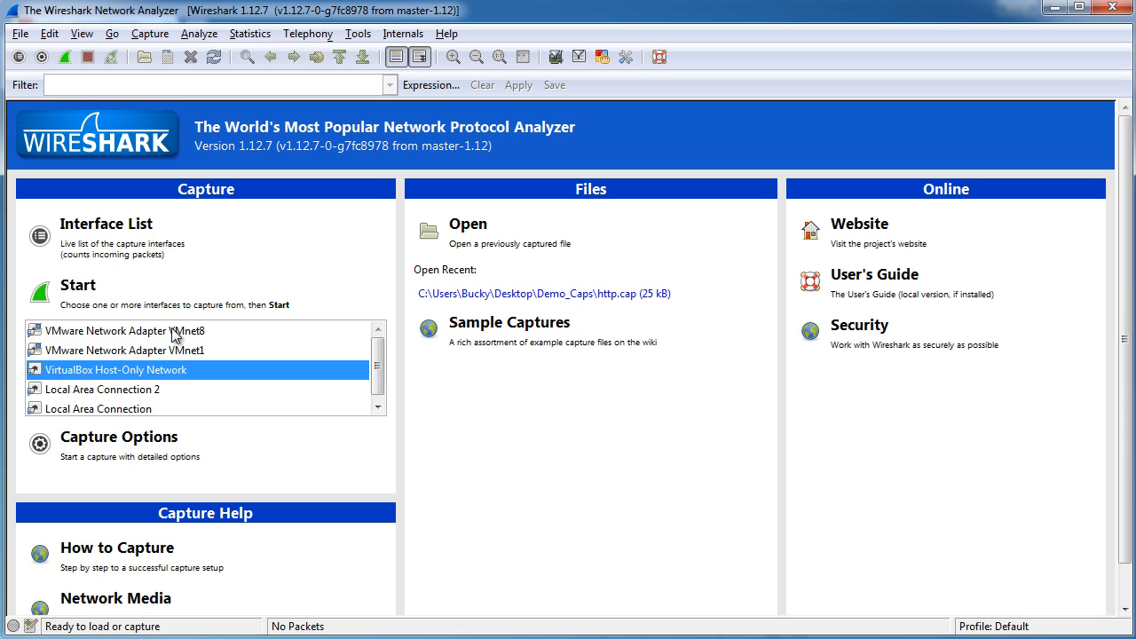
{"action": "left_click", "coordinate": [124, 349]}
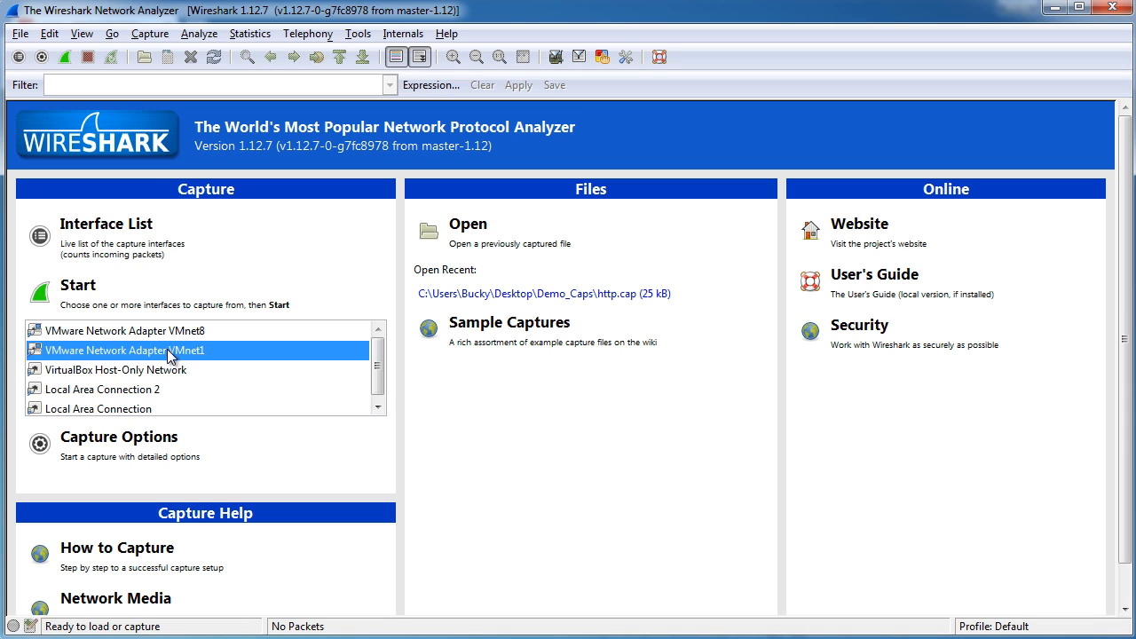
{"action": "left_click", "coordinate": [133, 370]}
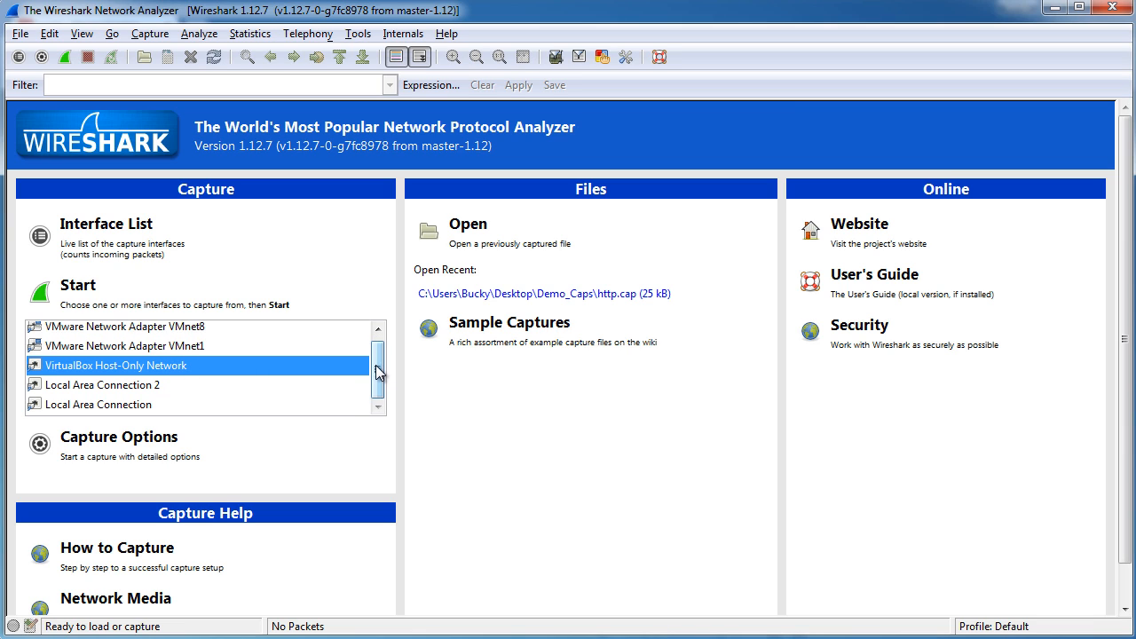
{"action": "left_click", "coordinate": [98, 405]}
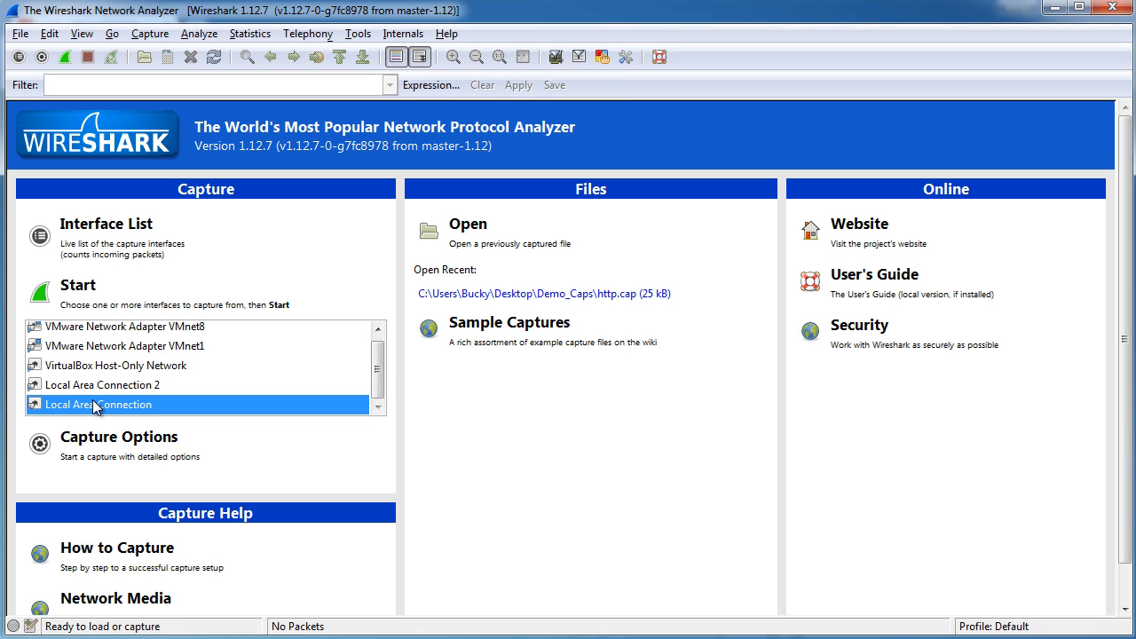
{"action": "mouse_move", "coordinate": [81, 286]}
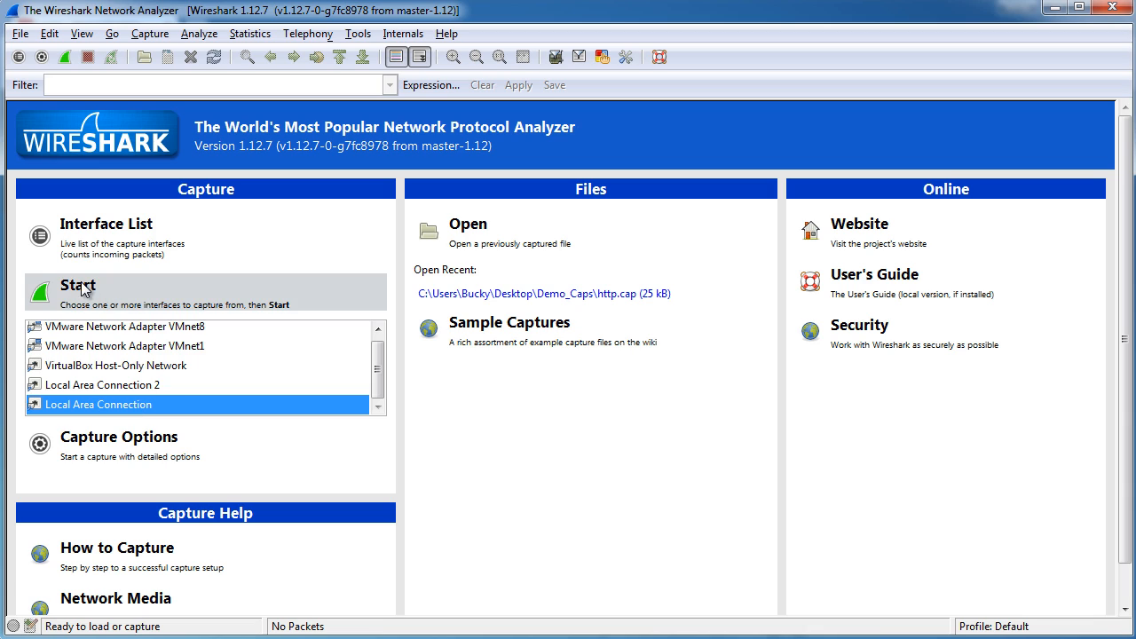
{"action": "mouse_move", "coordinate": [153, 291]}
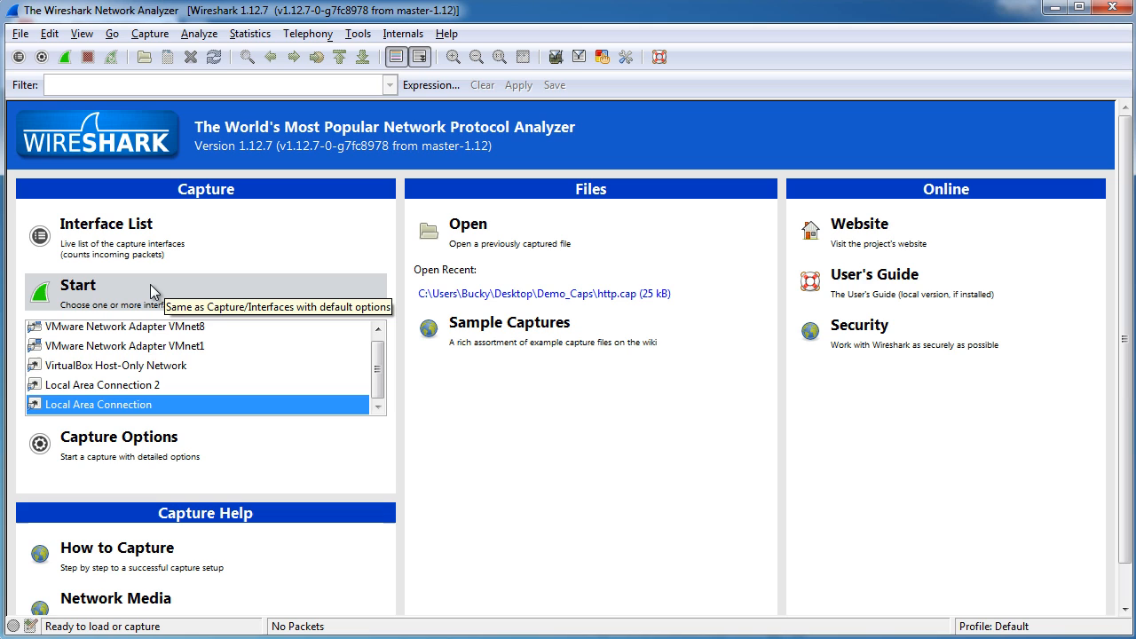
{"action": "mouse_move", "coordinate": [164, 410]}
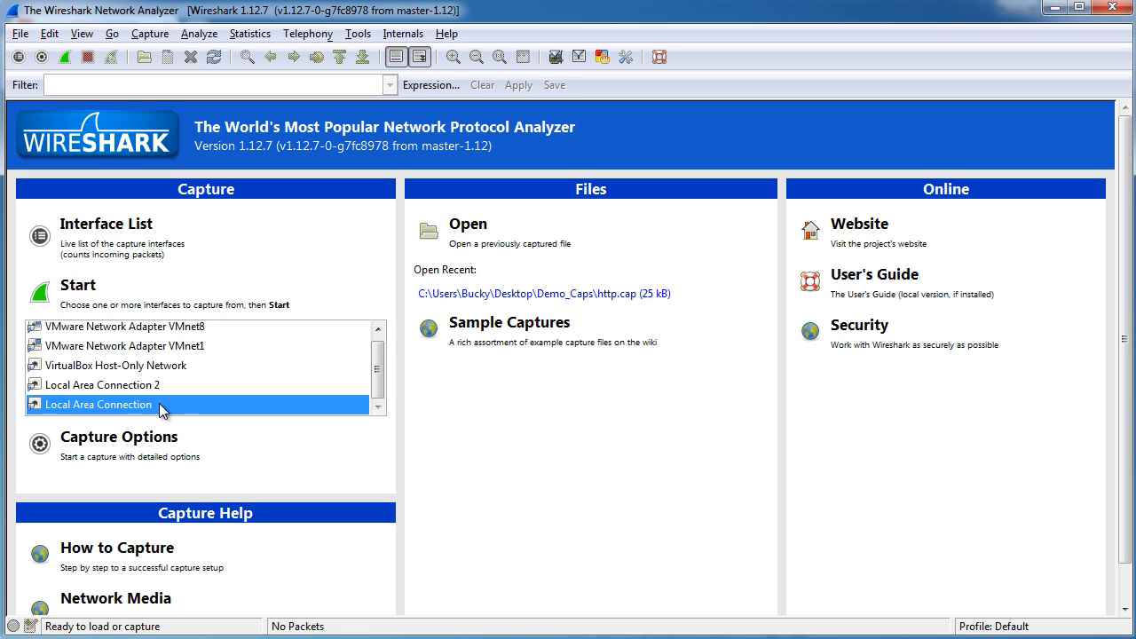
Begin a live capture on Local Area Connection from the interface list.
{"action": "double_click", "coordinate": [100, 404]}
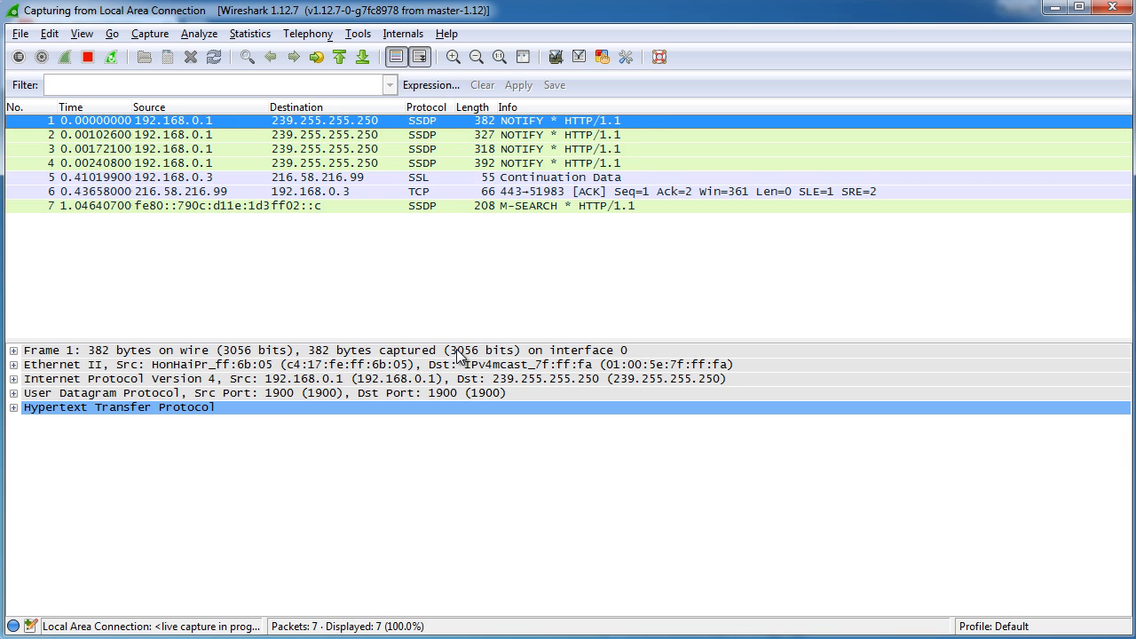
{"action": "mouse_move", "coordinate": [540, 339]}
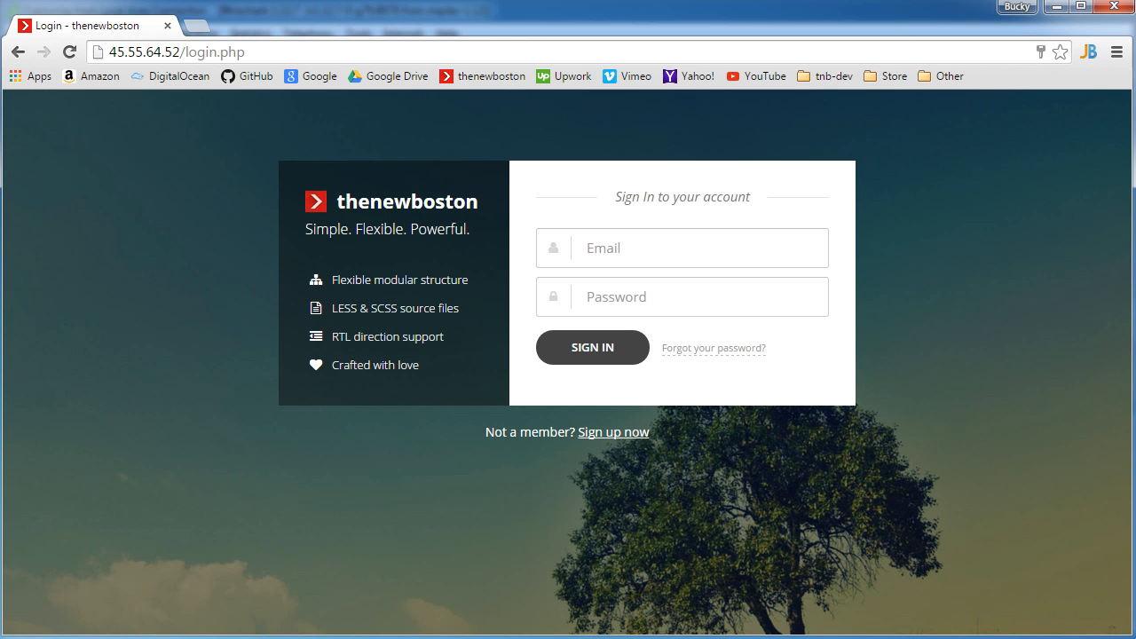
{"action": "mouse_move", "coordinate": [270, 256]}
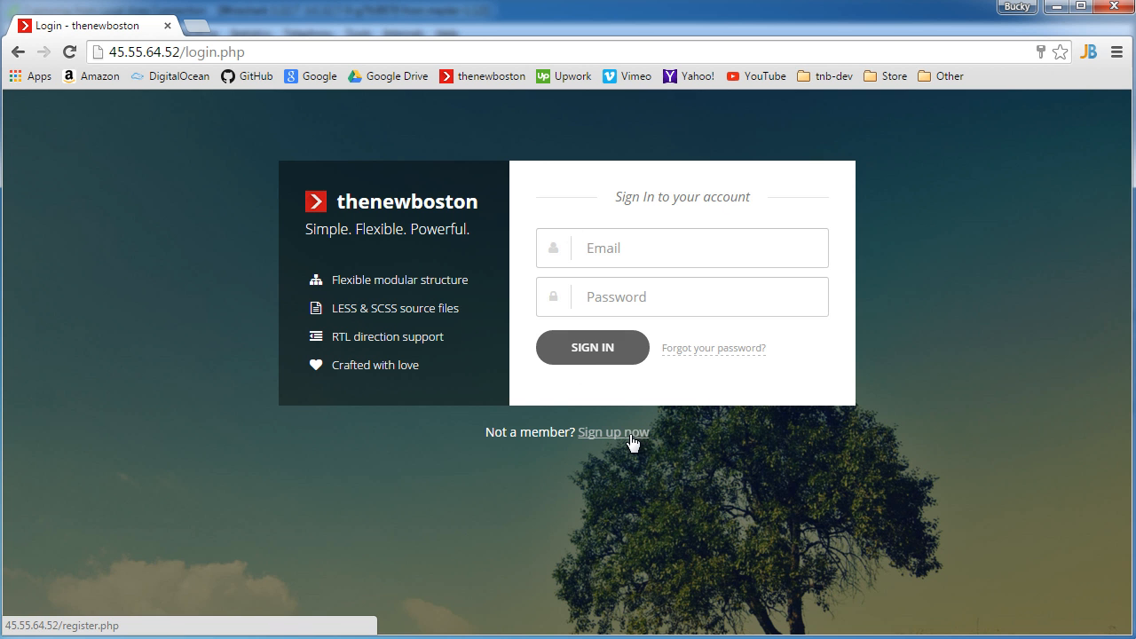
Follow the 'Sign up now' link to thenewboston's registration page and scroll it.
{"action": "left_click", "coordinate": [613, 433]}
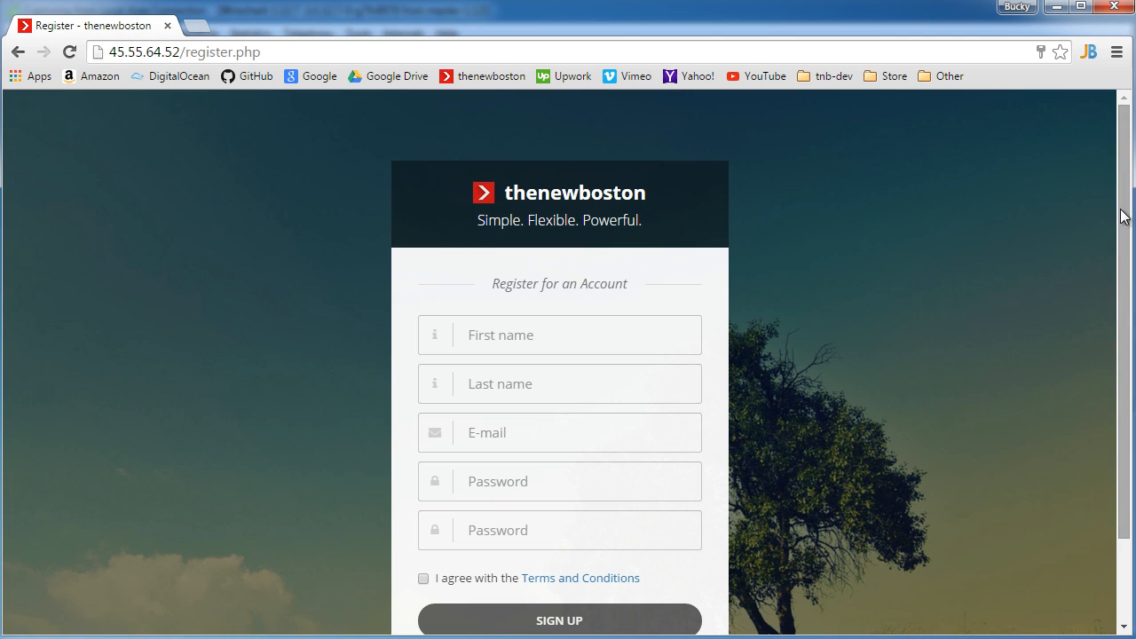
{"action": "scroll", "scroll_direction": "down", "scroll_amount": 3}
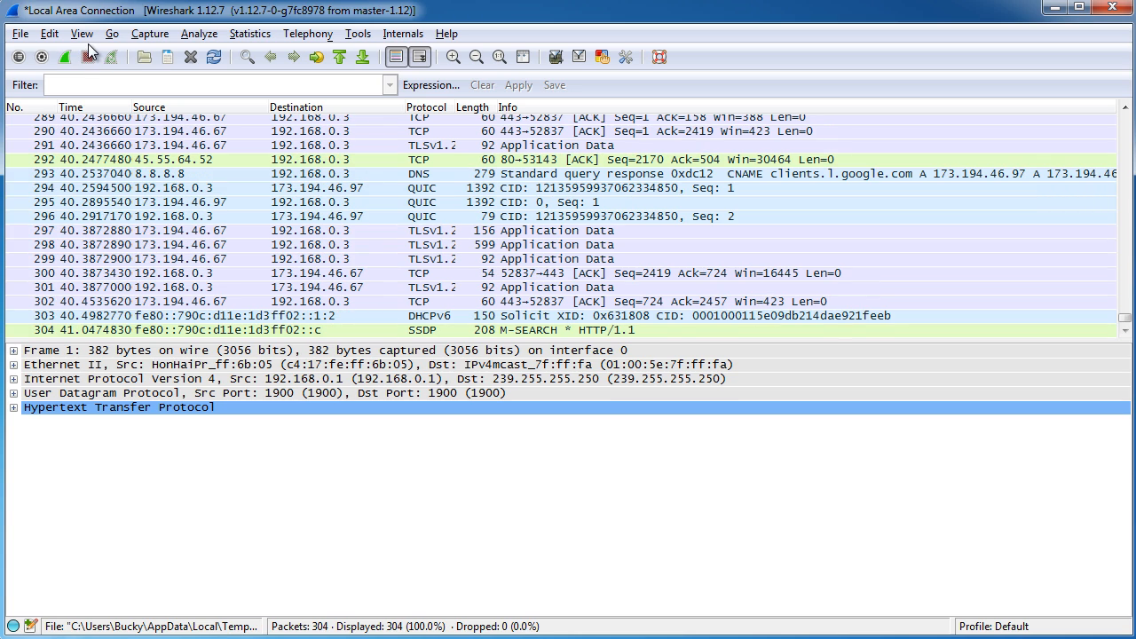
Select the first of the 304 captured packets and scroll the list.
{"action": "left_click", "coordinate": [82, 32]}
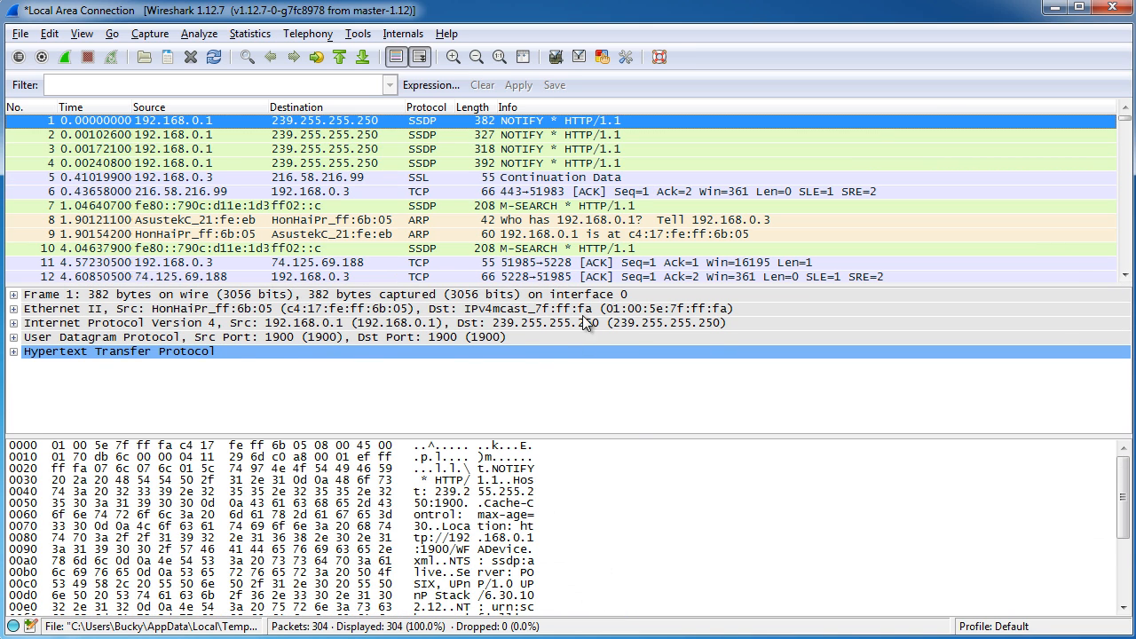
{"action": "mouse_move", "coordinate": [479, 231]}
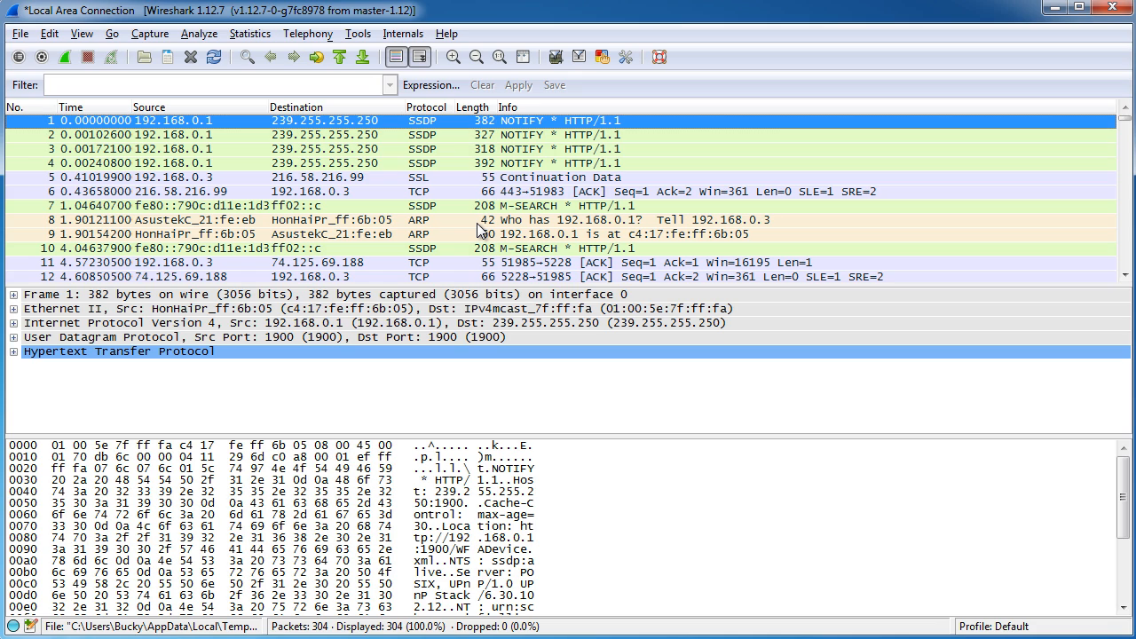
{"action": "mouse_move", "coordinate": [540, 135]}
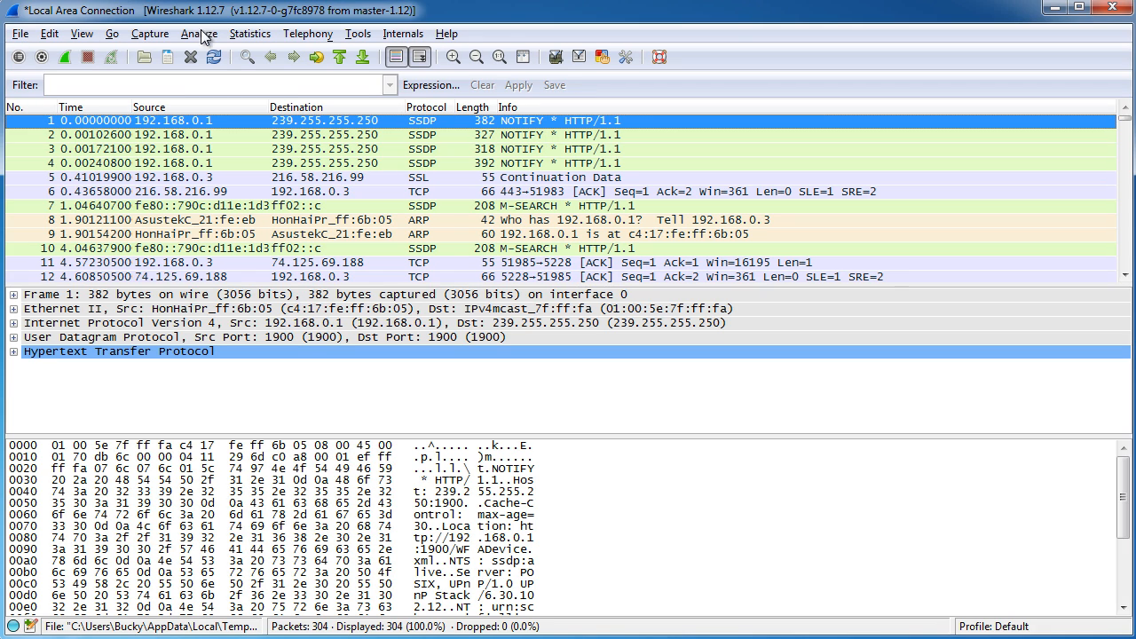
{"action": "mouse_move", "coordinate": [138, 69]}
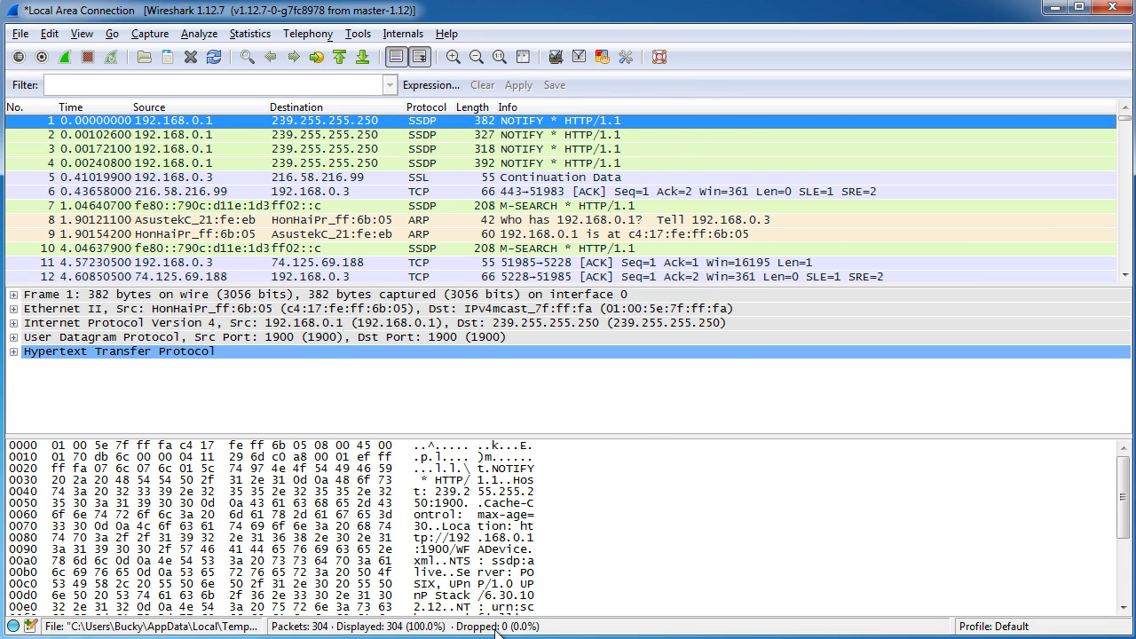
{"action": "scroll", "scroll_direction": "down", "scroll_amount": 3}
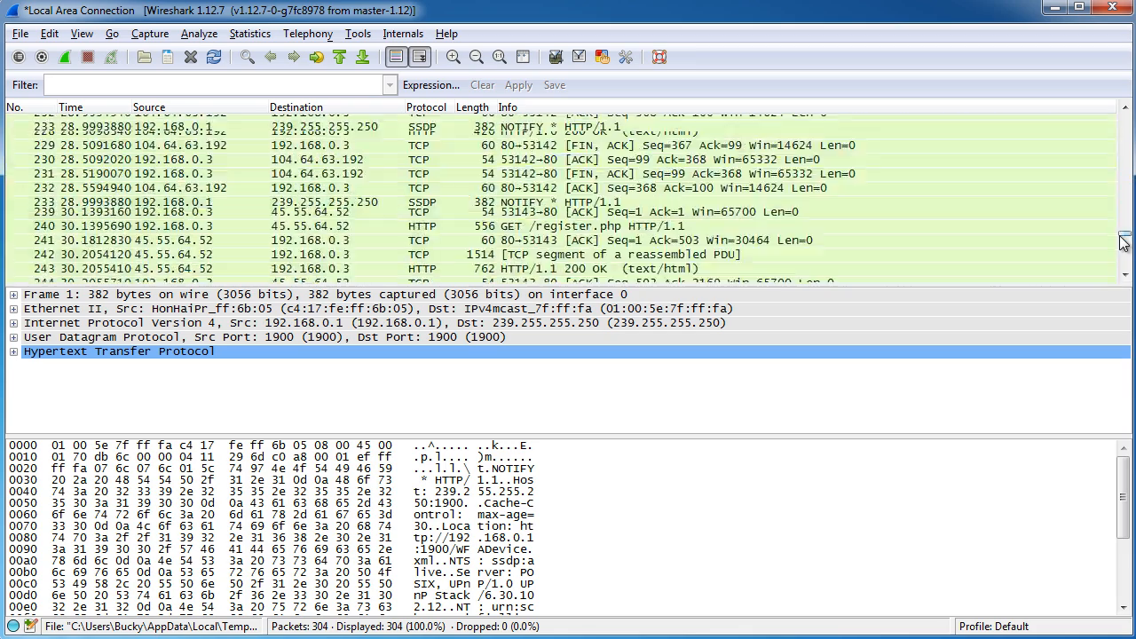
{"action": "scroll", "scroll_direction": "down", "scroll_amount": 3}
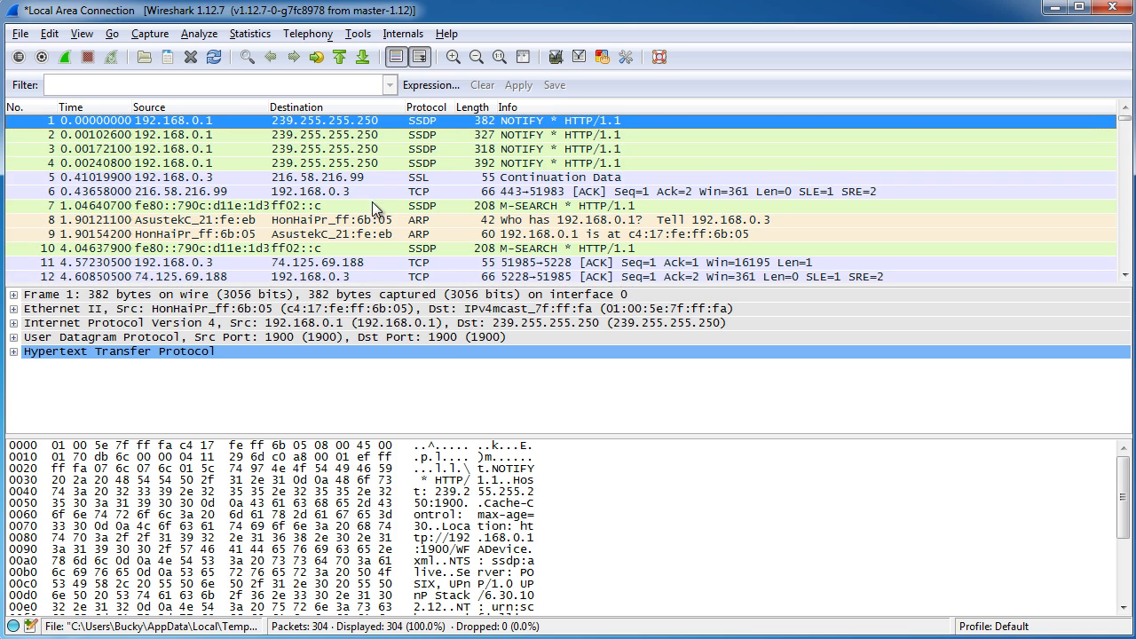
{"action": "mouse_move", "coordinate": [373, 194]}
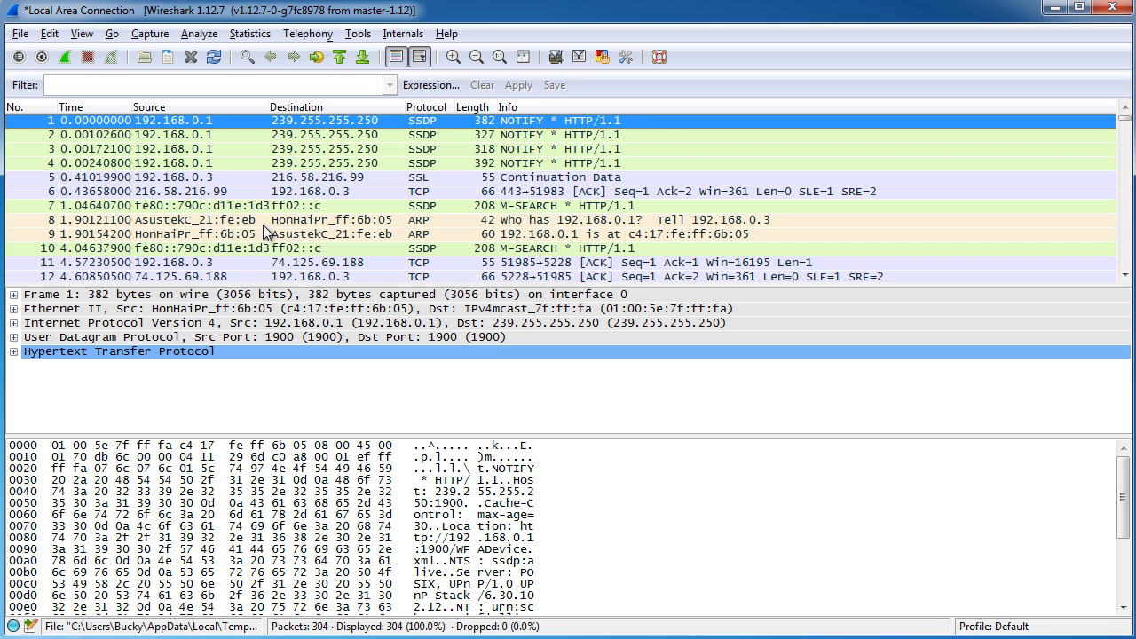
{"action": "mouse_move", "coordinate": [816, 186]}
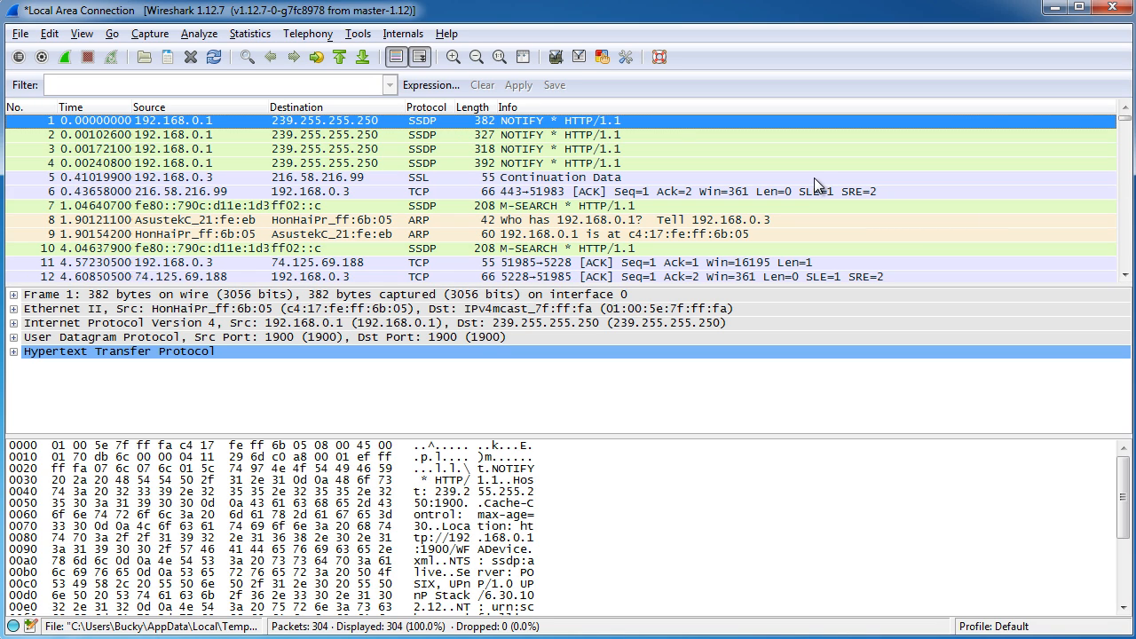
{"action": "mouse_move", "coordinate": [643, 233]}
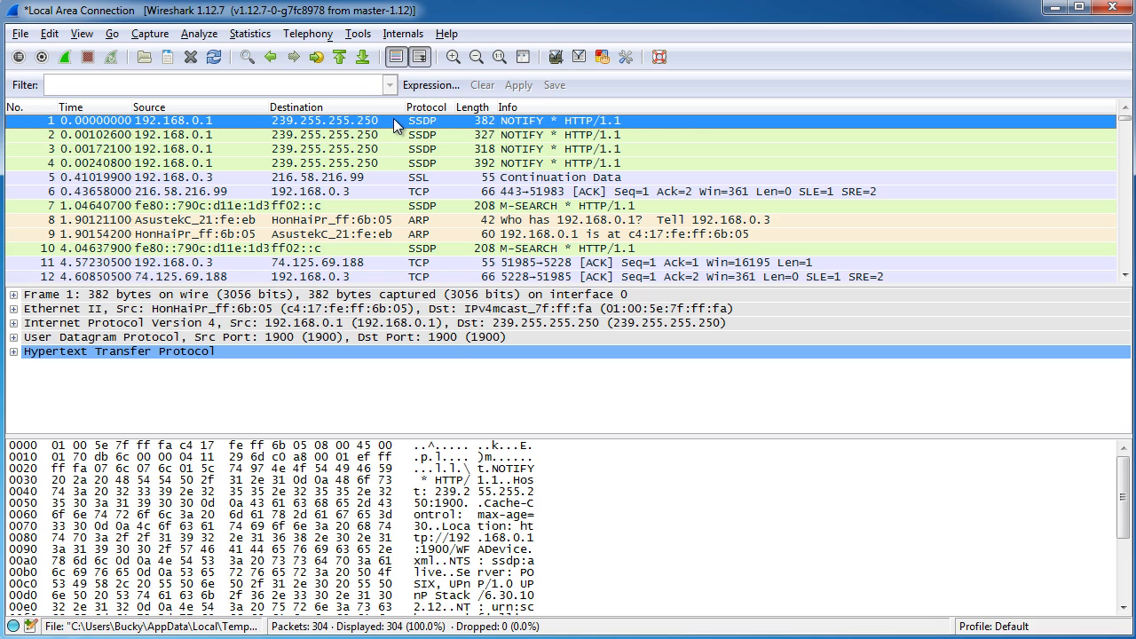
{"action": "mouse_move", "coordinate": [586, 230]}
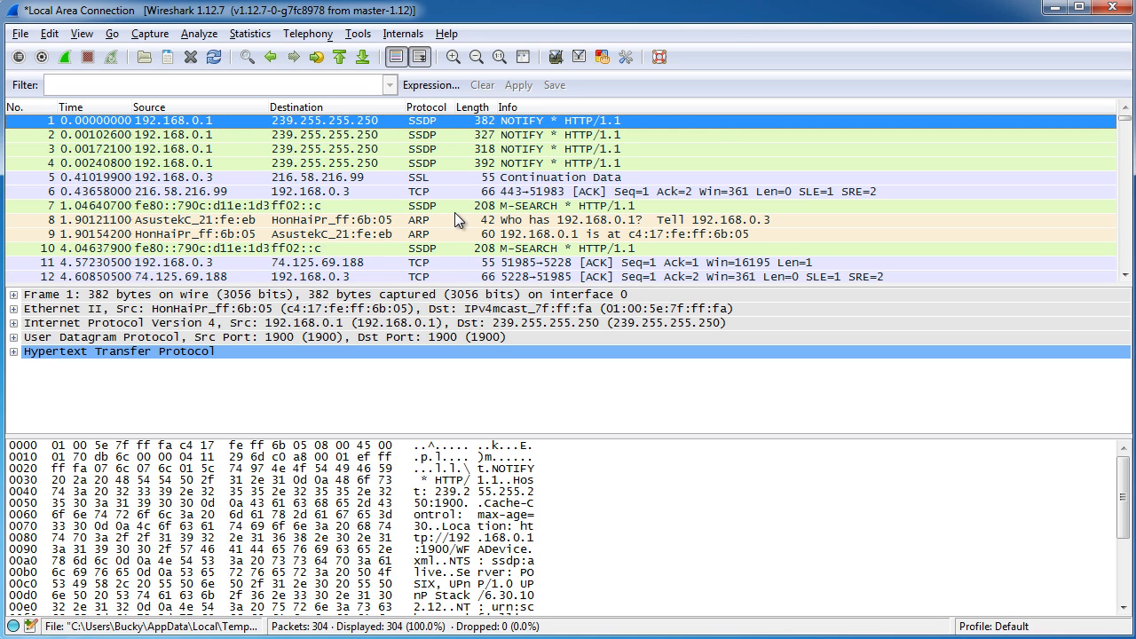
{"action": "mouse_move", "coordinate": [437, 214]}
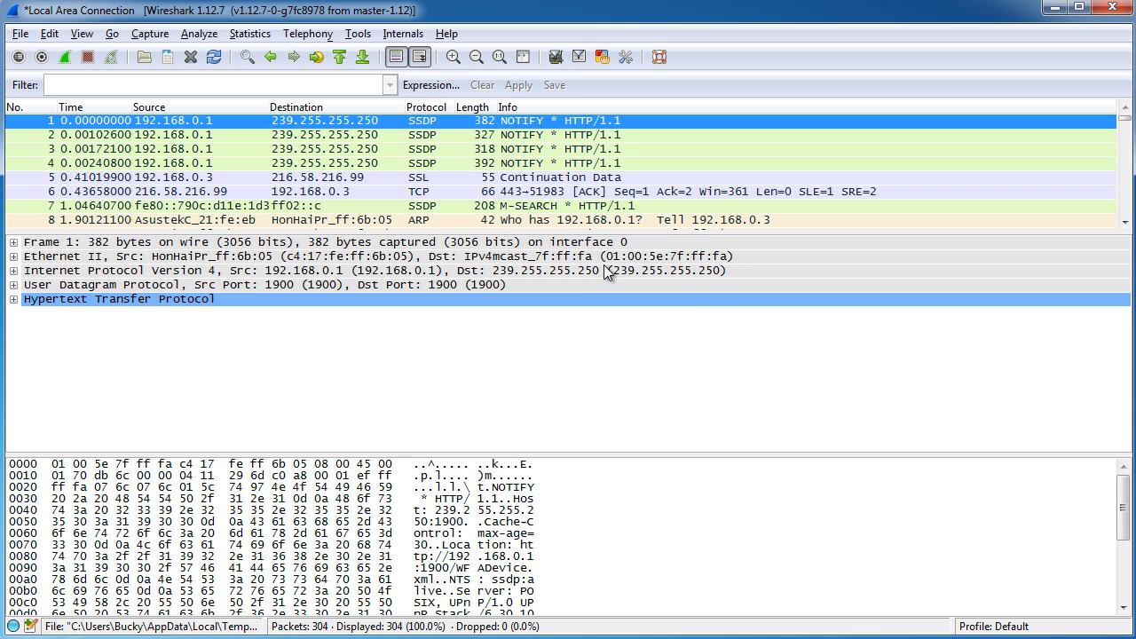
{"action": "left_click", "coordinate": [14, 298]}
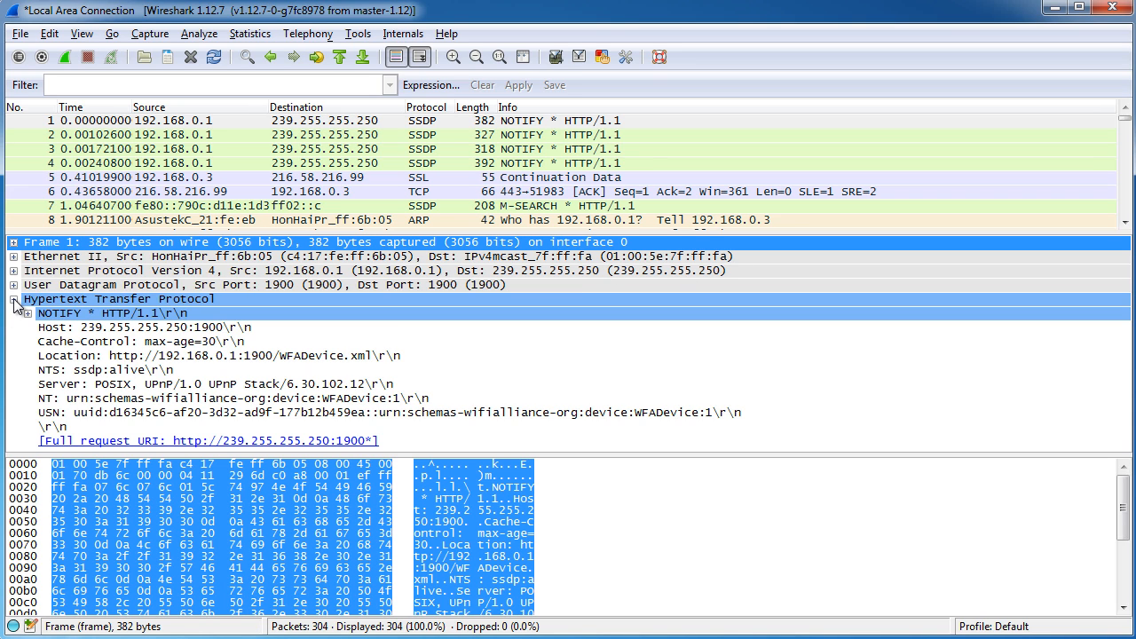
{"action": "left_click", "coordinate": [14, 299]}
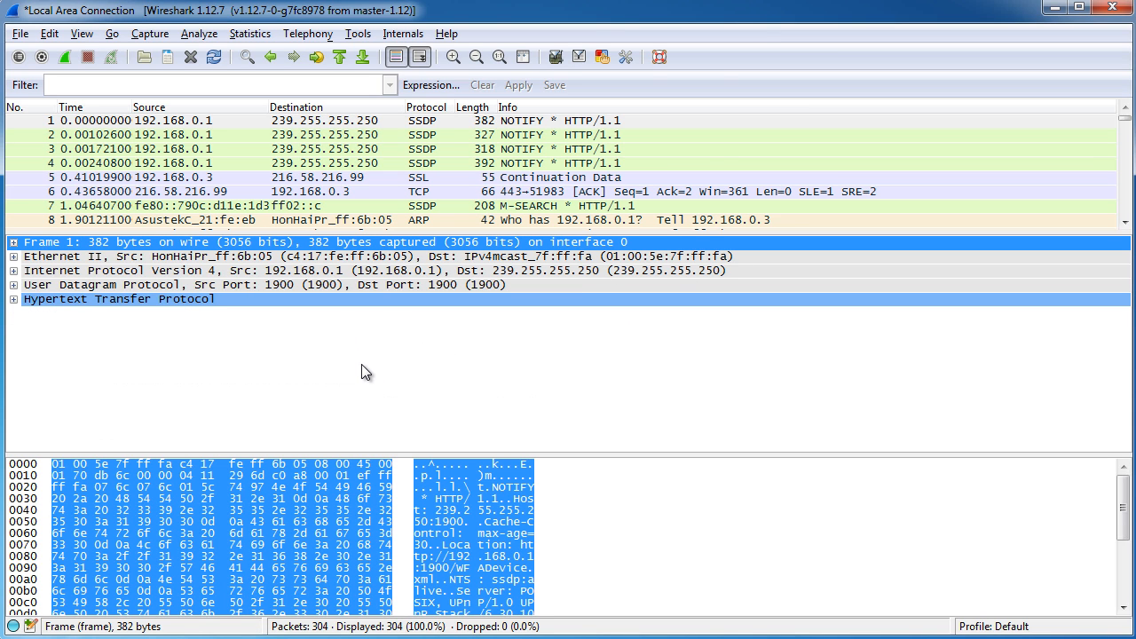
{"action": "mouse_move", "coordinate": [293, 524]}
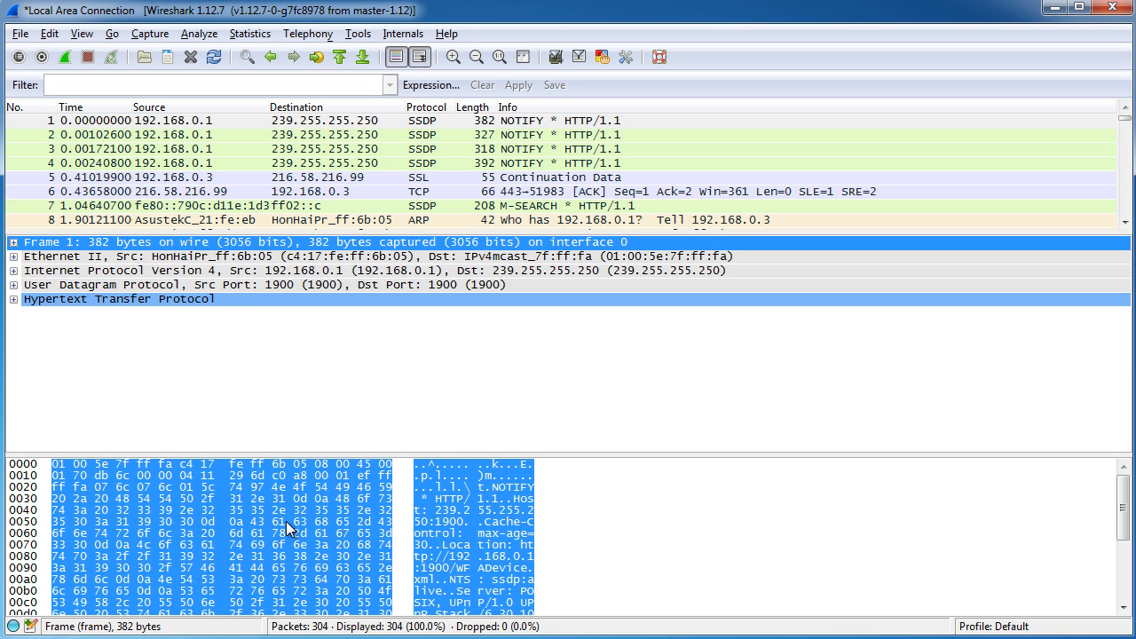
{"action": "mouse_move", "coordinate": [174, 512]}
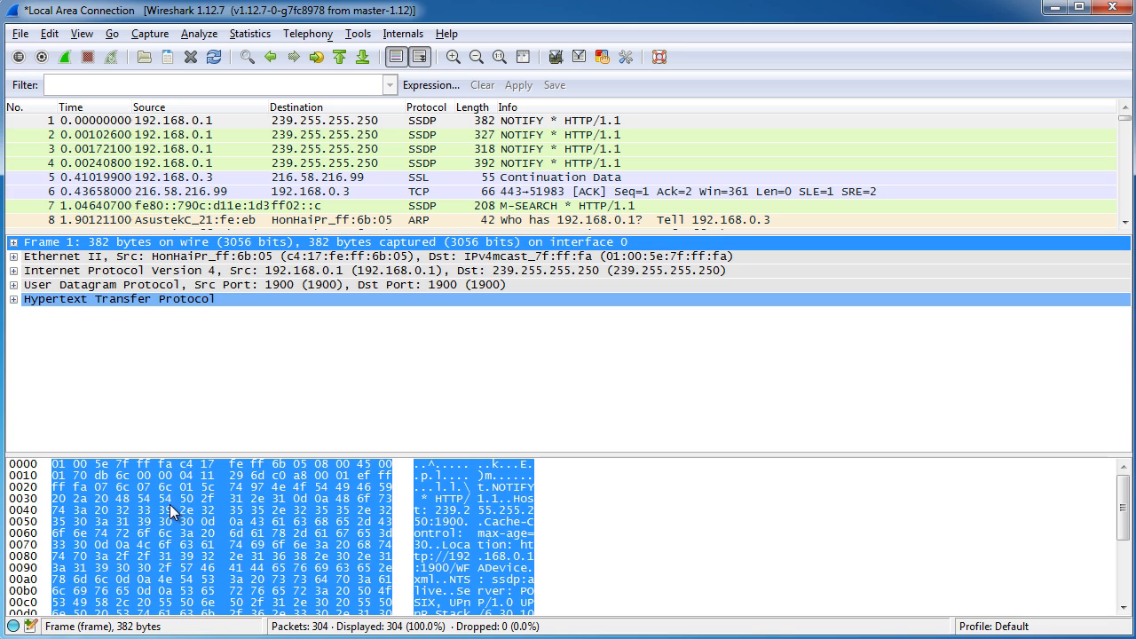
{"action": "right_click", "coordinate": [174, 511]}
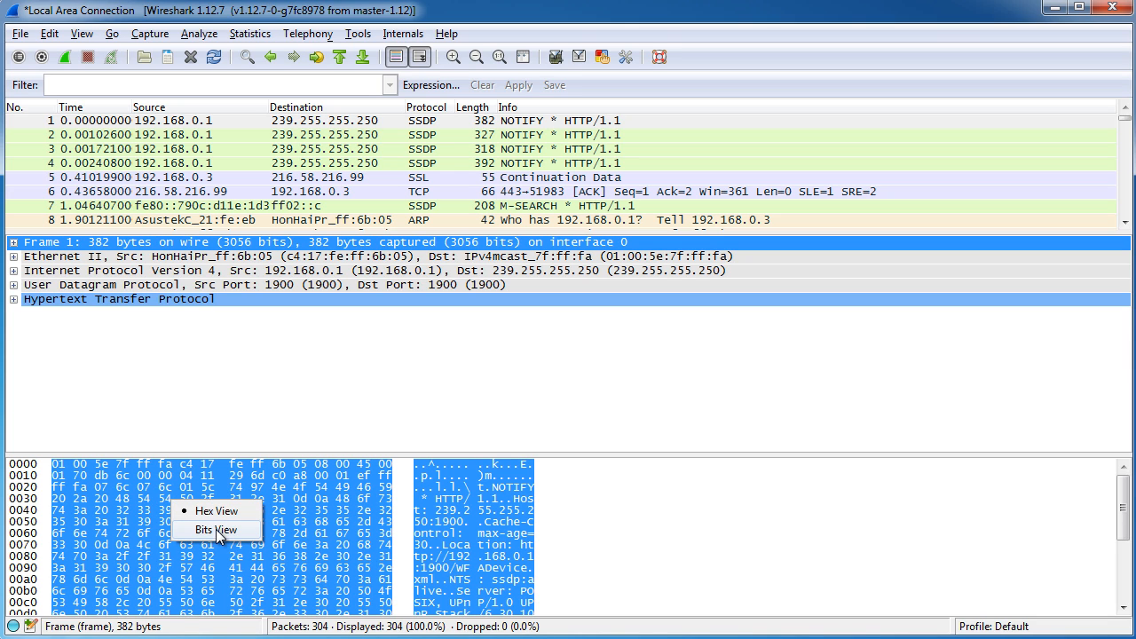
{"action": "left_click", "coordinate": [216, 529]}
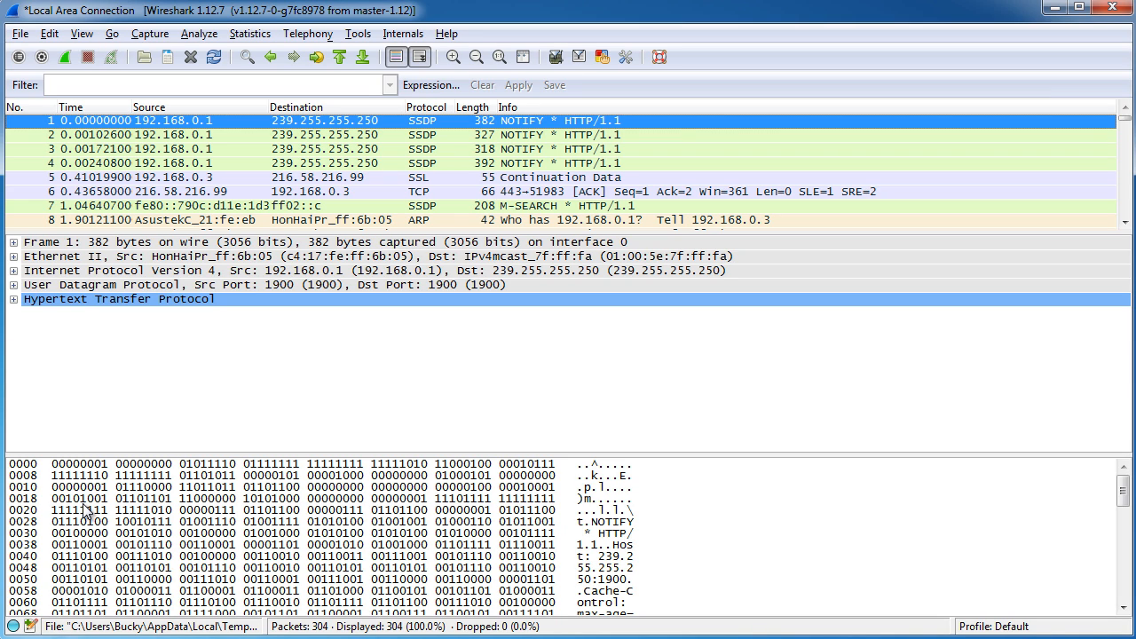
{"action": "mouse_move", "coordinate": [533, 568]}
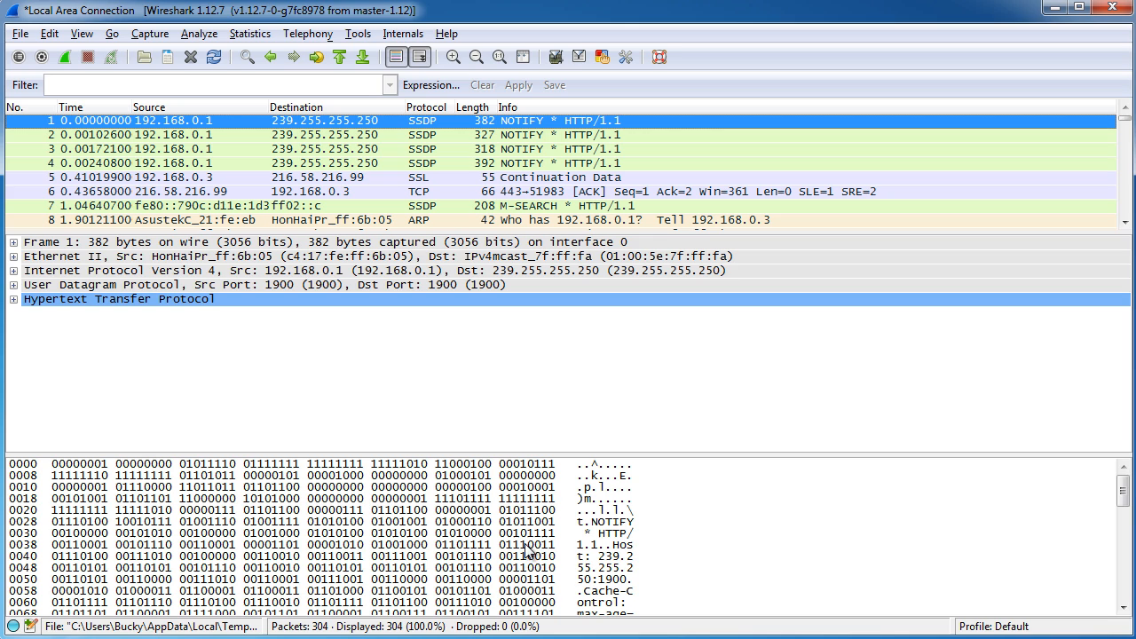
{"action": "left_click", "coordinate": [14, 299]}
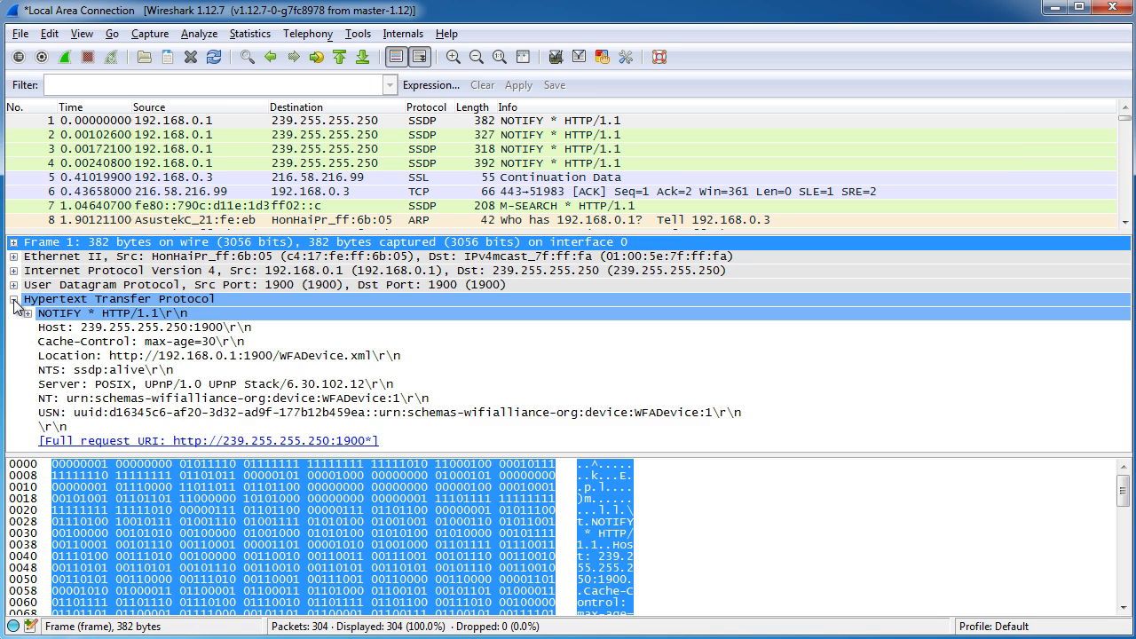
{"action": "left_click", "coordinate": [14, 298]}
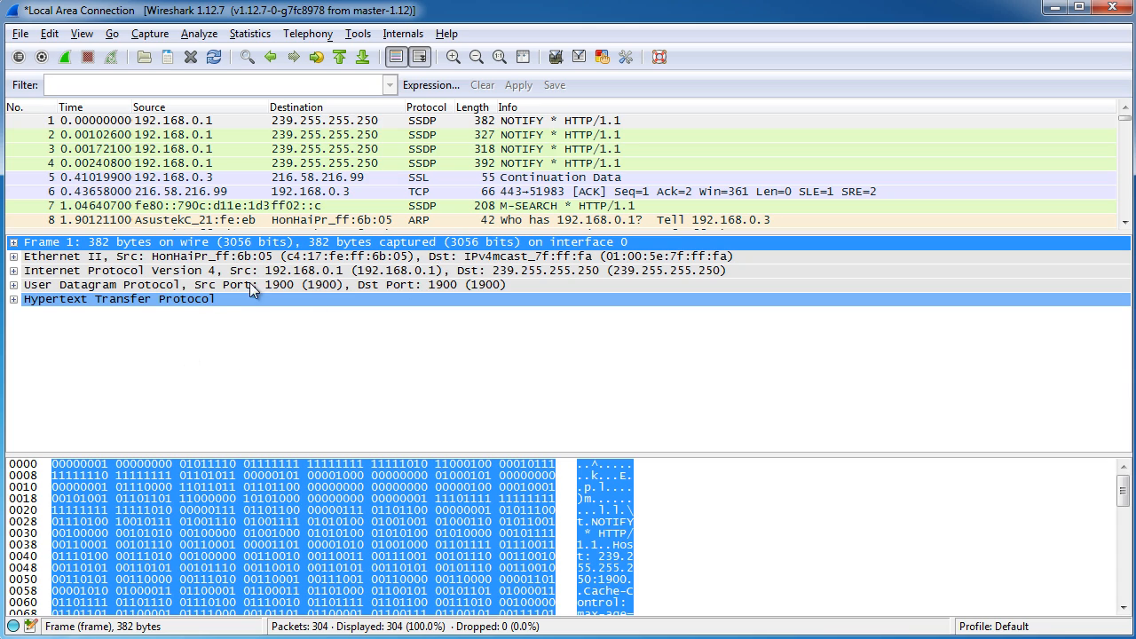
{"action": "mouse_move", "coordinate": [96, 584]}
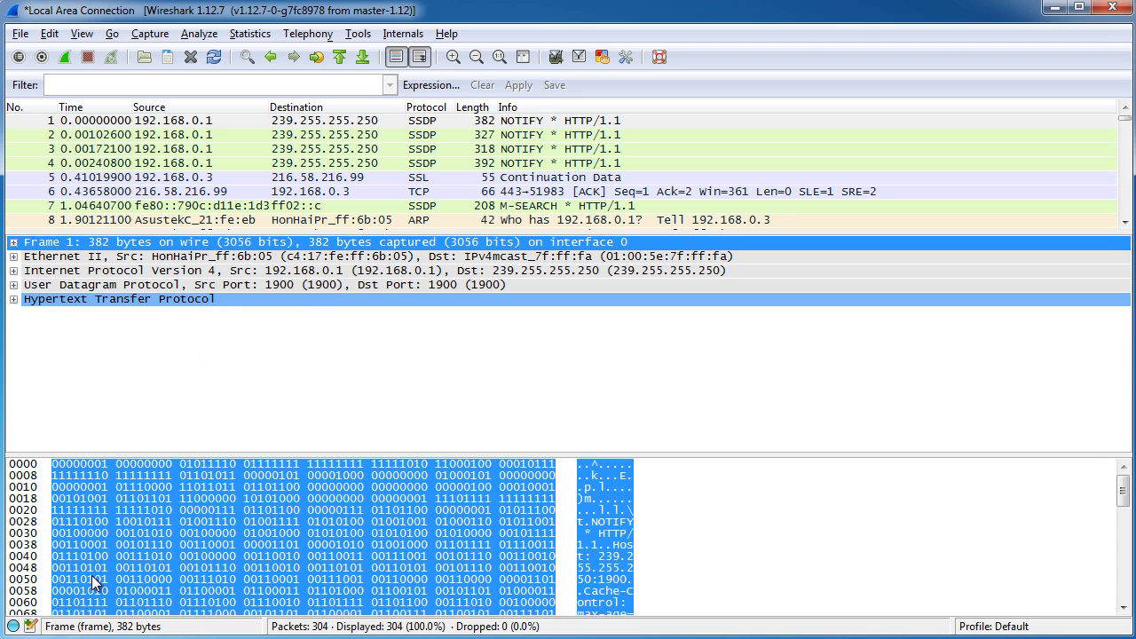
{"action": "mouse_move", "coordinate": [96, 43]}
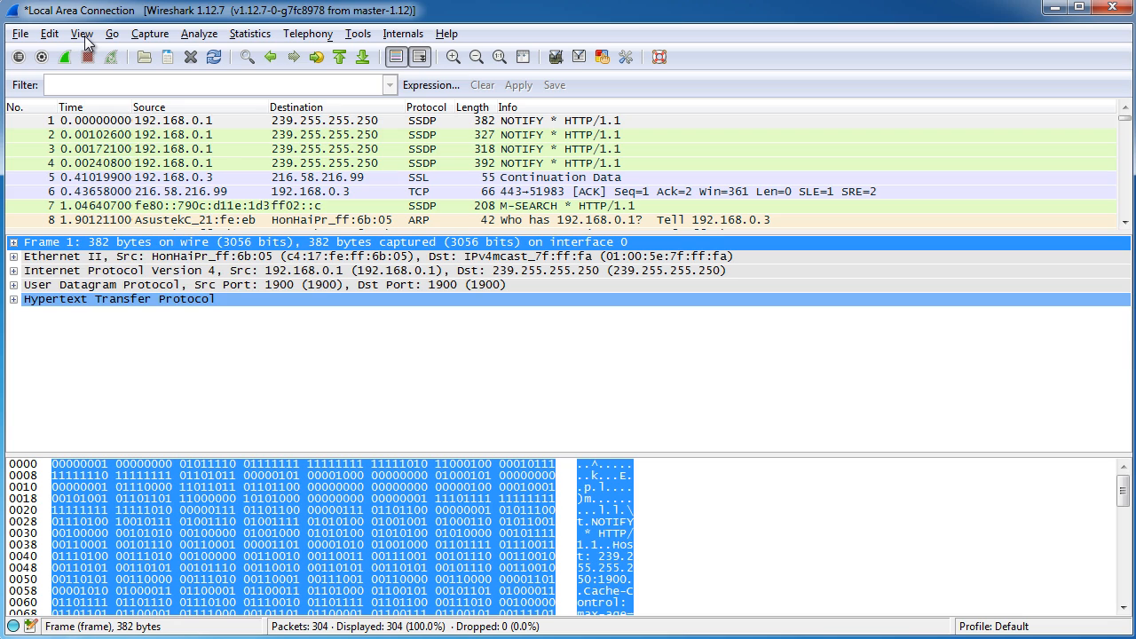
Toggle the Packet Bytes pane off and on via View, ending with it visible.
{"action": "left_click", "coordinate": [82, 34]}
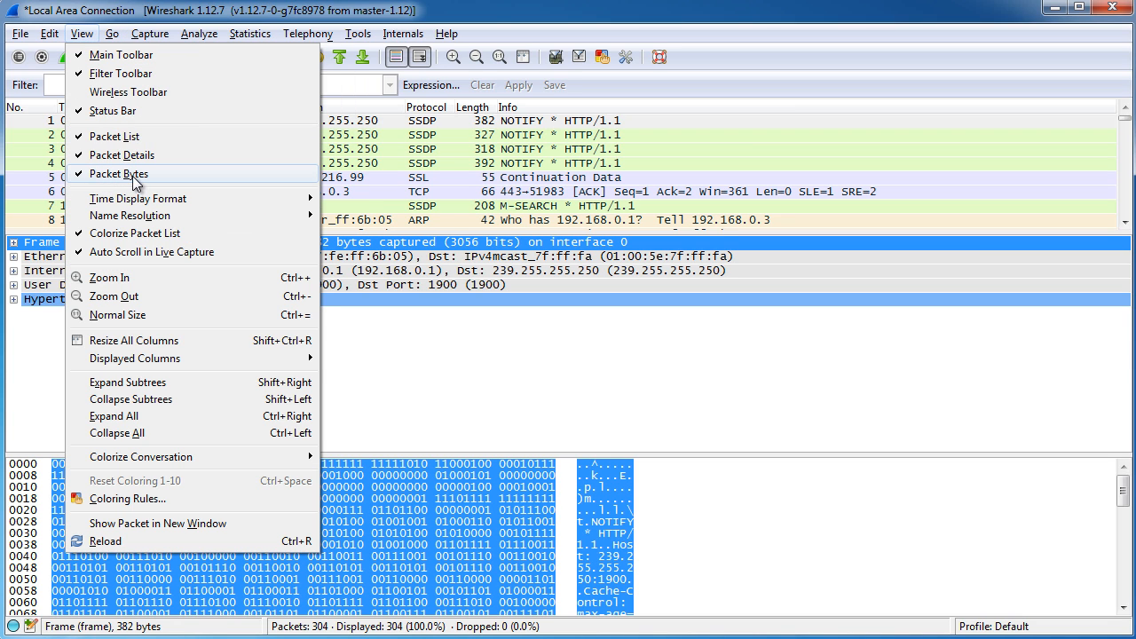
{"action": "left_click", "coordinate": [119, 174]}
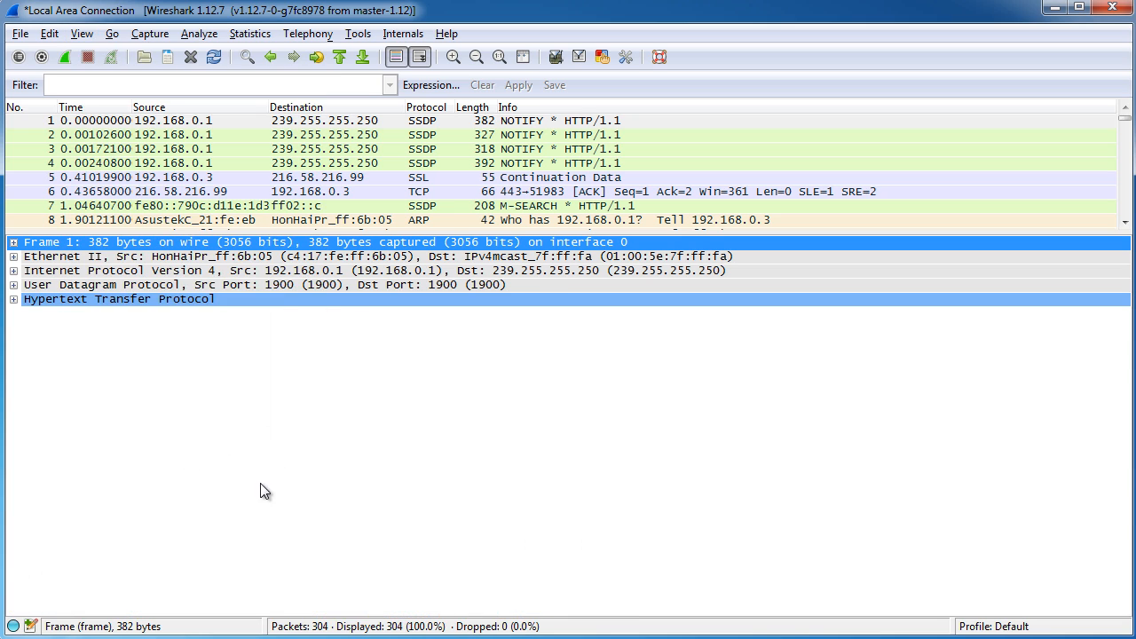
{"action": "left_click", "coordinate": [111, 34]}
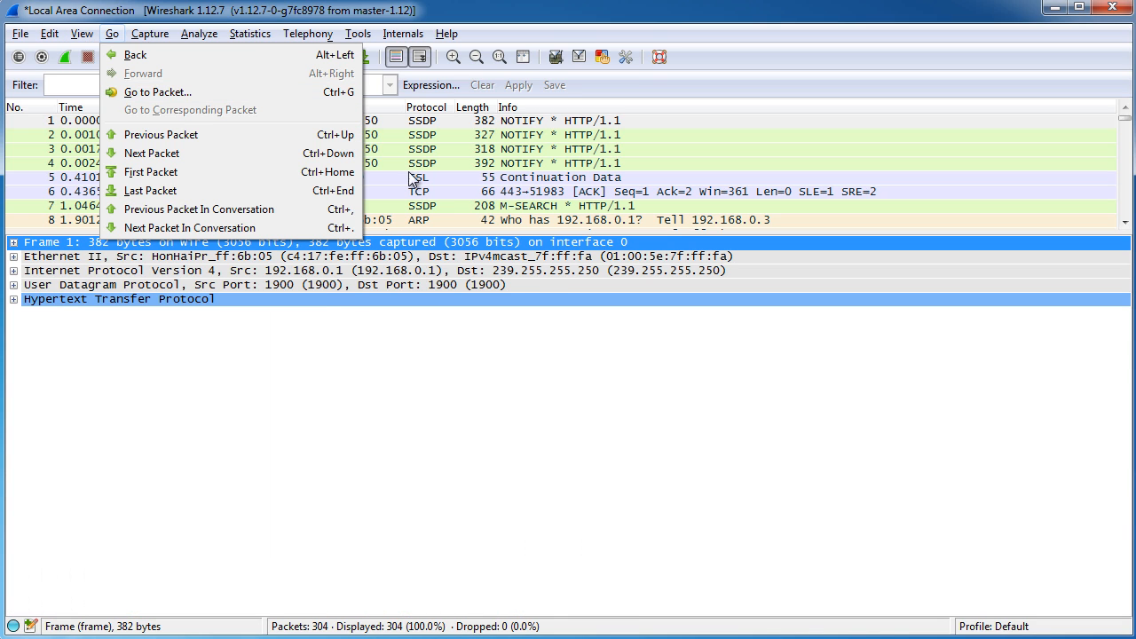
{"action": "left_click", "coordinate": [82, 33]}
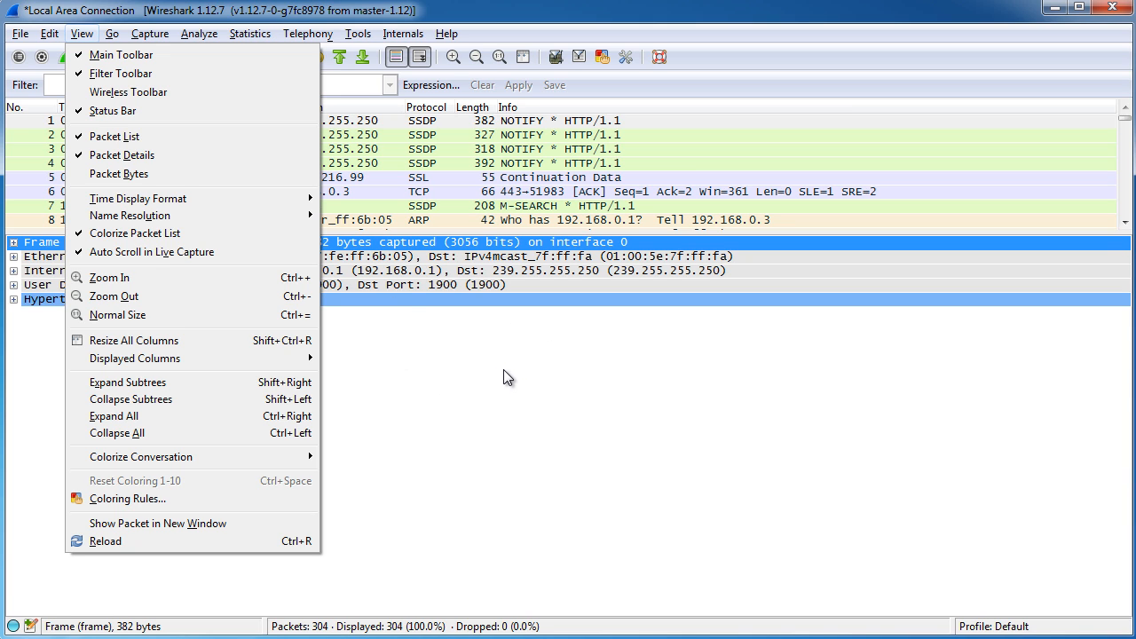
{"action": "left_click", "coordinate": [119, 174]}
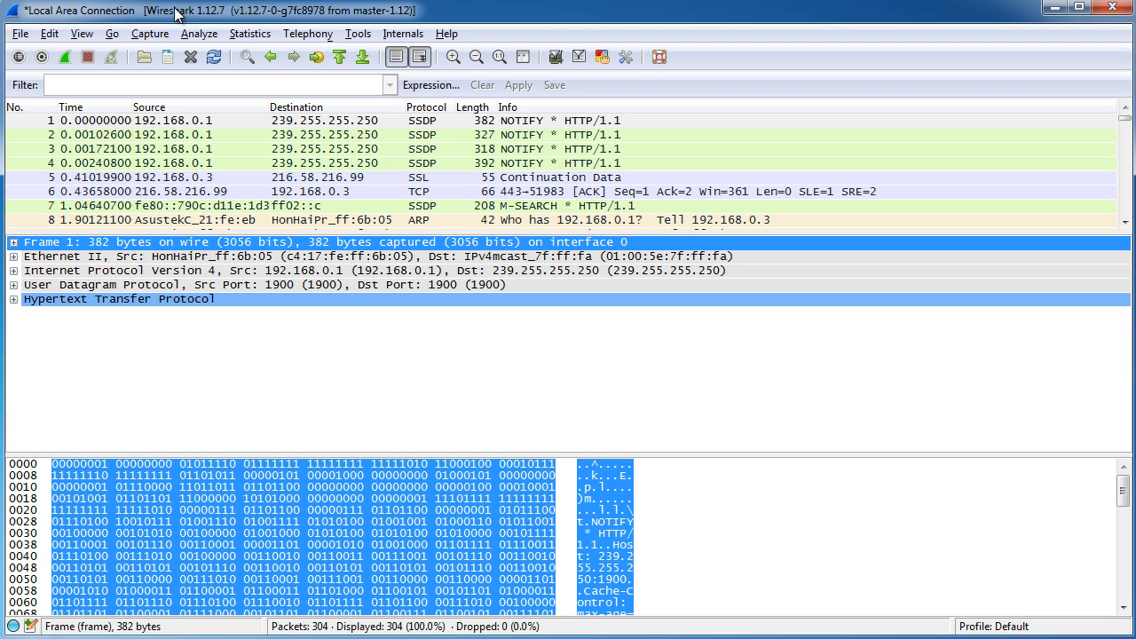
{"action": "left_click", "coordinate": [82, 32]}
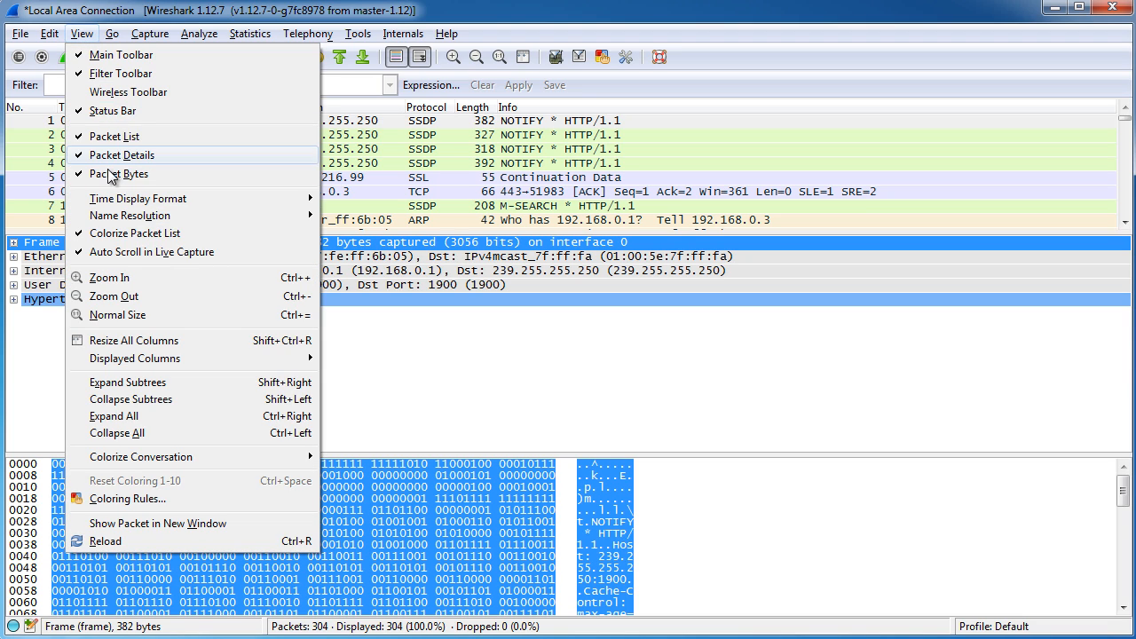
{"action": "left_click", "coordinate": [119, 174]}
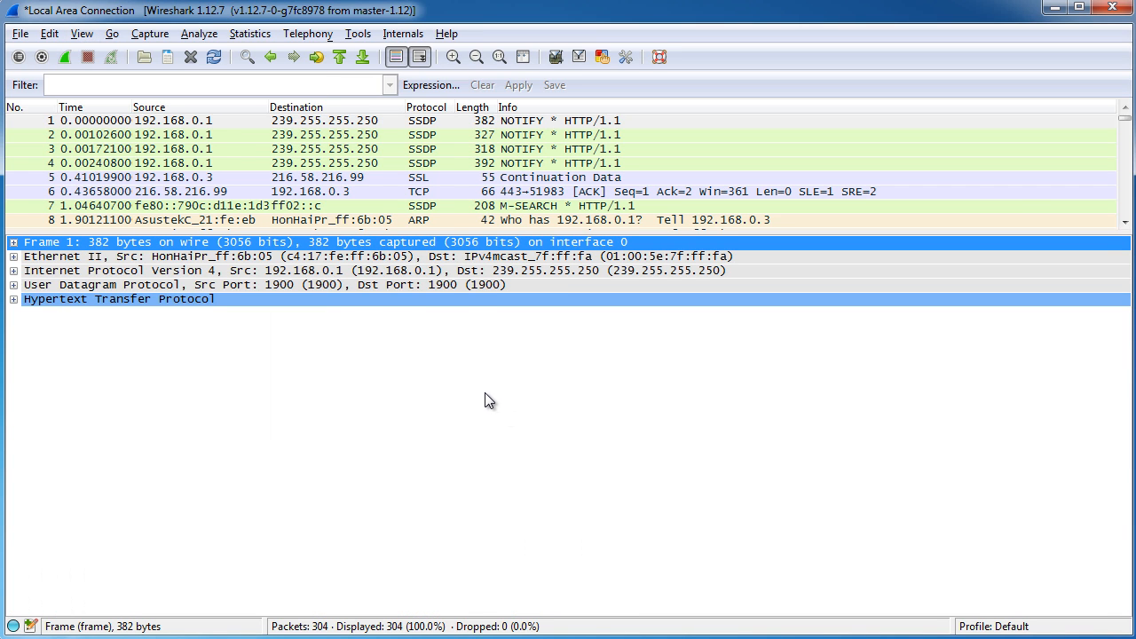
{"action": "mouse_move", "coordinate": [589, 246]}
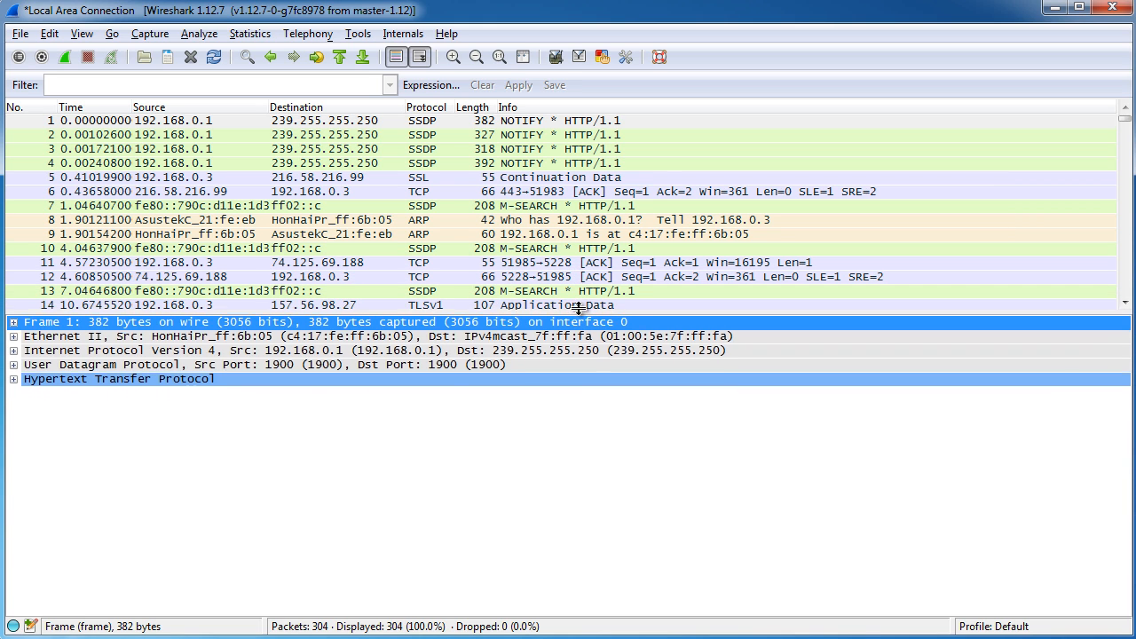
{"action": "left_click", "coordinate": [112, 33]}
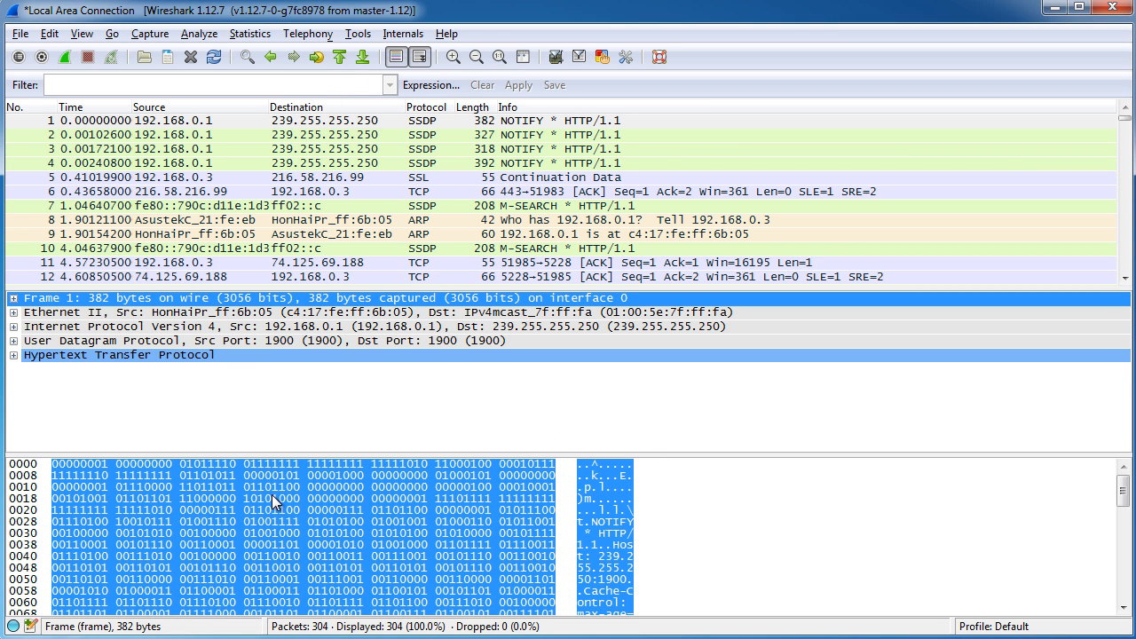
{"action": "mouse_move", "coordinate": [412, 402]}
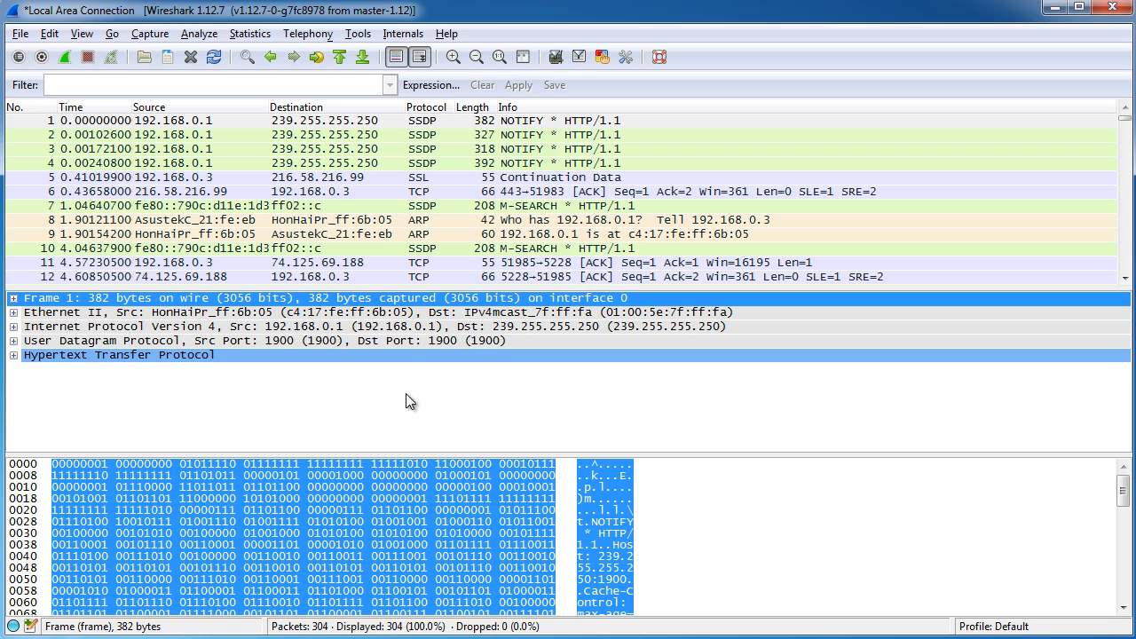
{"action": "mouse_move", "coordinate": [523, 222]}
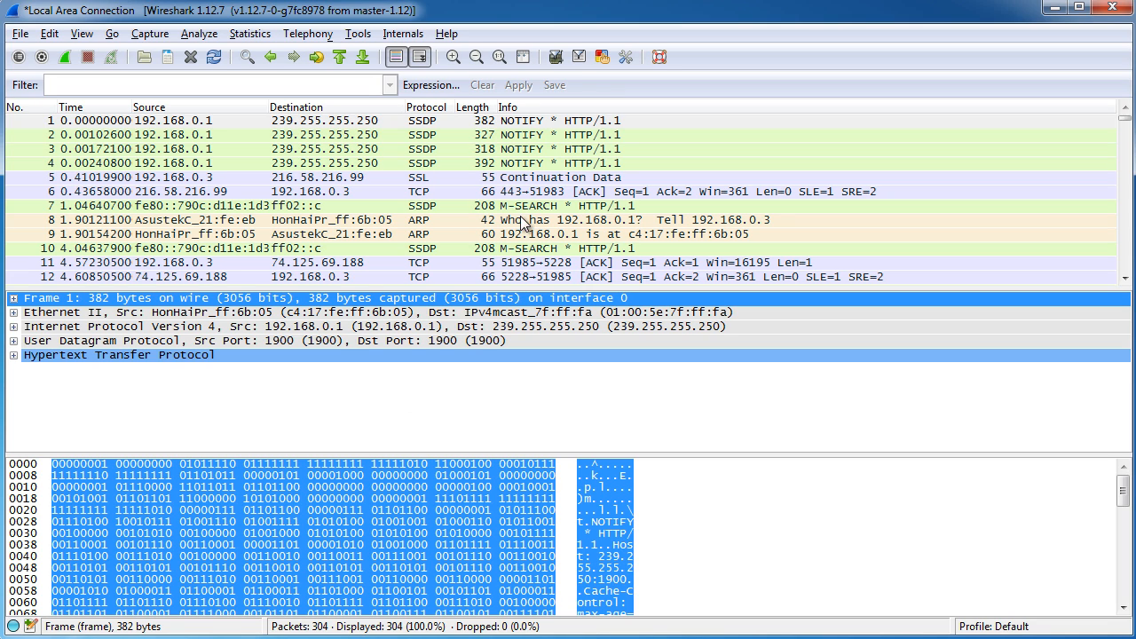
{"action": "mouse_move", "coordinate": [767, 366]}
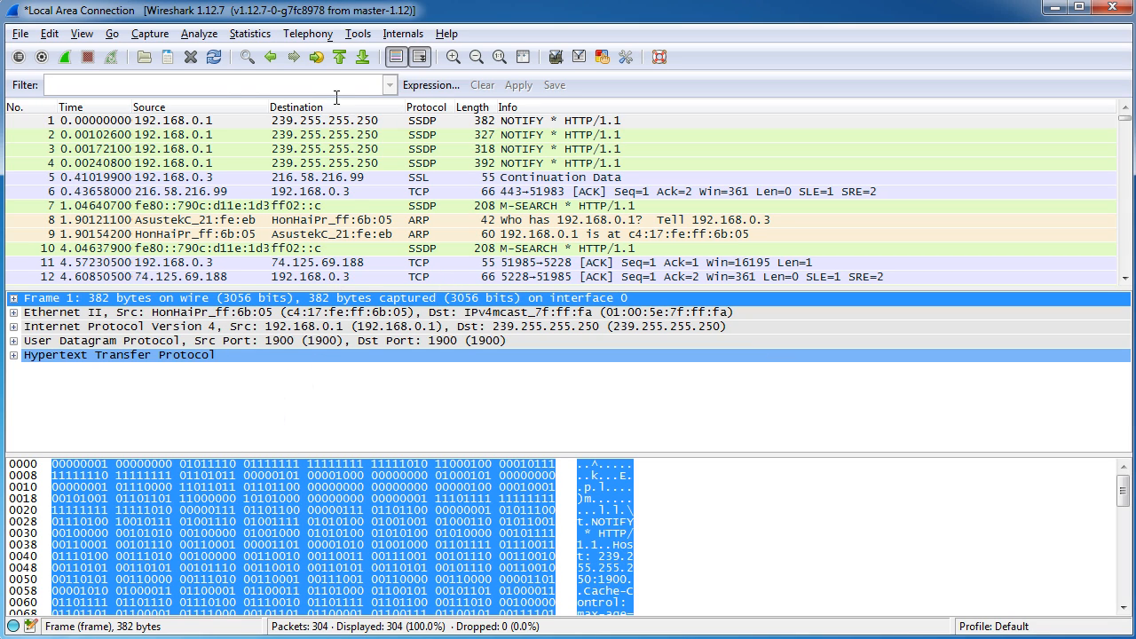
Reach User Interface > Layout in the Edit > Preferences dialog.
{"action": "left_click", "coordinate": [50, 31]}
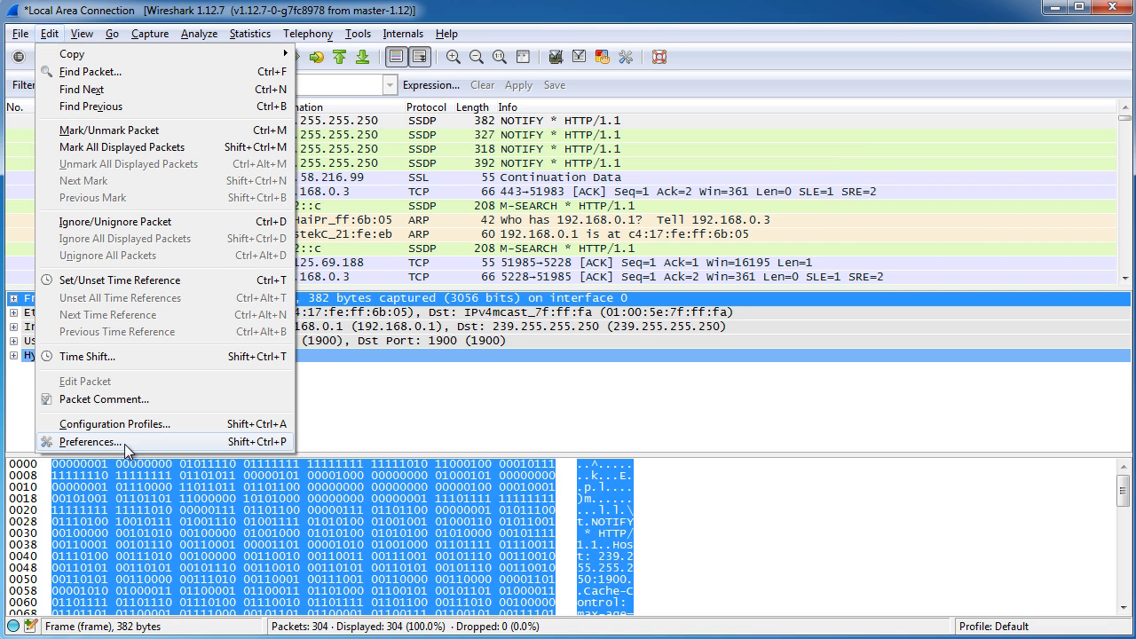
{"action": "left_click", "coordinate": [89, 440]}
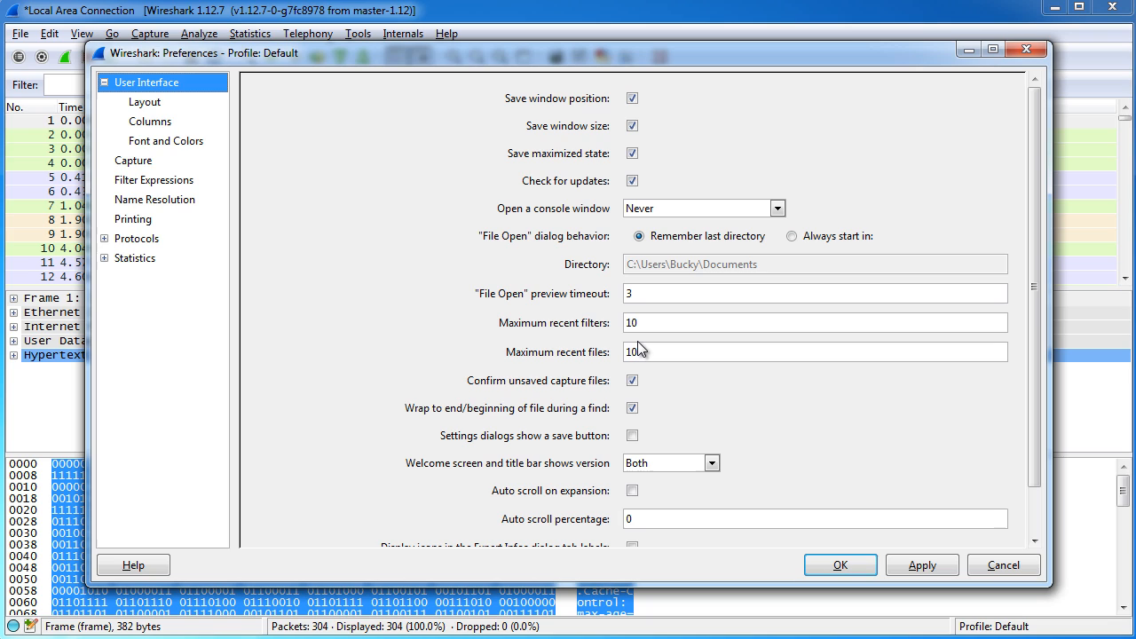
{"action": "mouse_move", "coordinate": [198, 121]}
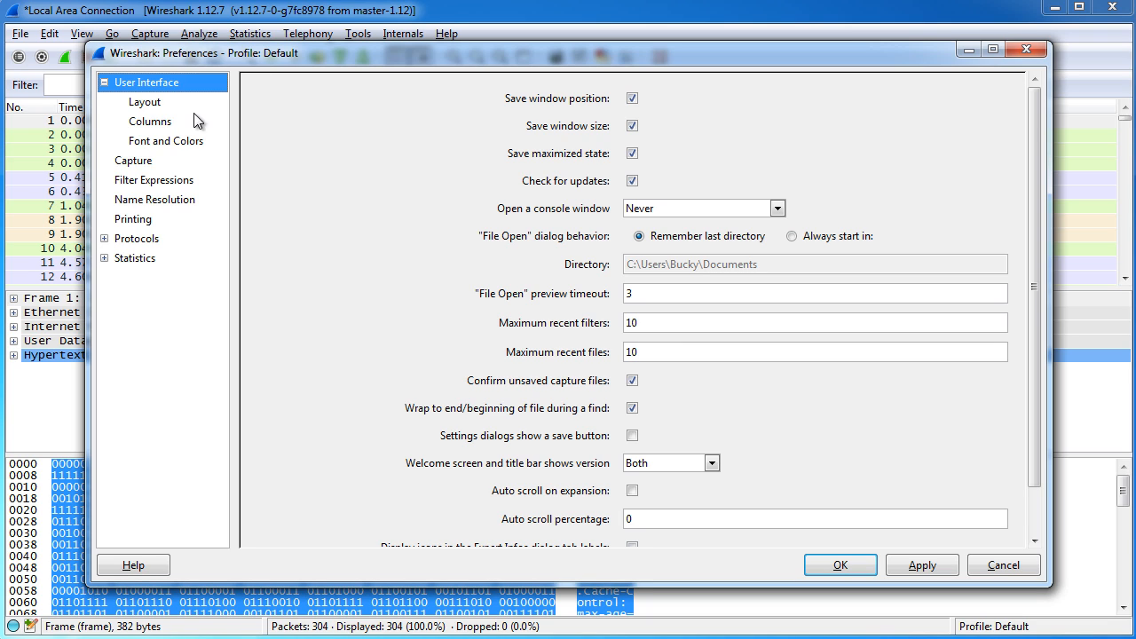
{"action": "left_click", "coordinate": [143, 101]}
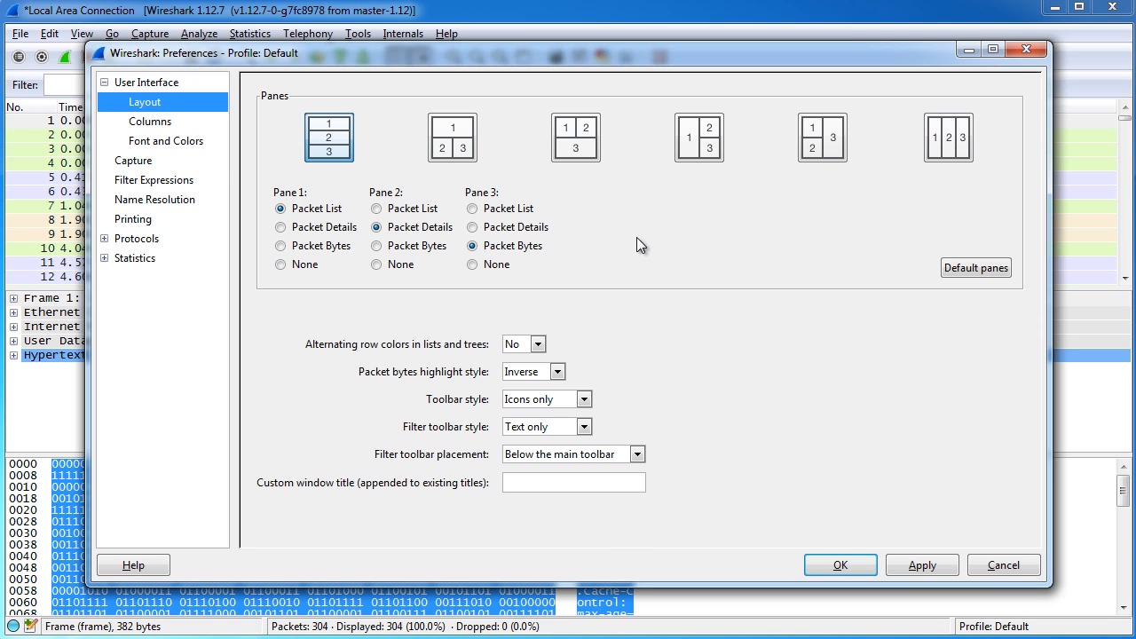
{"action": "mouse_move", "coordinate": [702, 263]}
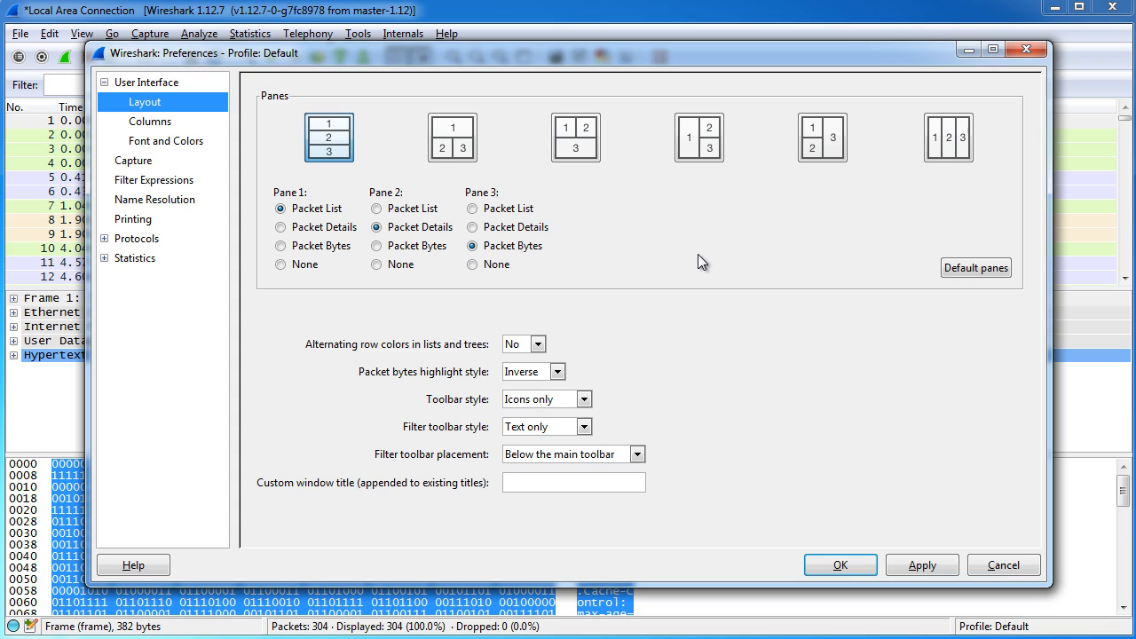
{"action": "mouse_move", "coordinate": [146, 106]}
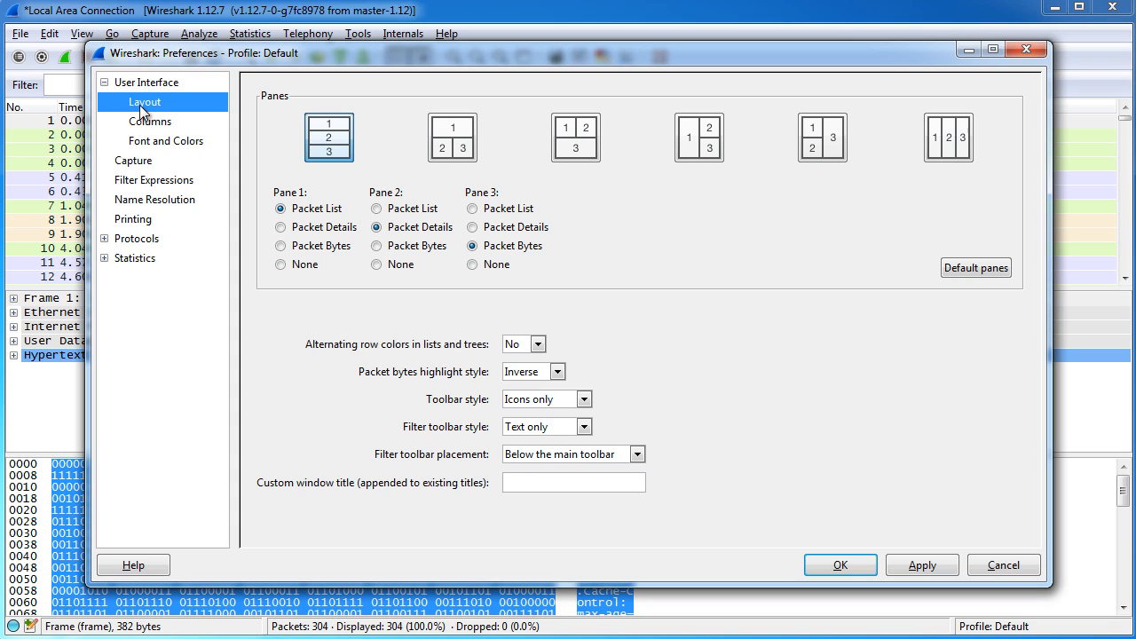
{"action": "mouse_move", "coordinate": [595, 228]}
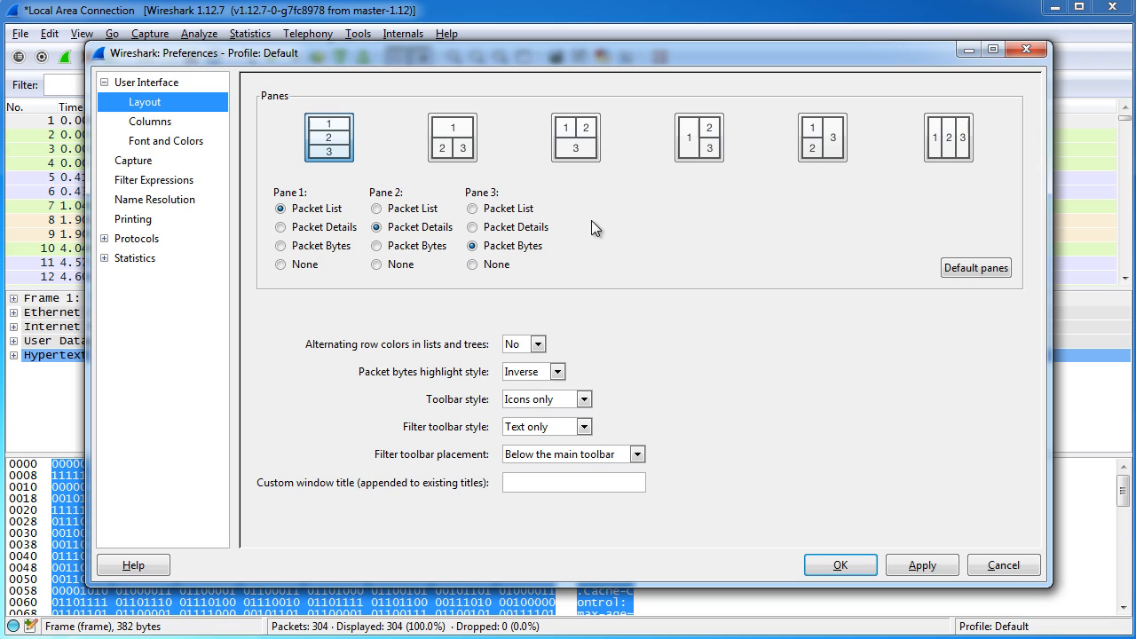
{"action": "left_click", "coordinate": [576, 136]}
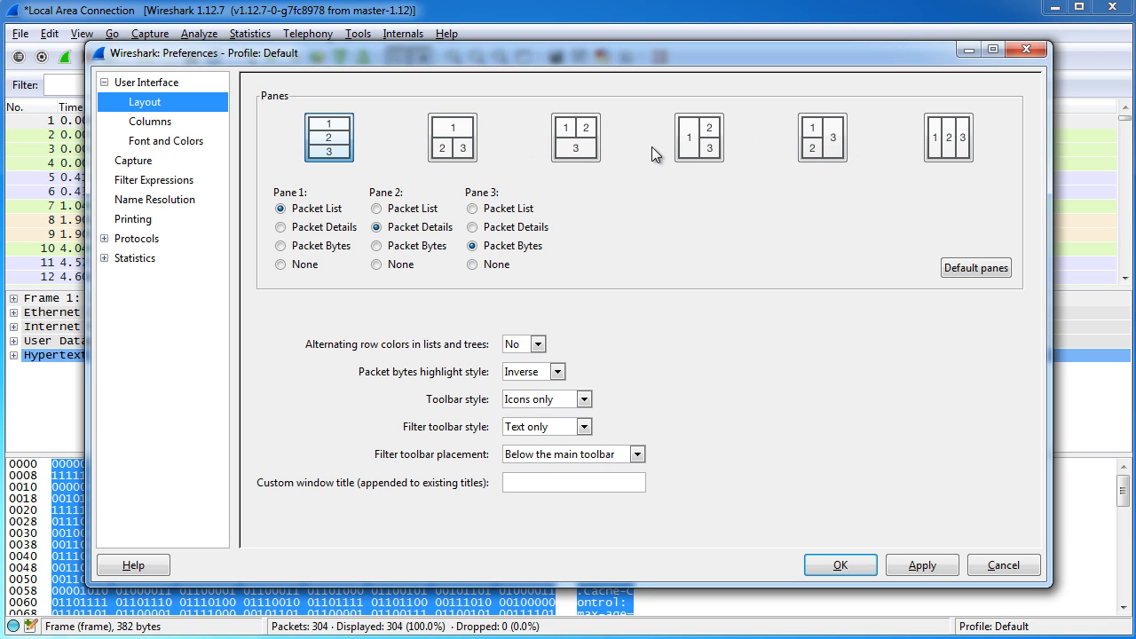
{"action": "mouse_move", "coordinate": [422, 199]}
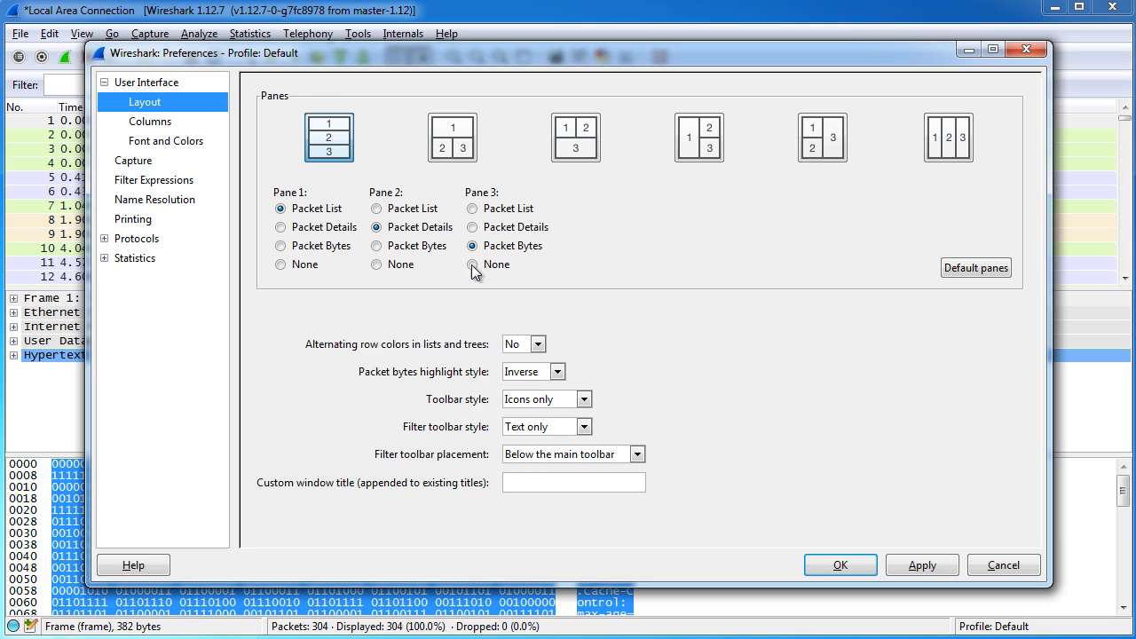
{"action": "mouse_move", "coordinate": [472, 265]}
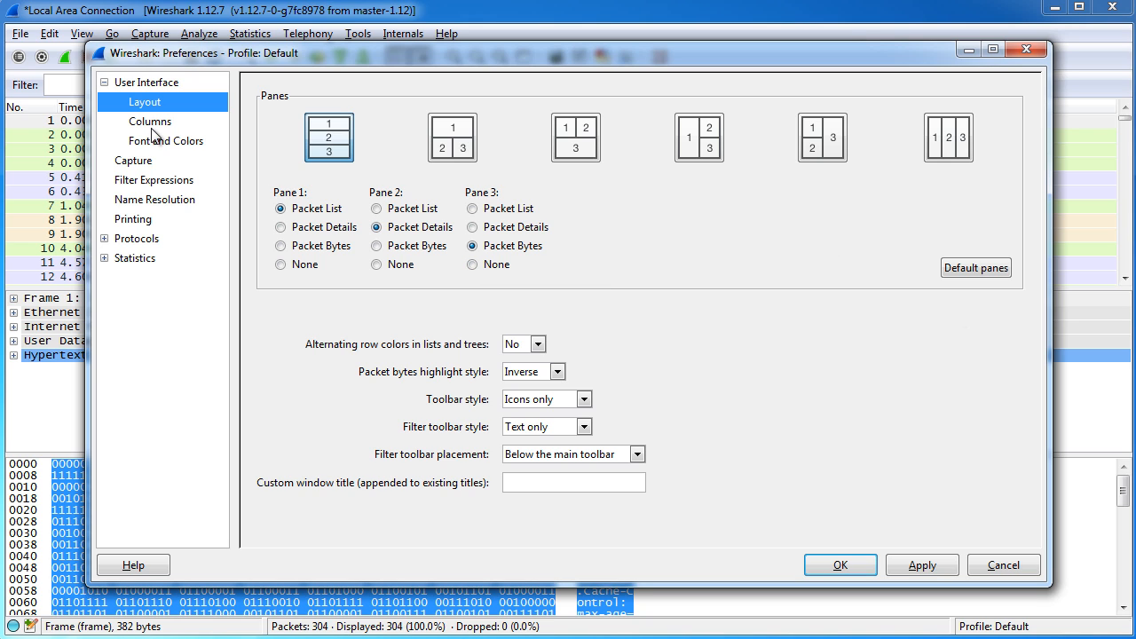
{"action": "left_click", "coordinate": [167, 140]}
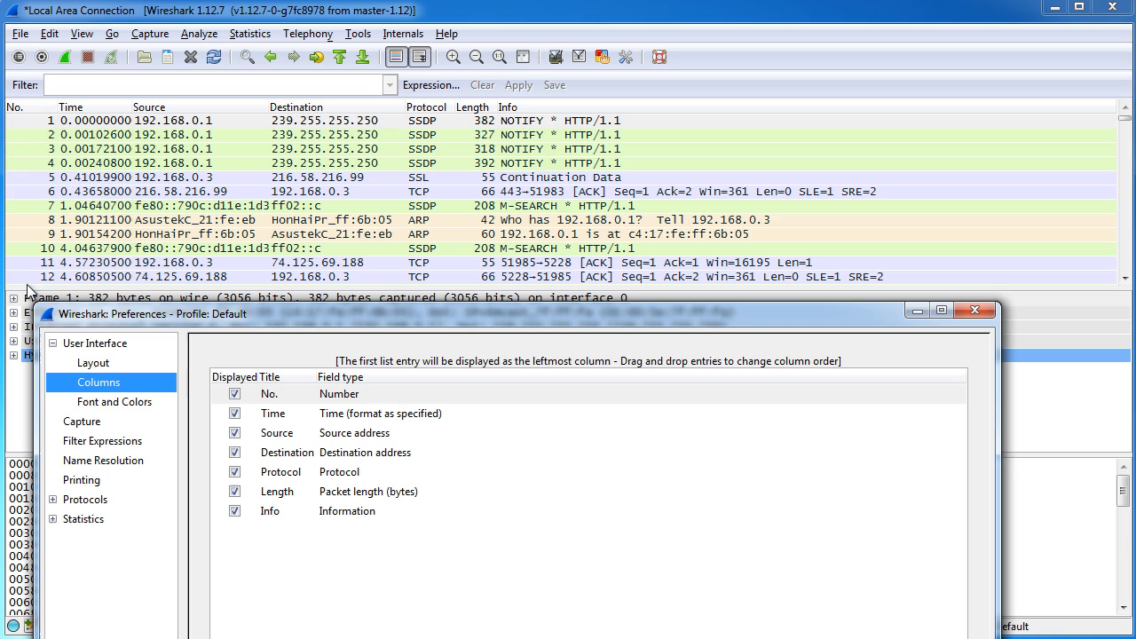
{"action": "mouse_move", "coordinate": [85, 116]}
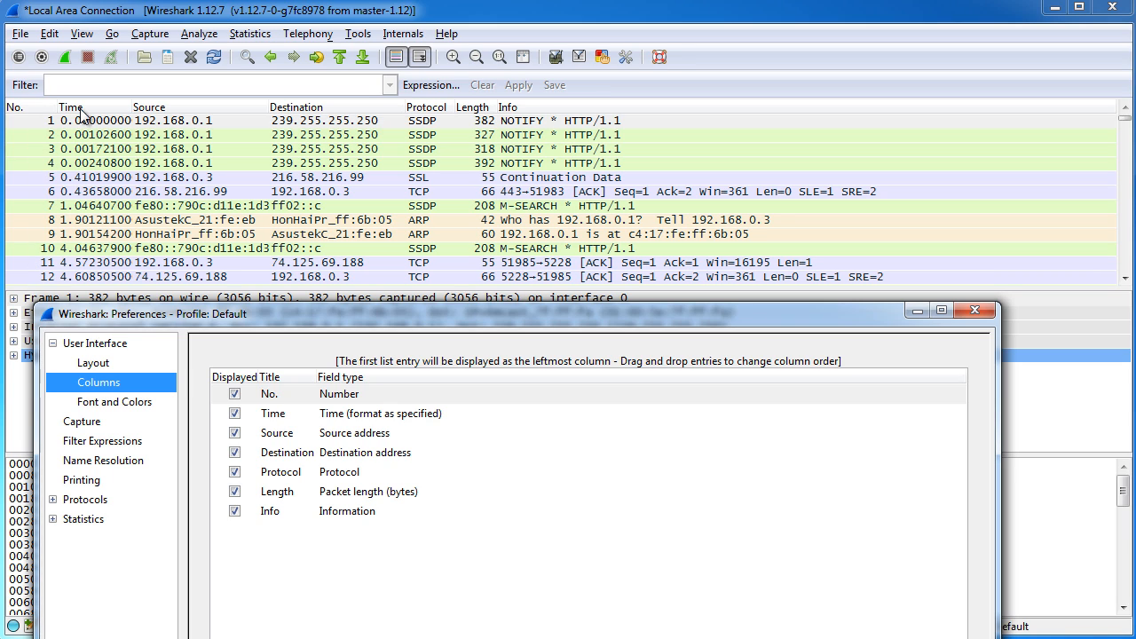
{"action": "mouse_move", "coordinate": [204, 107]}
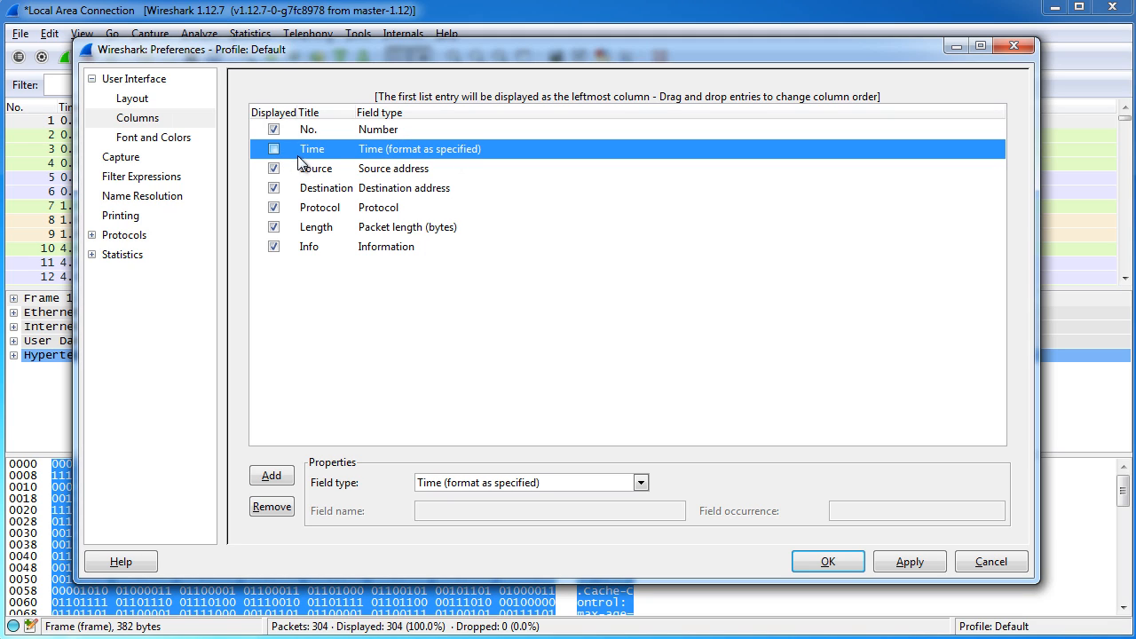
Untick the Time column in the Columns preferences.
{"action": "left_click", "coordinate": [274, 149]}
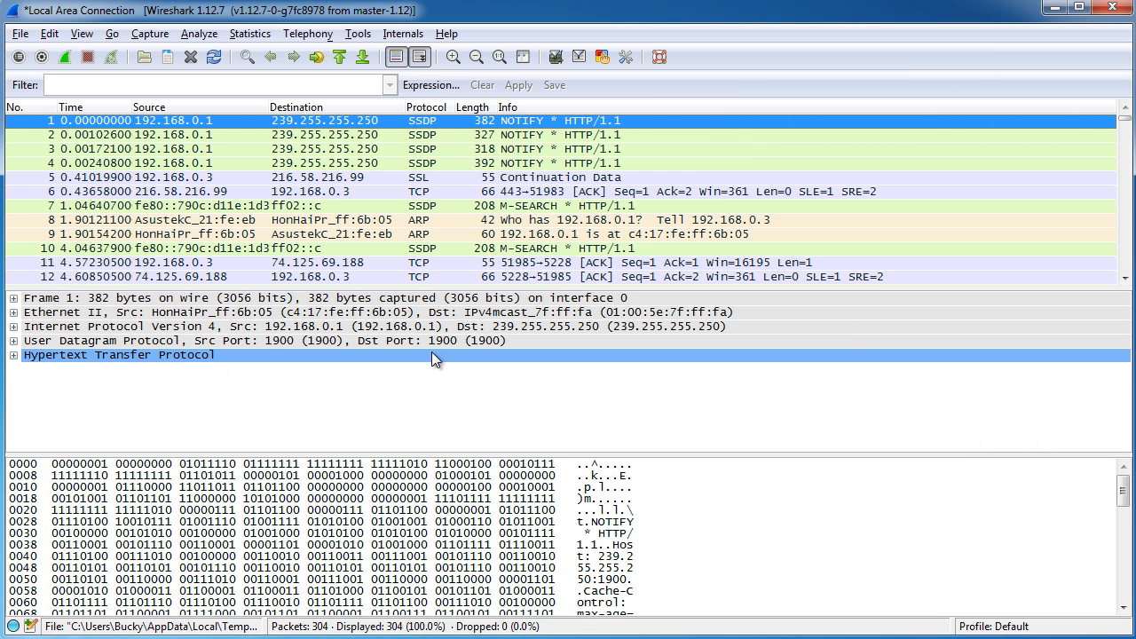
{"action": "mouse_move", "coordinate": [430, 345]}
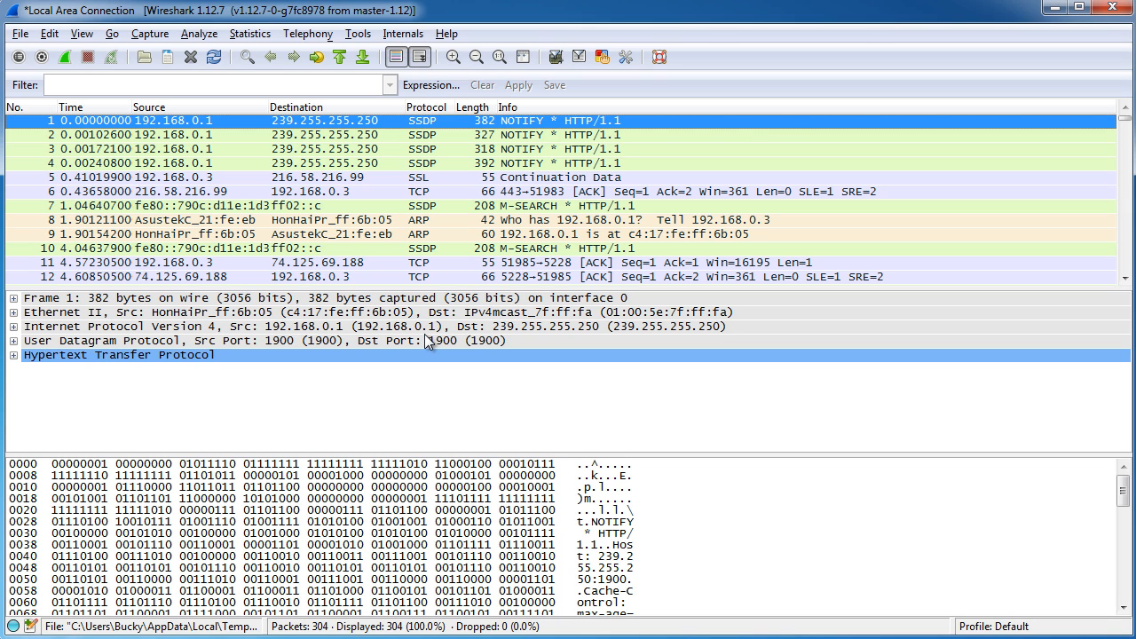
Hide the Packet Bytes pane and reopen the View menu for Name Resolution.
{"action": "left_click", "coordinate": [110, 34]}
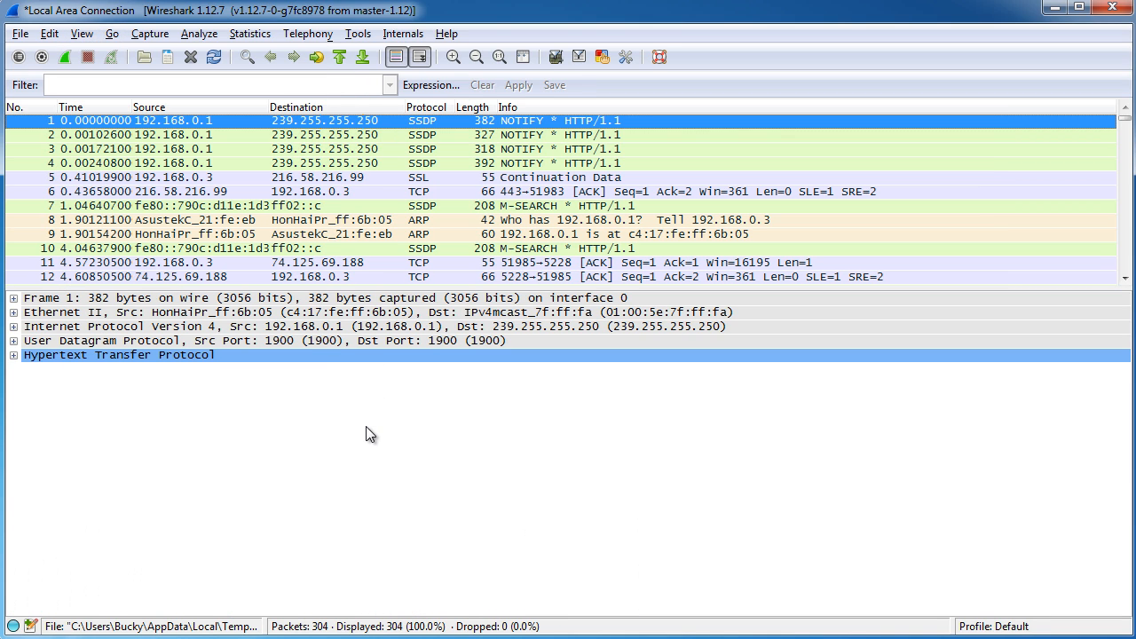
{"action": "mouse_move", "coordinate": [81, 34]}
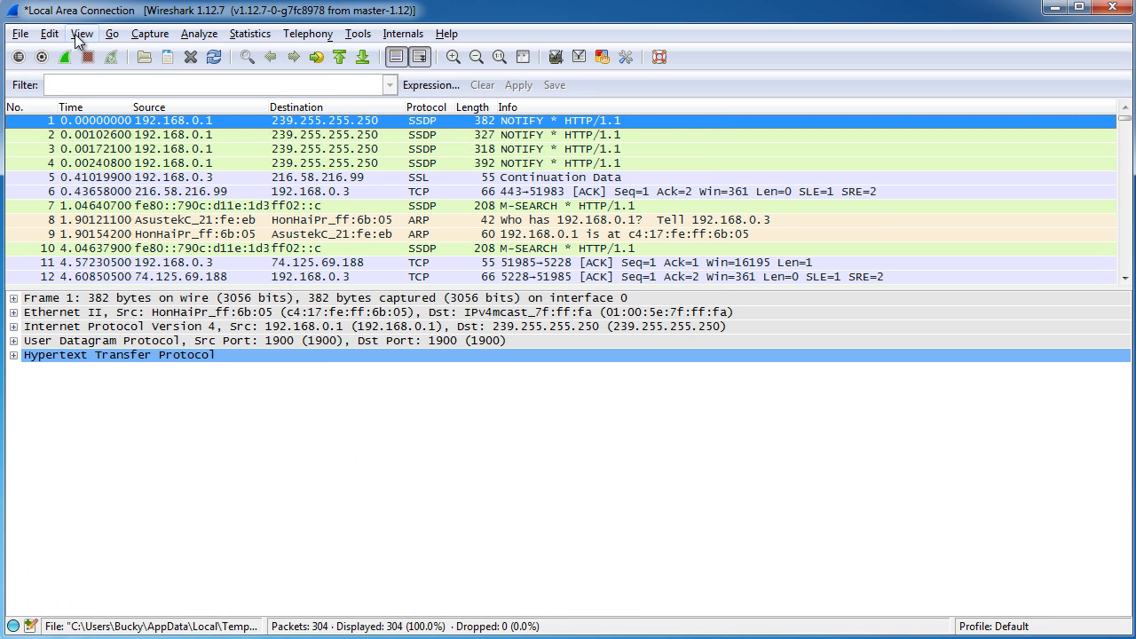
{"action": "left_click", "coordinate": [82, 32]}
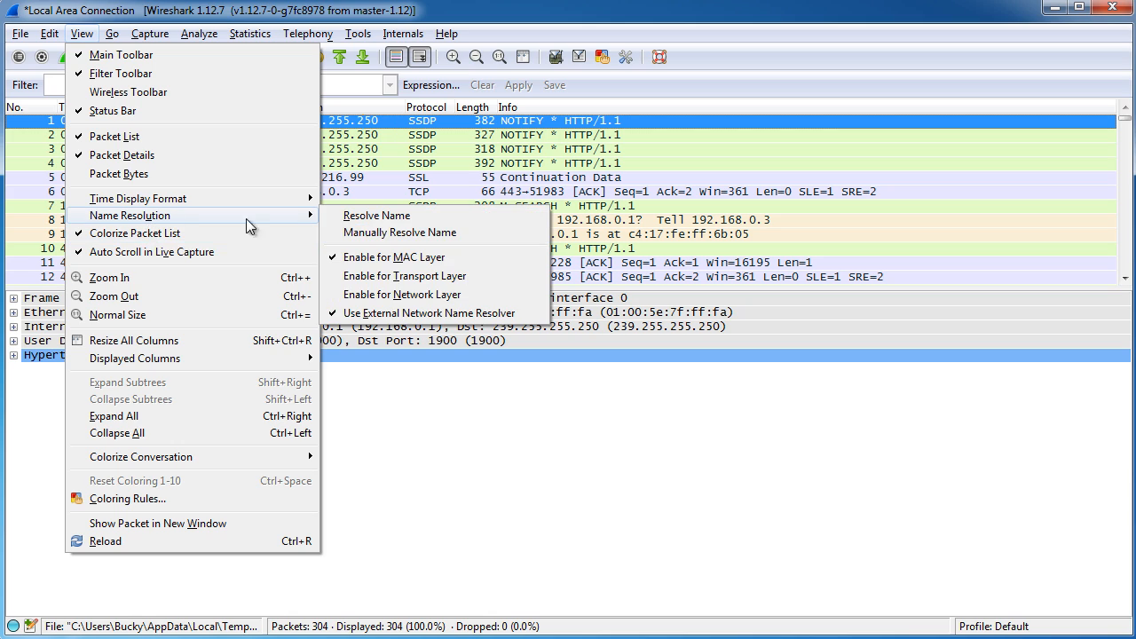
{"action": "mouse_move", "coordinate": [394, 256]}
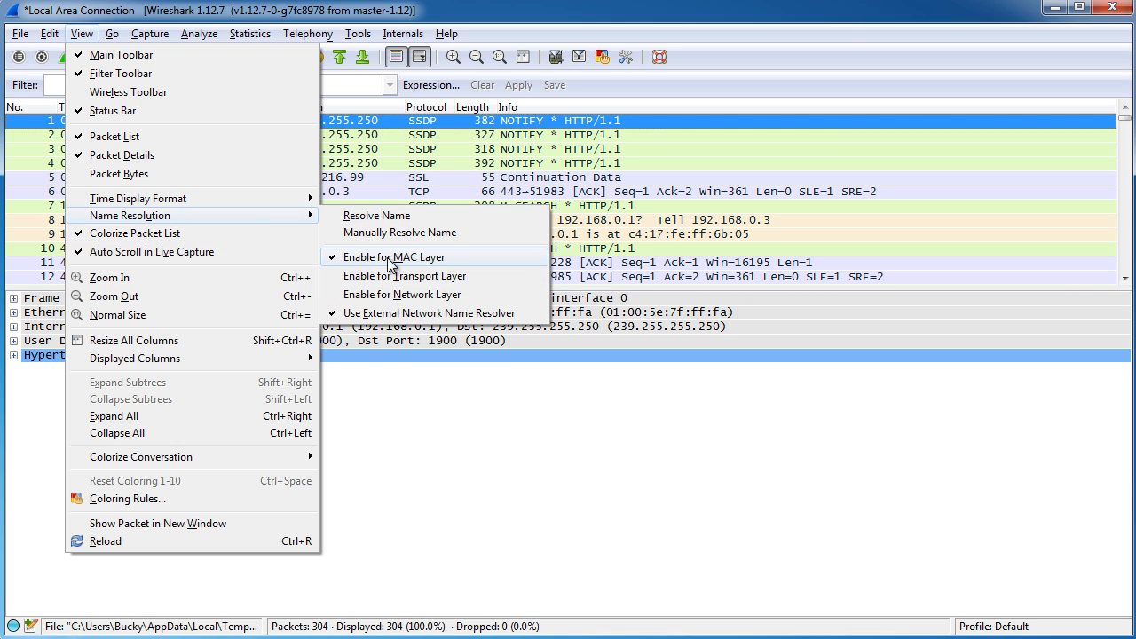
{"action": "mouse_move", "coordinate": [444, 262]}
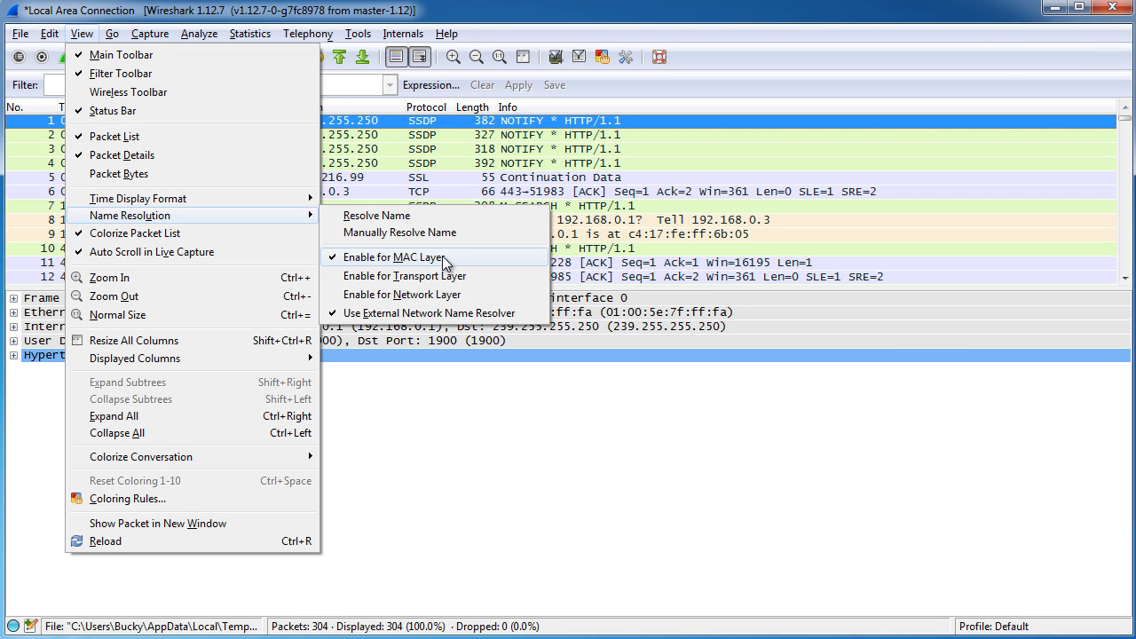
{"action": "mouse_move", "coordinate": [398, 270]}
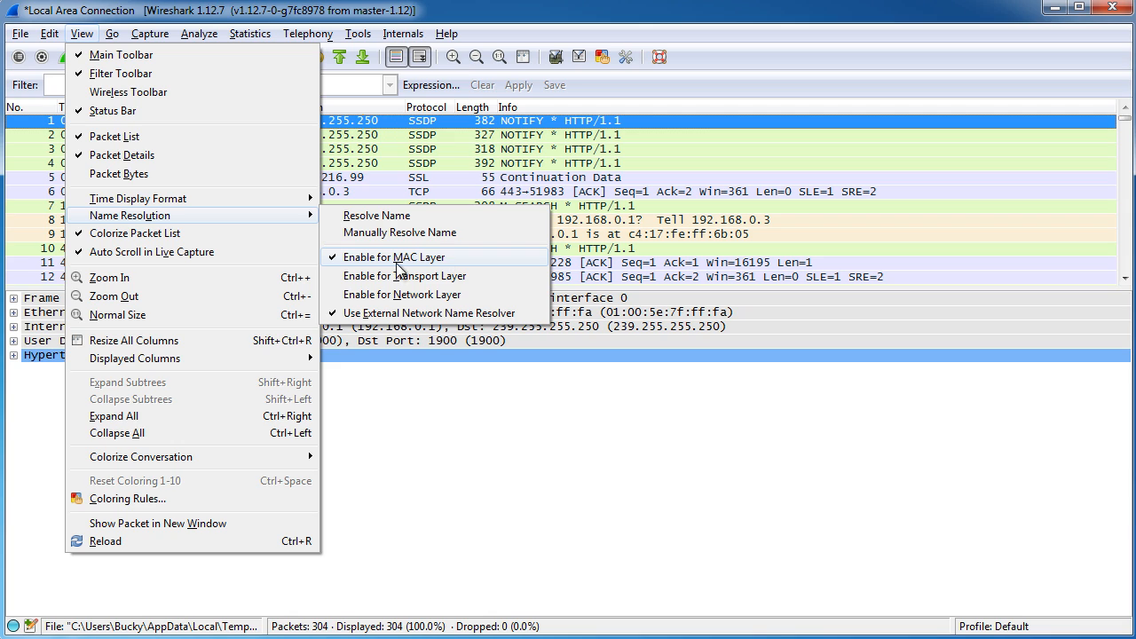
{"action": "mouse_move", "coordinate": [353, 268]}
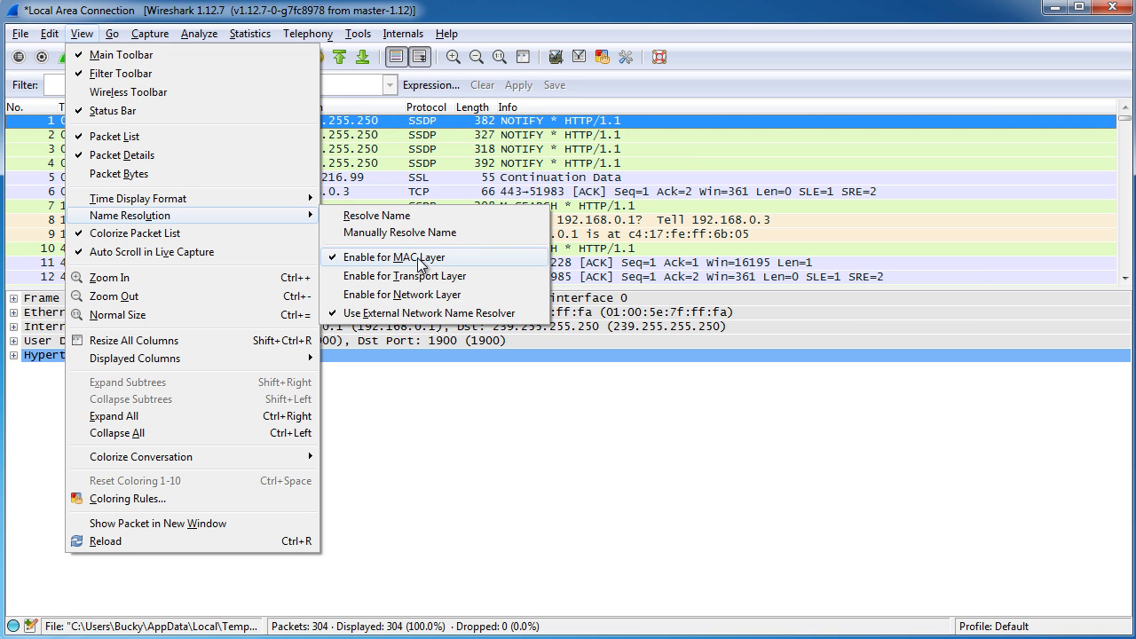
Enable MAC layer name resolution so Ethernet addresses show vendor names, then scroll the packets.
{"action": "left_click", "coordinate": [401, 256]}
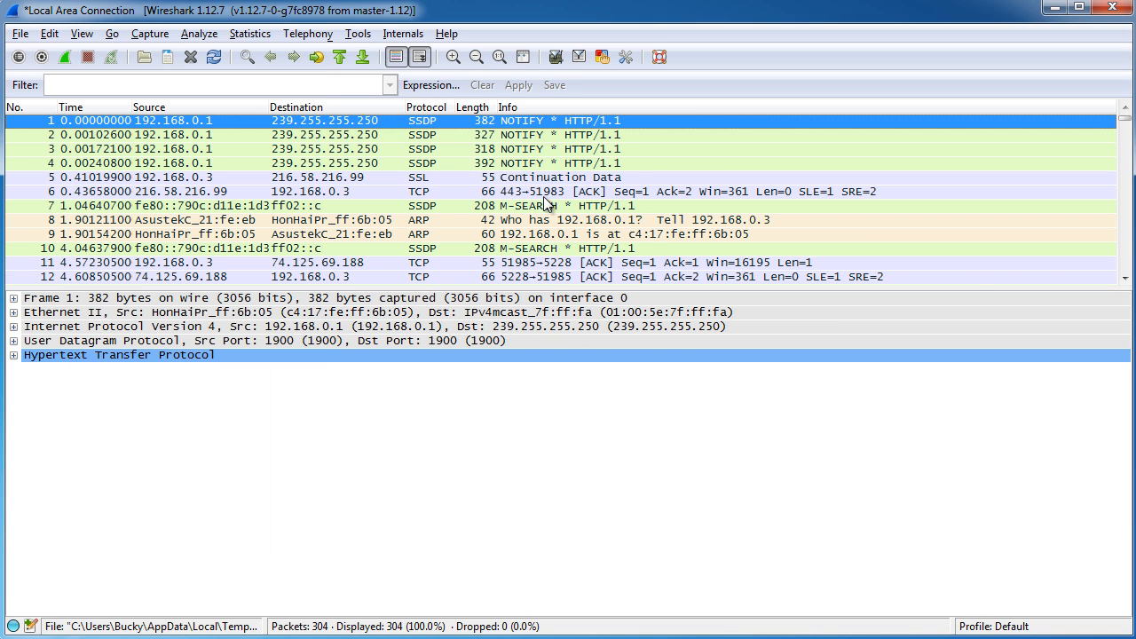
{"action": "scroll", "scroll_direction": "down", "scroll_amount": 3}
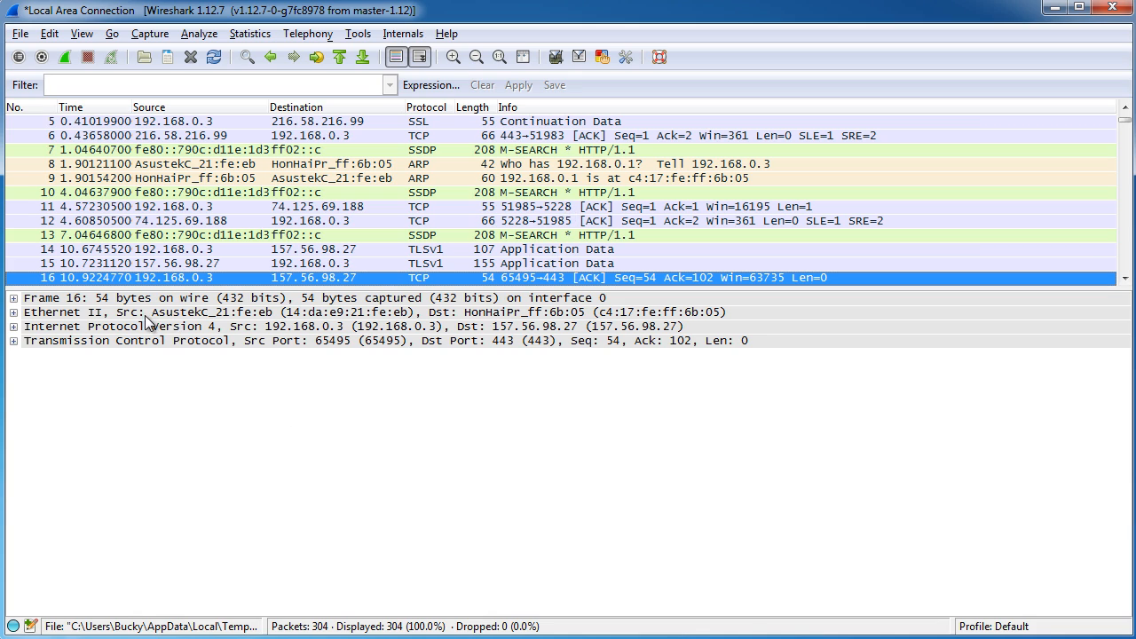
{"action": "mouse_move", "coordinate": [117, 316]}
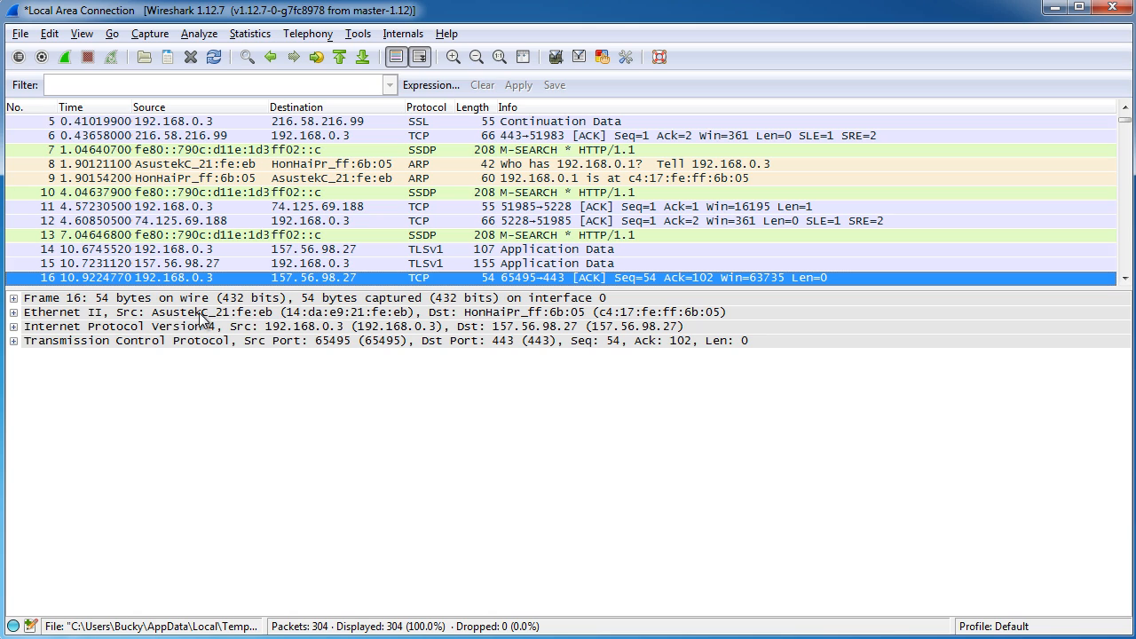
{"action": "mouse_move", "coordinate": [206, 327]}
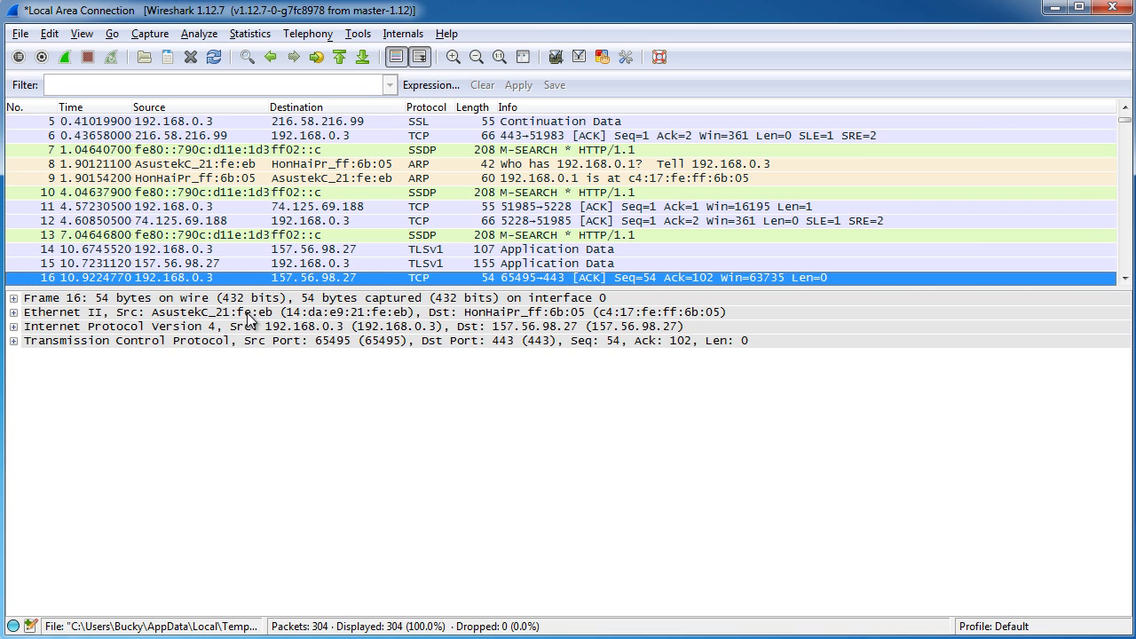
{"action": "mouse_move", "coordinate": [231, 323]}
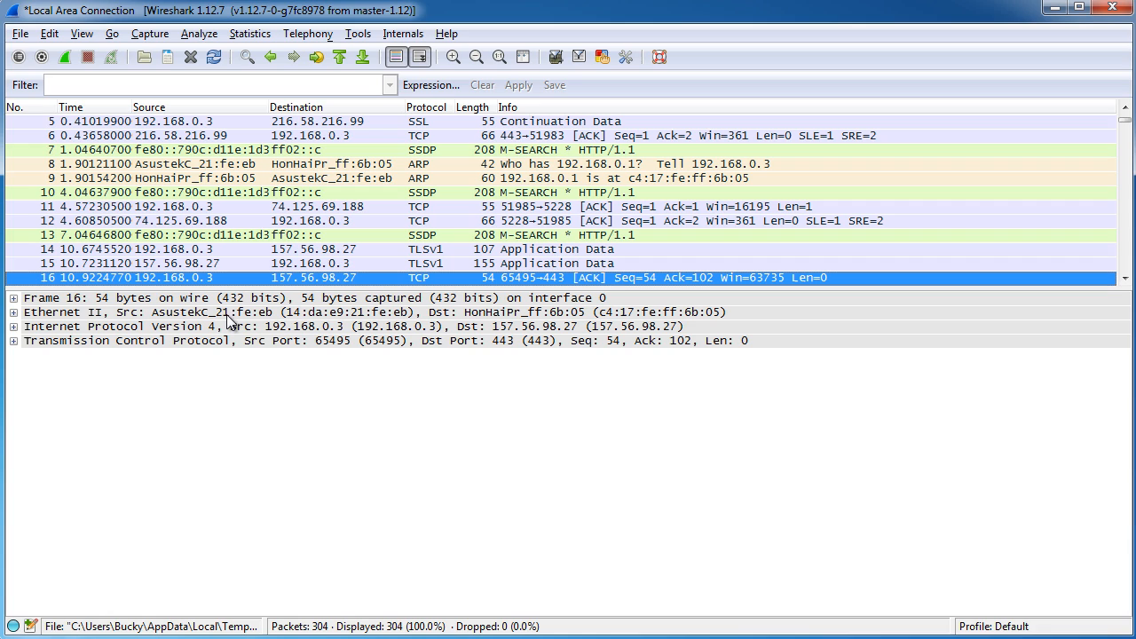
{"action": "mouse_move", "coordinate": [238, 320]}
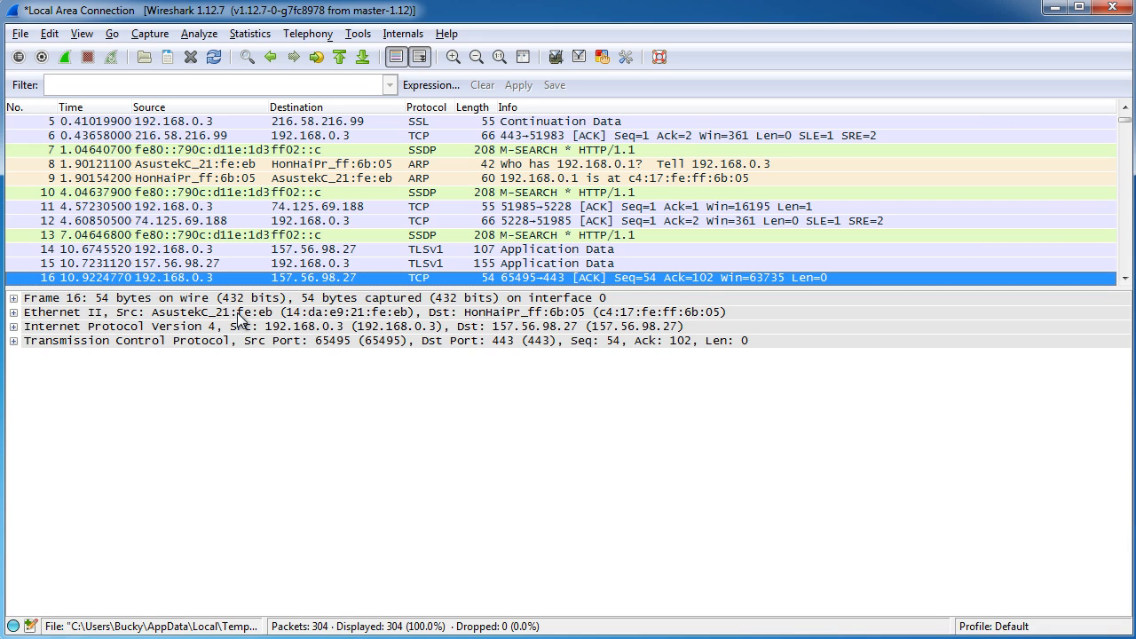
{"action": "mouse_move", "coordinate": [248, 327]}
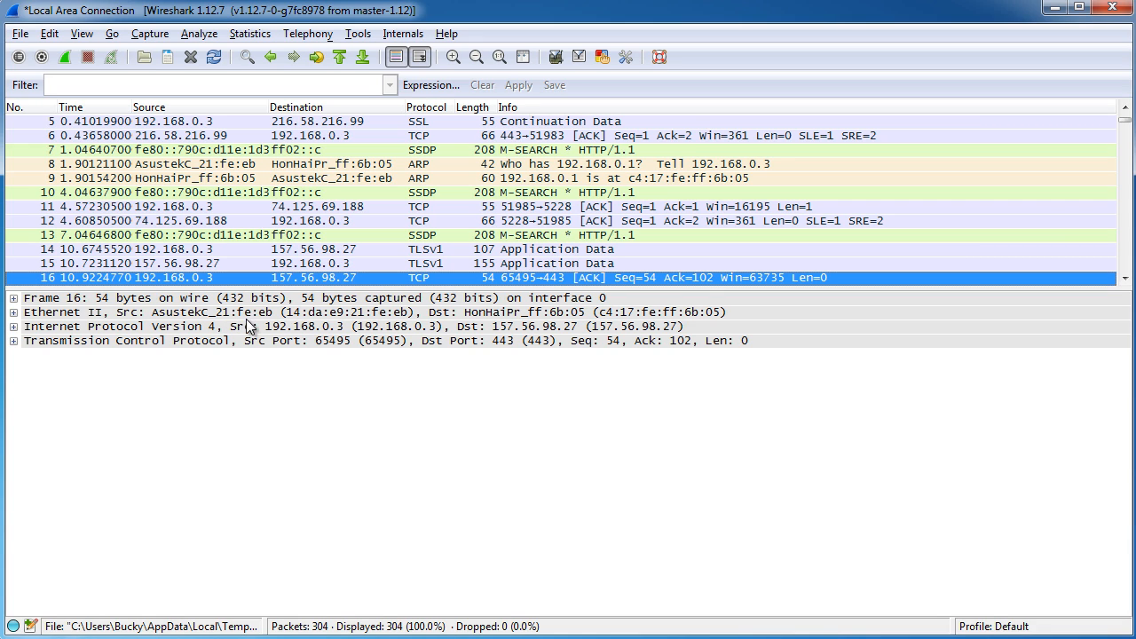
{"action": "mouse_move", "coordinate": [220, 348]}
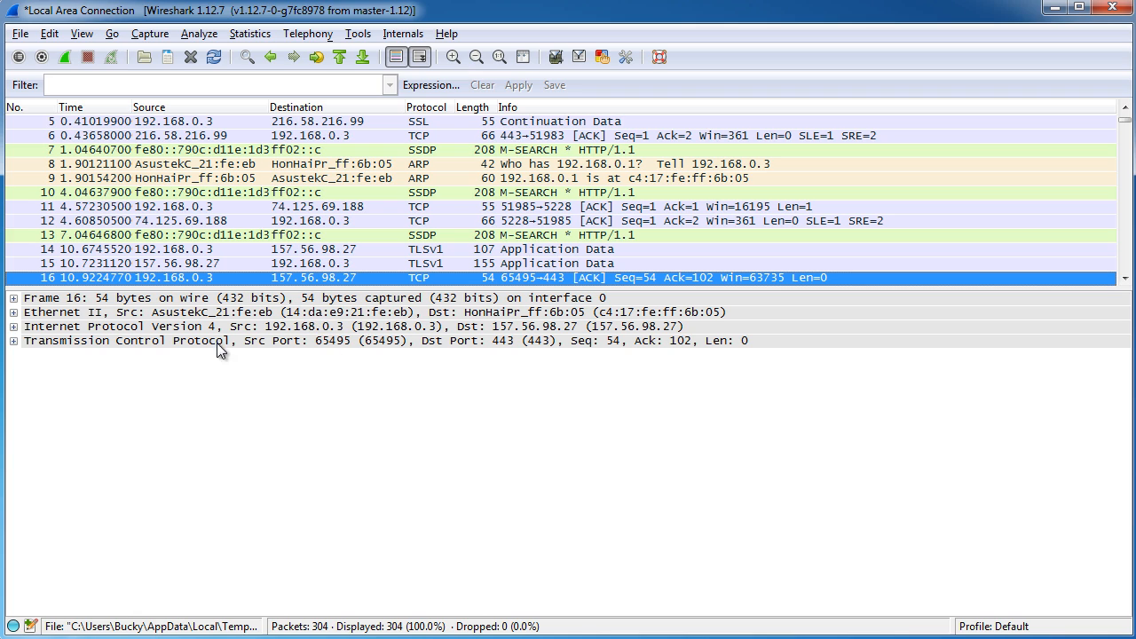
{"action": "mouse_move", "coordinate": [85, 46]}
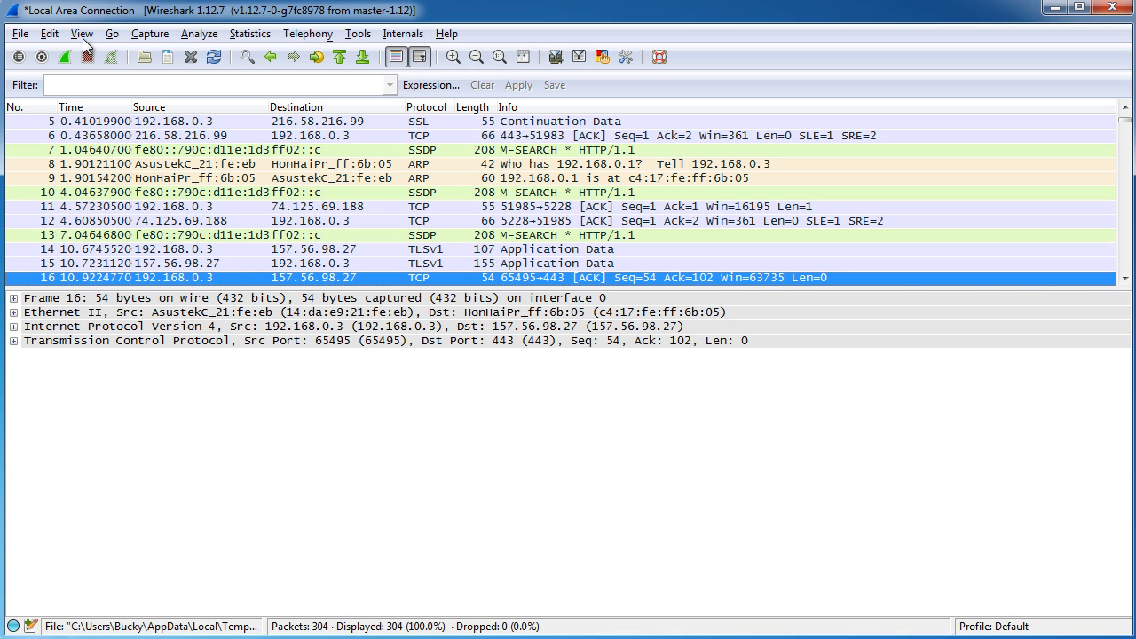
{"action": "left_click", "coordinate": [81, 34]}
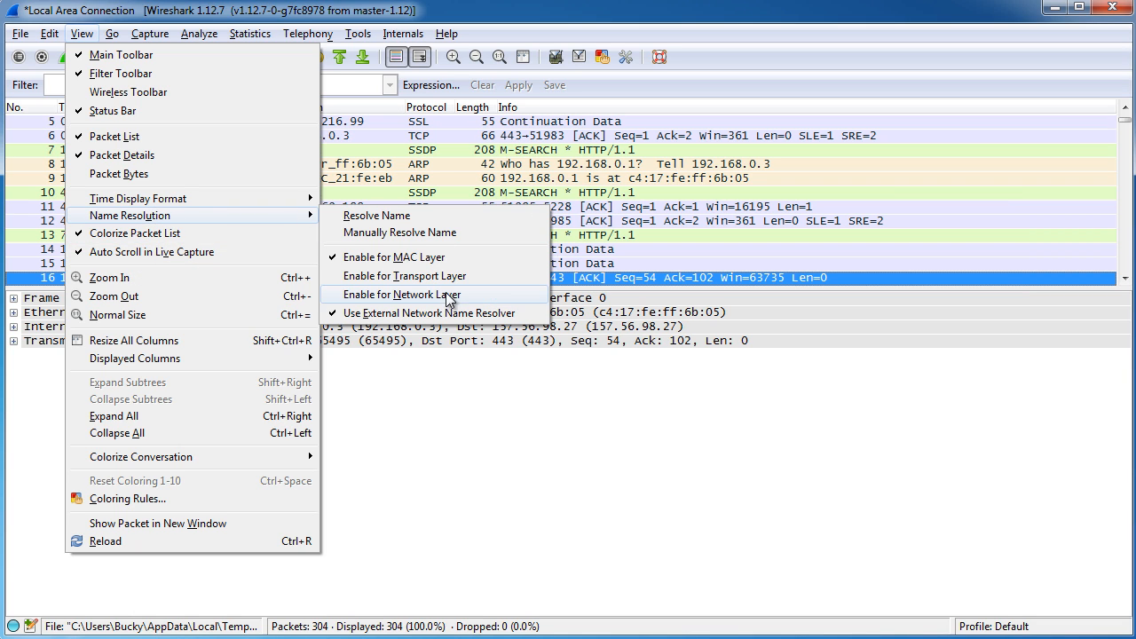
{"action": "left_click", "coordinate": [401, 295]}
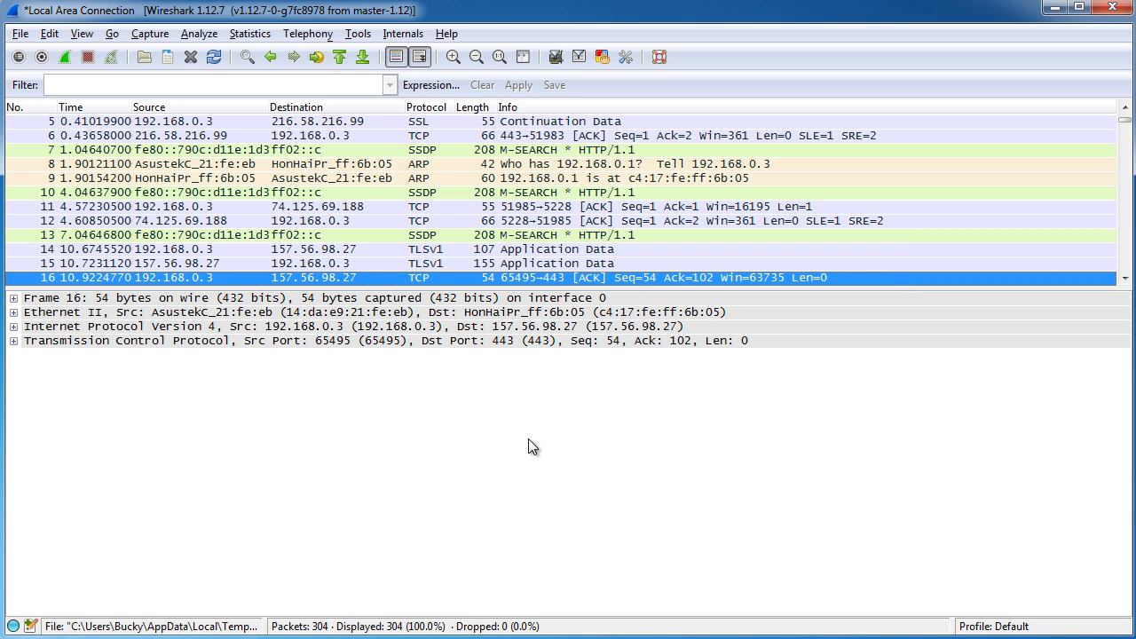
{"action": "mouse_move", "coordinate": [282, 210]}
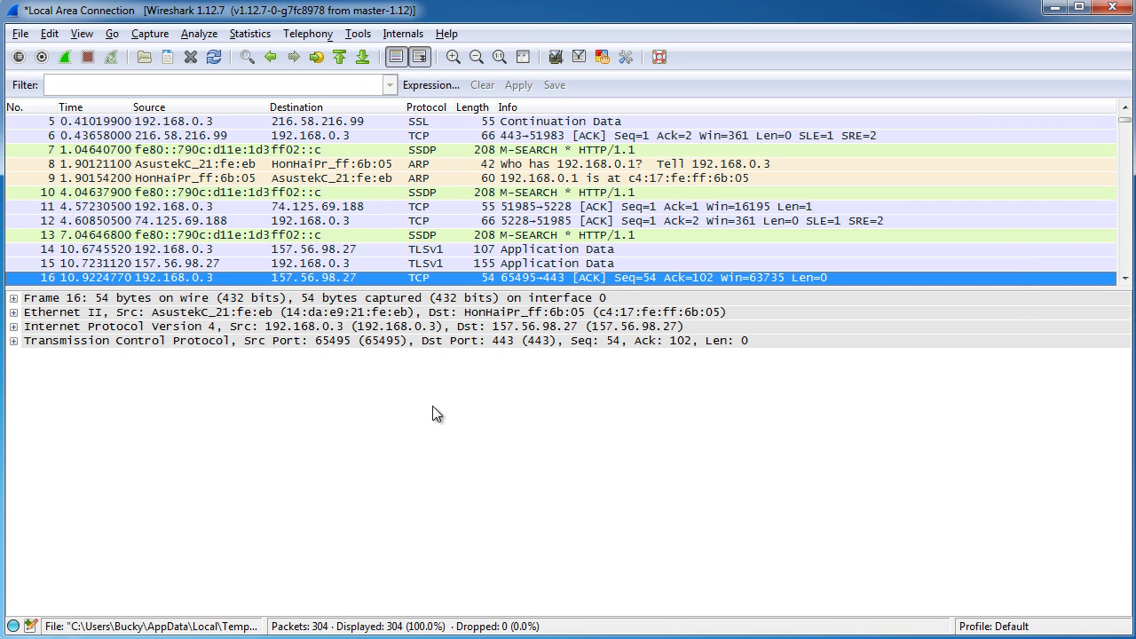
{"action": "mouse_move", "coordinate": [474, 419]}
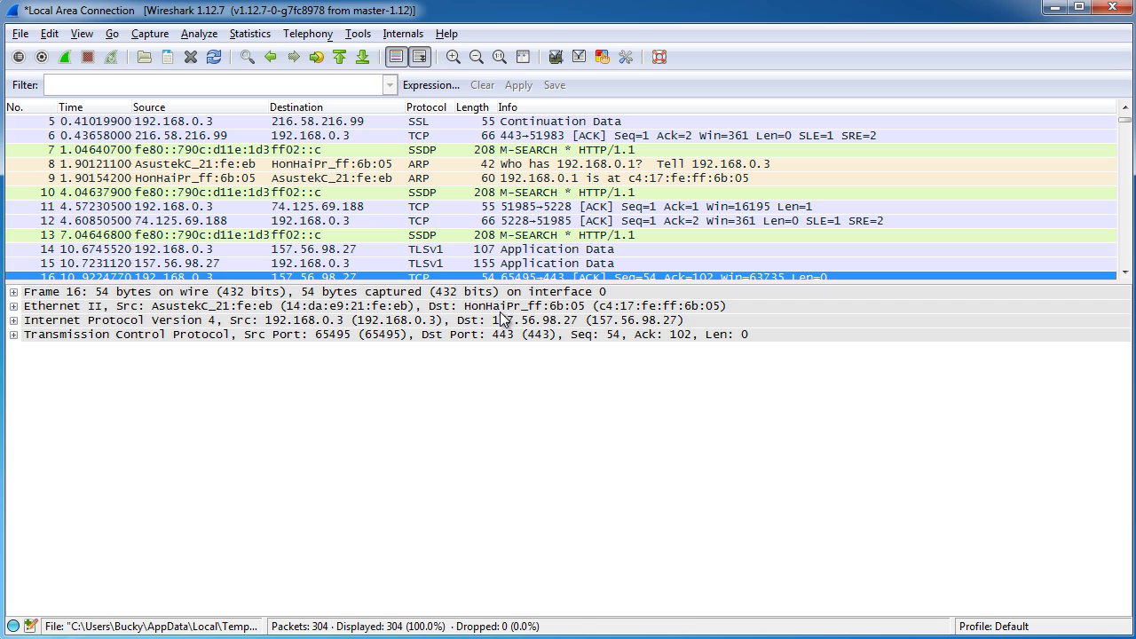
{"action": "mouse_move", "coordinate": [533, 431]}
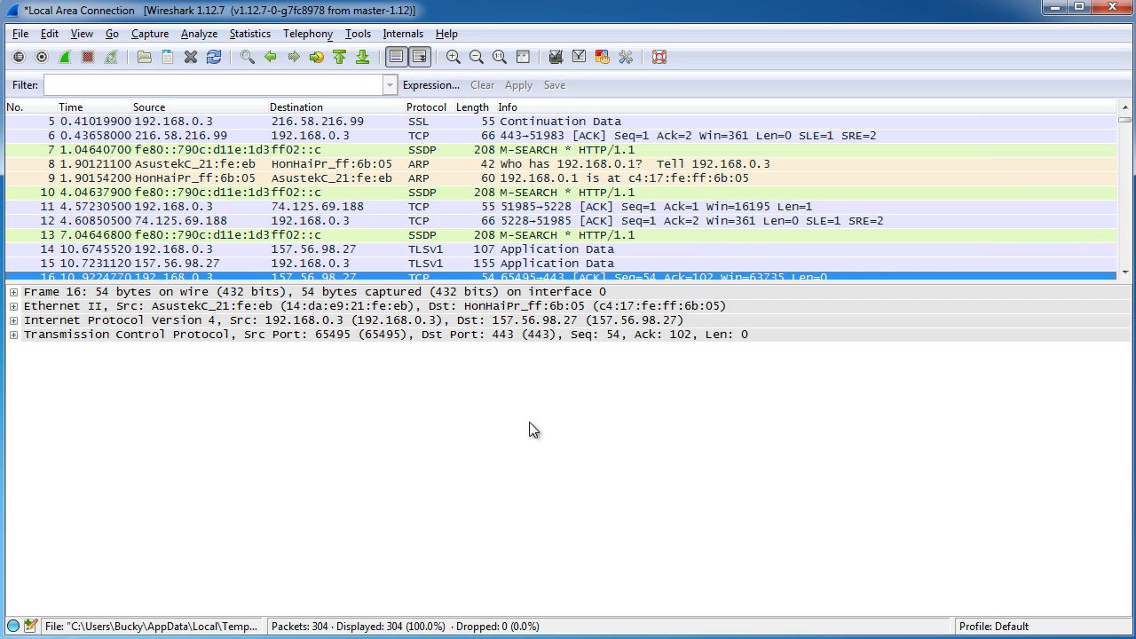